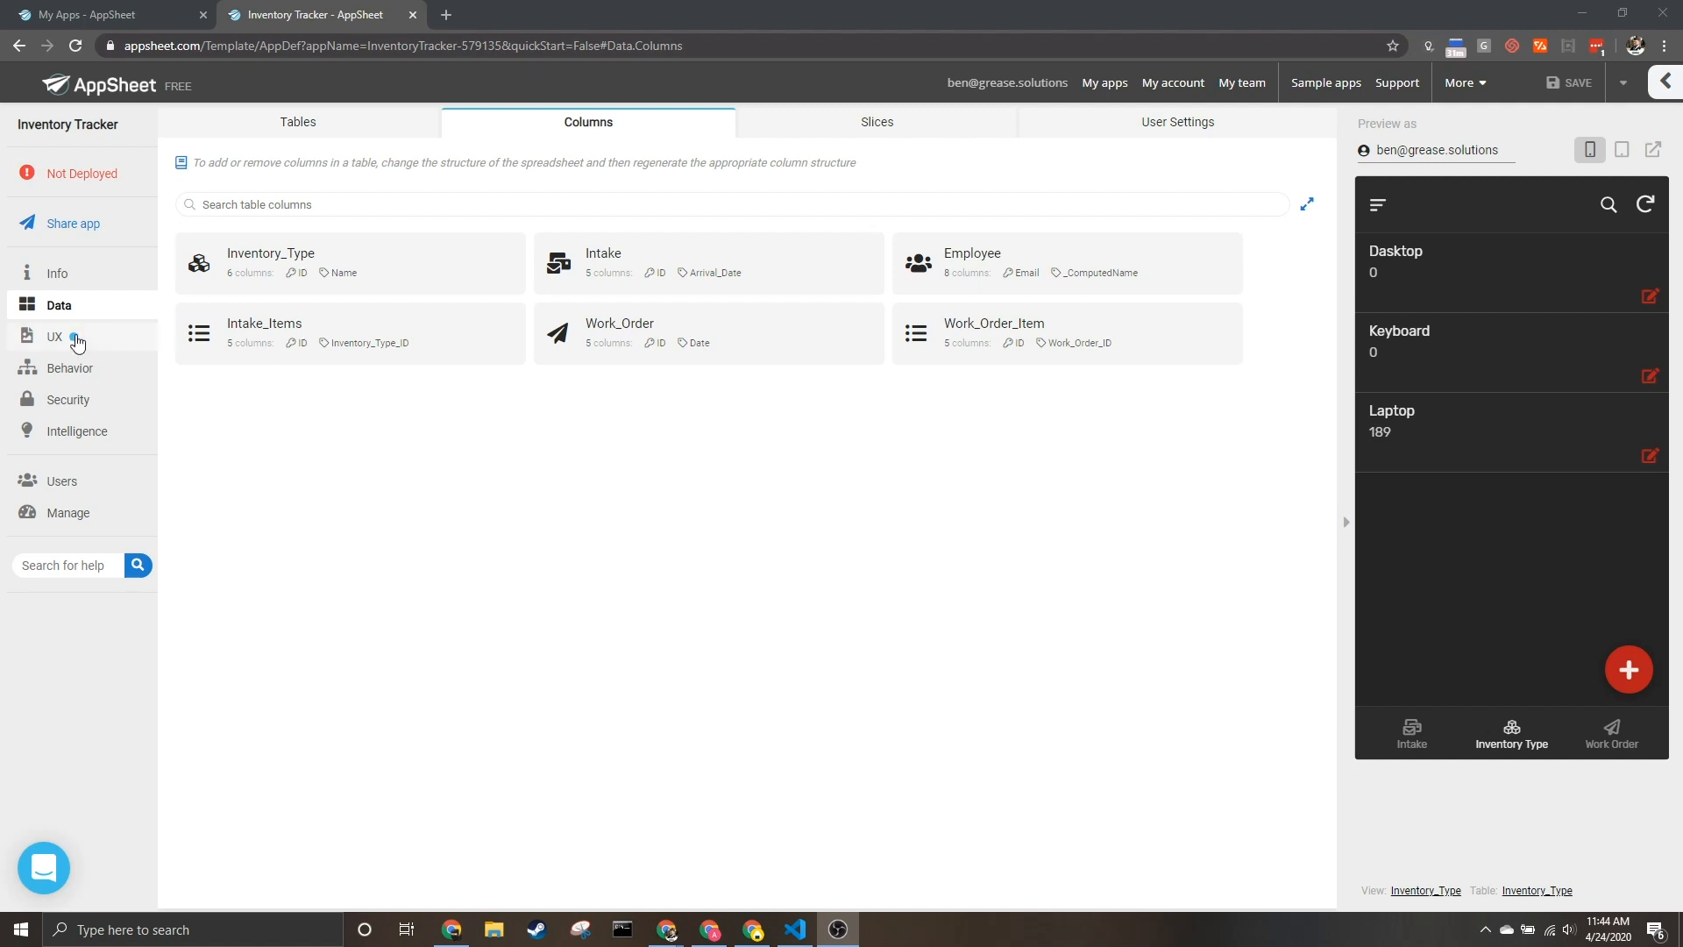
In UX Brand settings, compare light and dark themes, keep dark, and set Magenta primary colour.
click(52, 336)
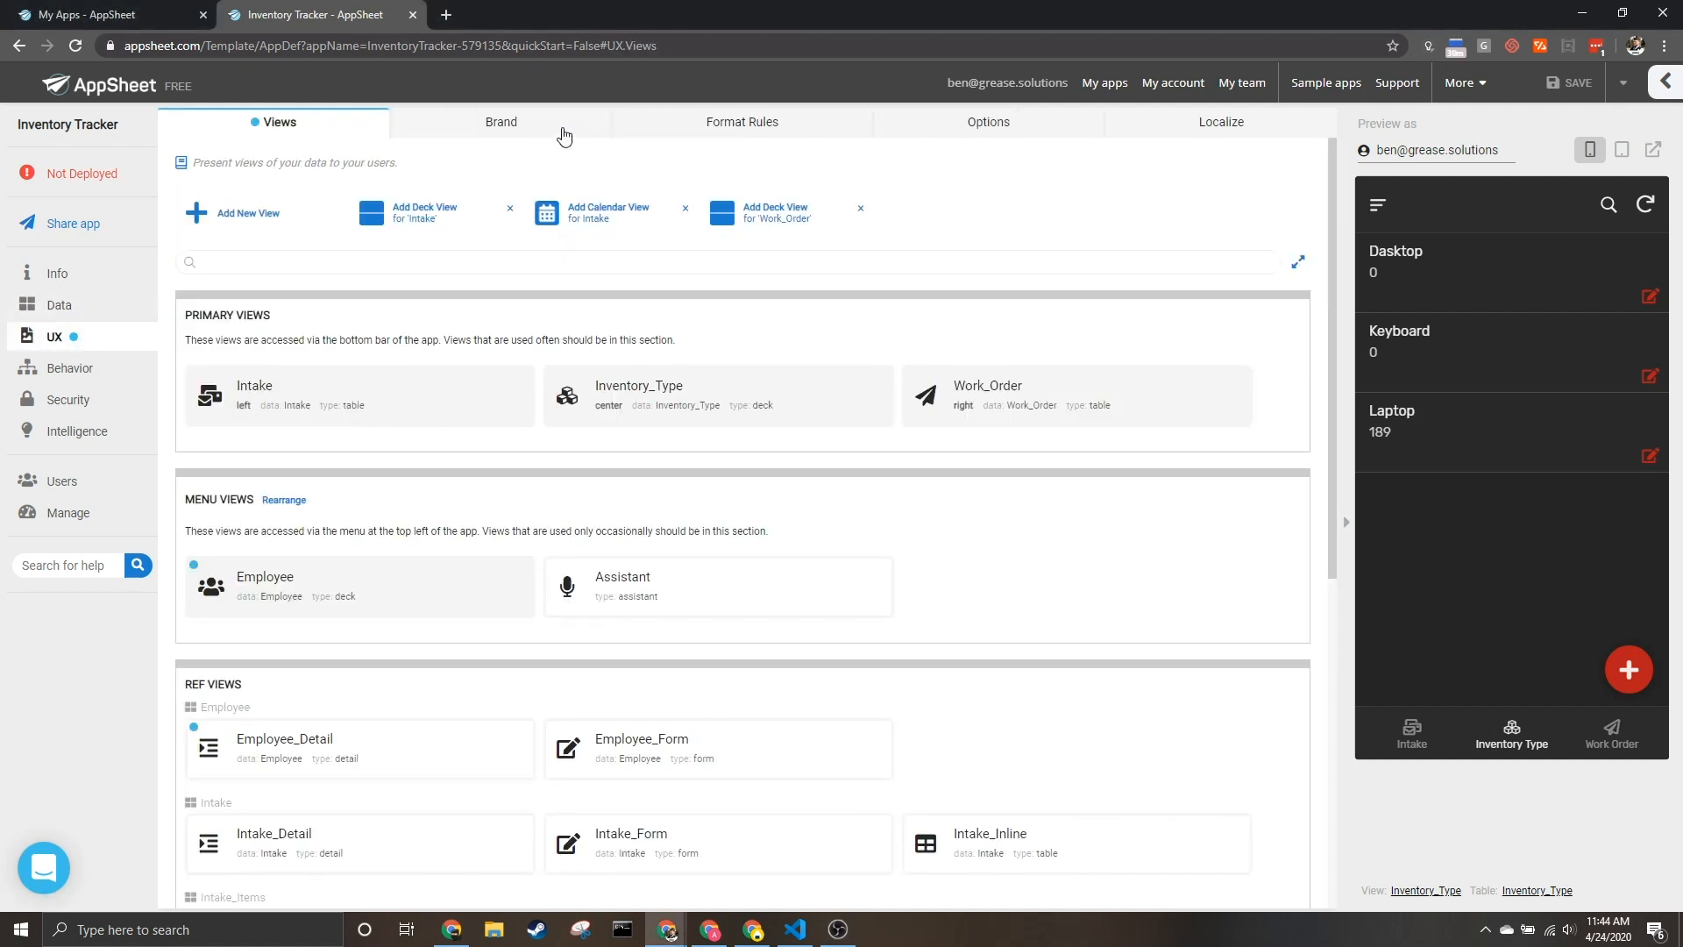
click(502, 123)
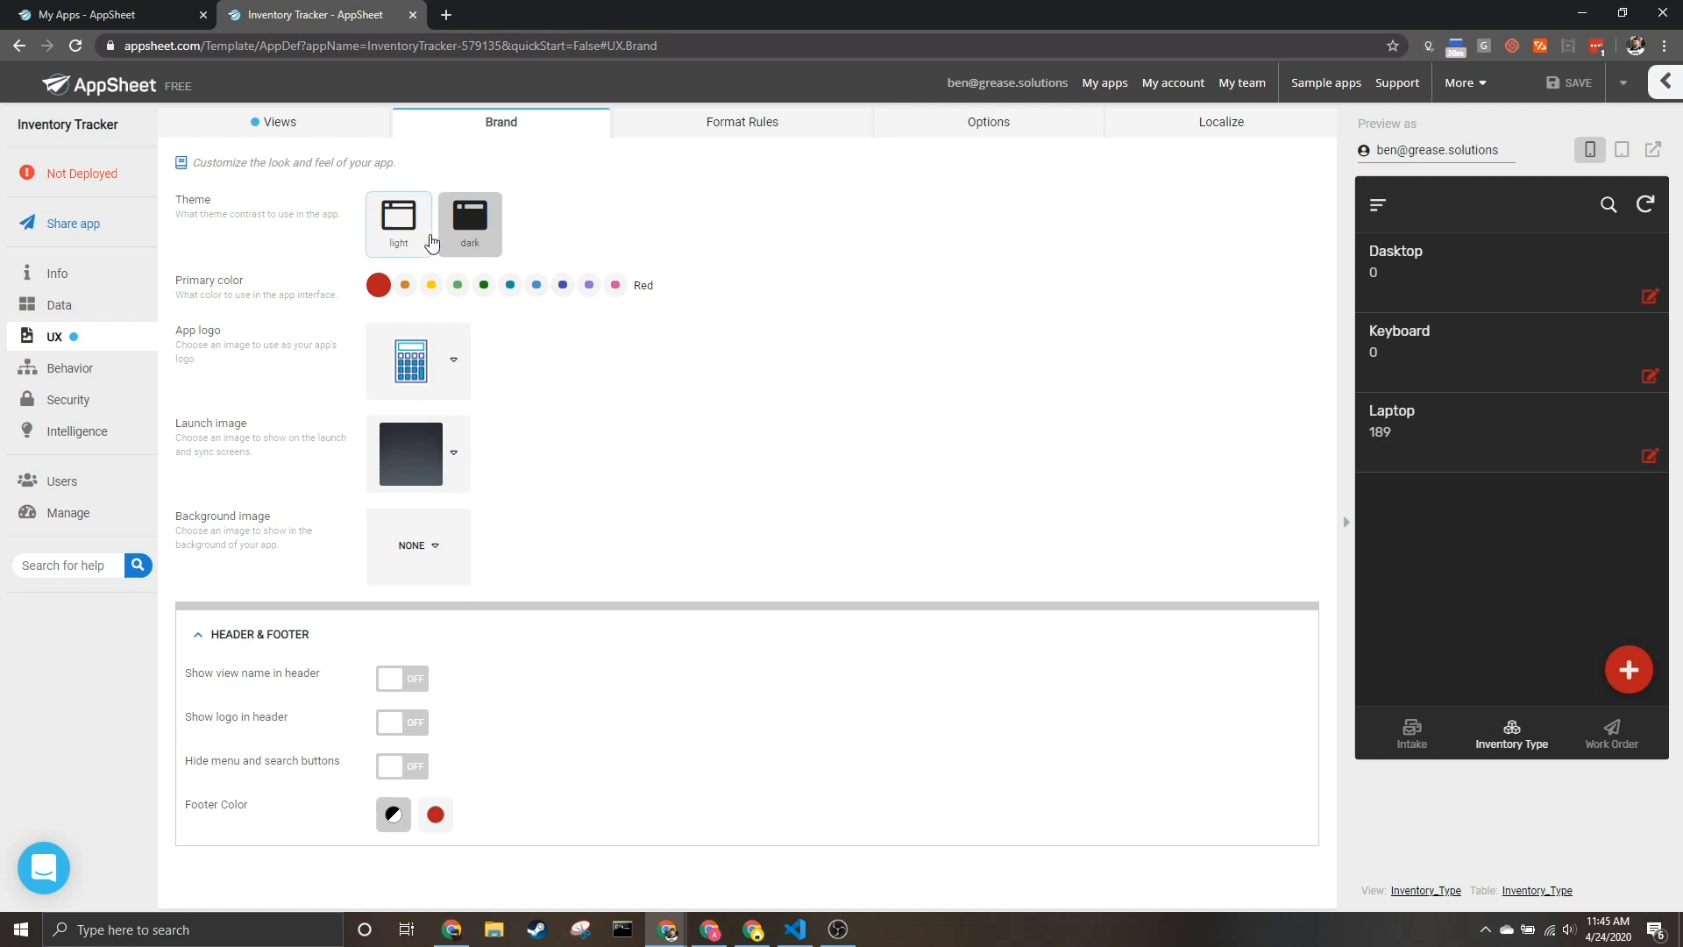
click(398, 224)
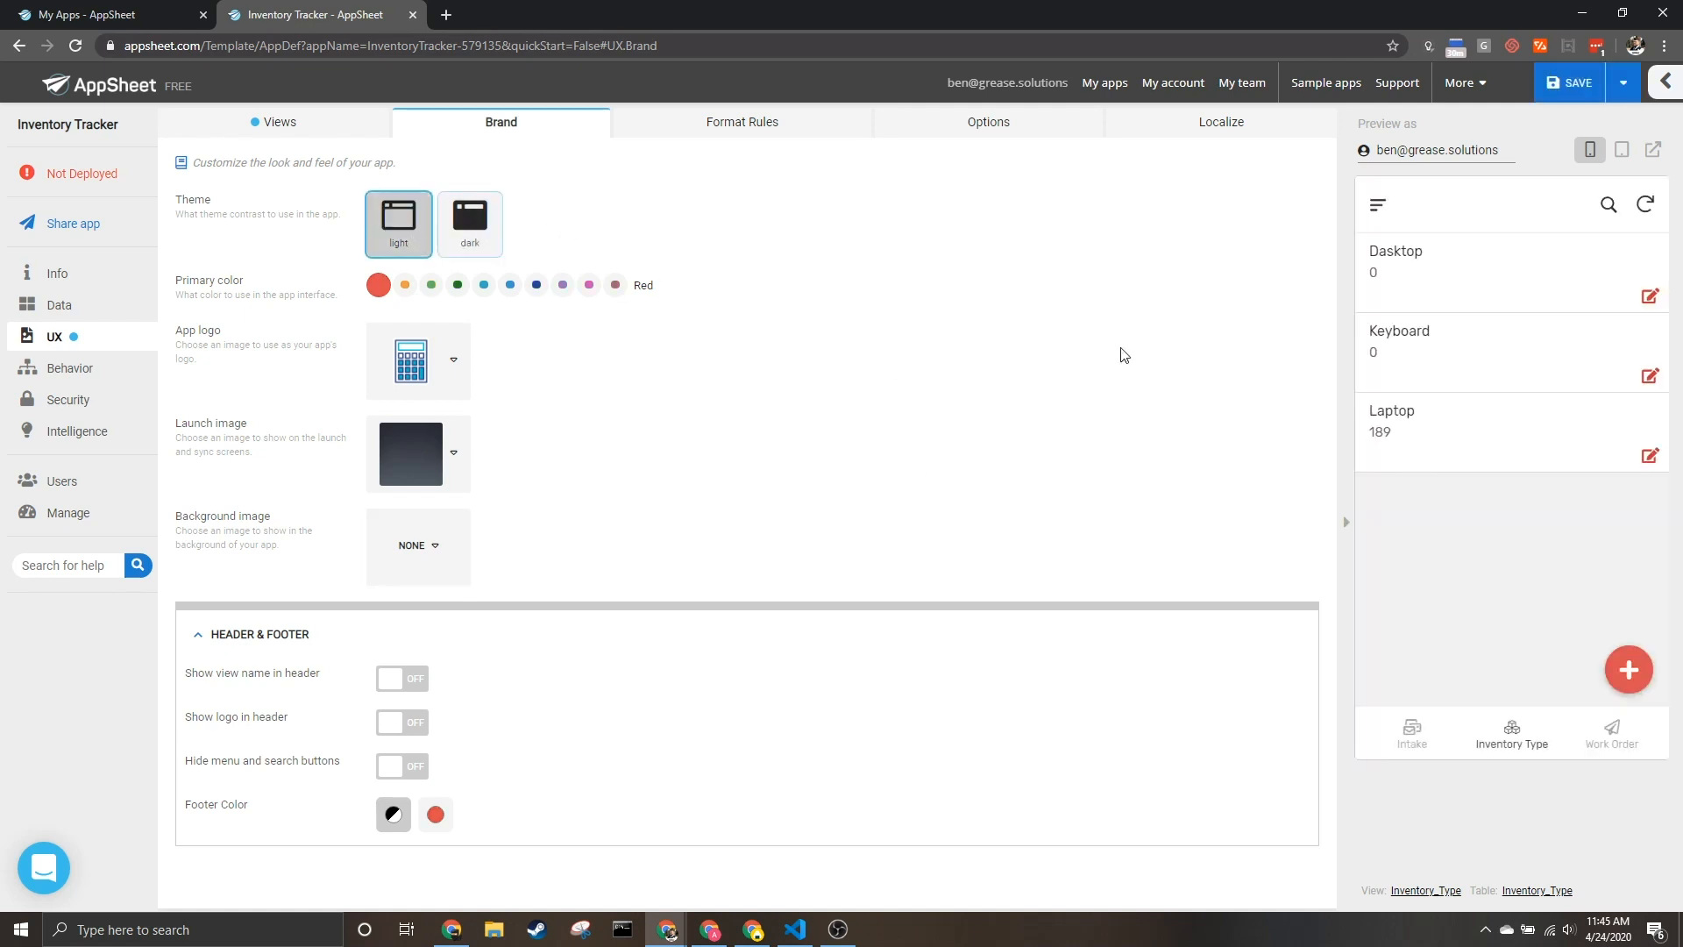
click(470, 222)
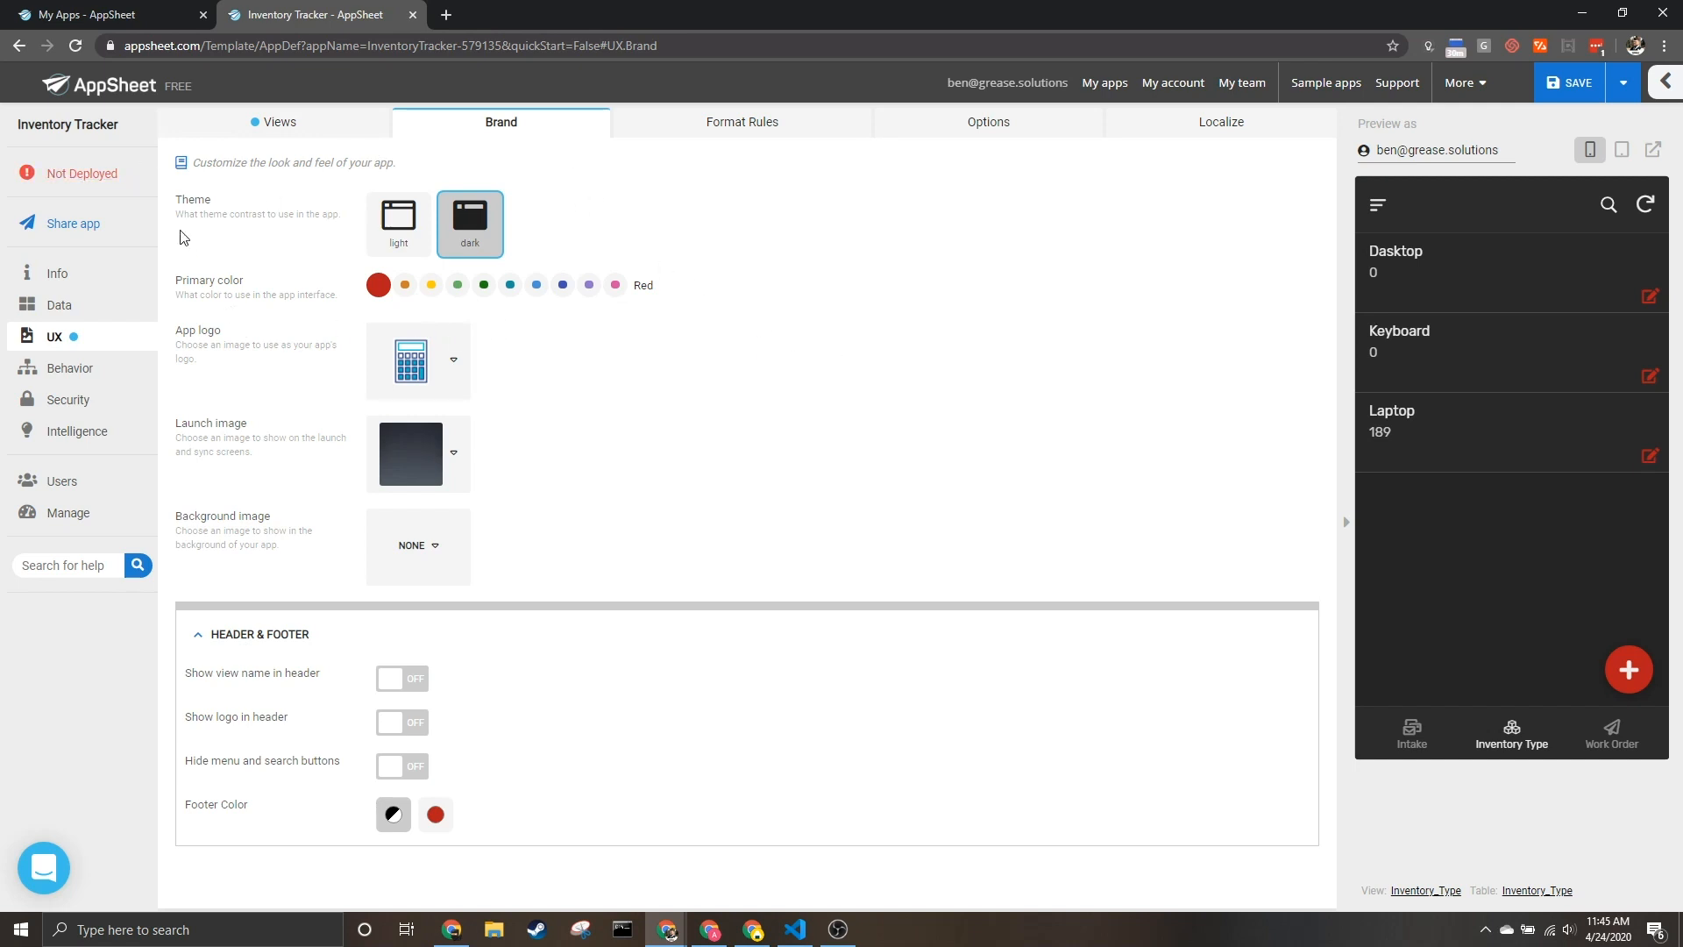
click(589, 284)
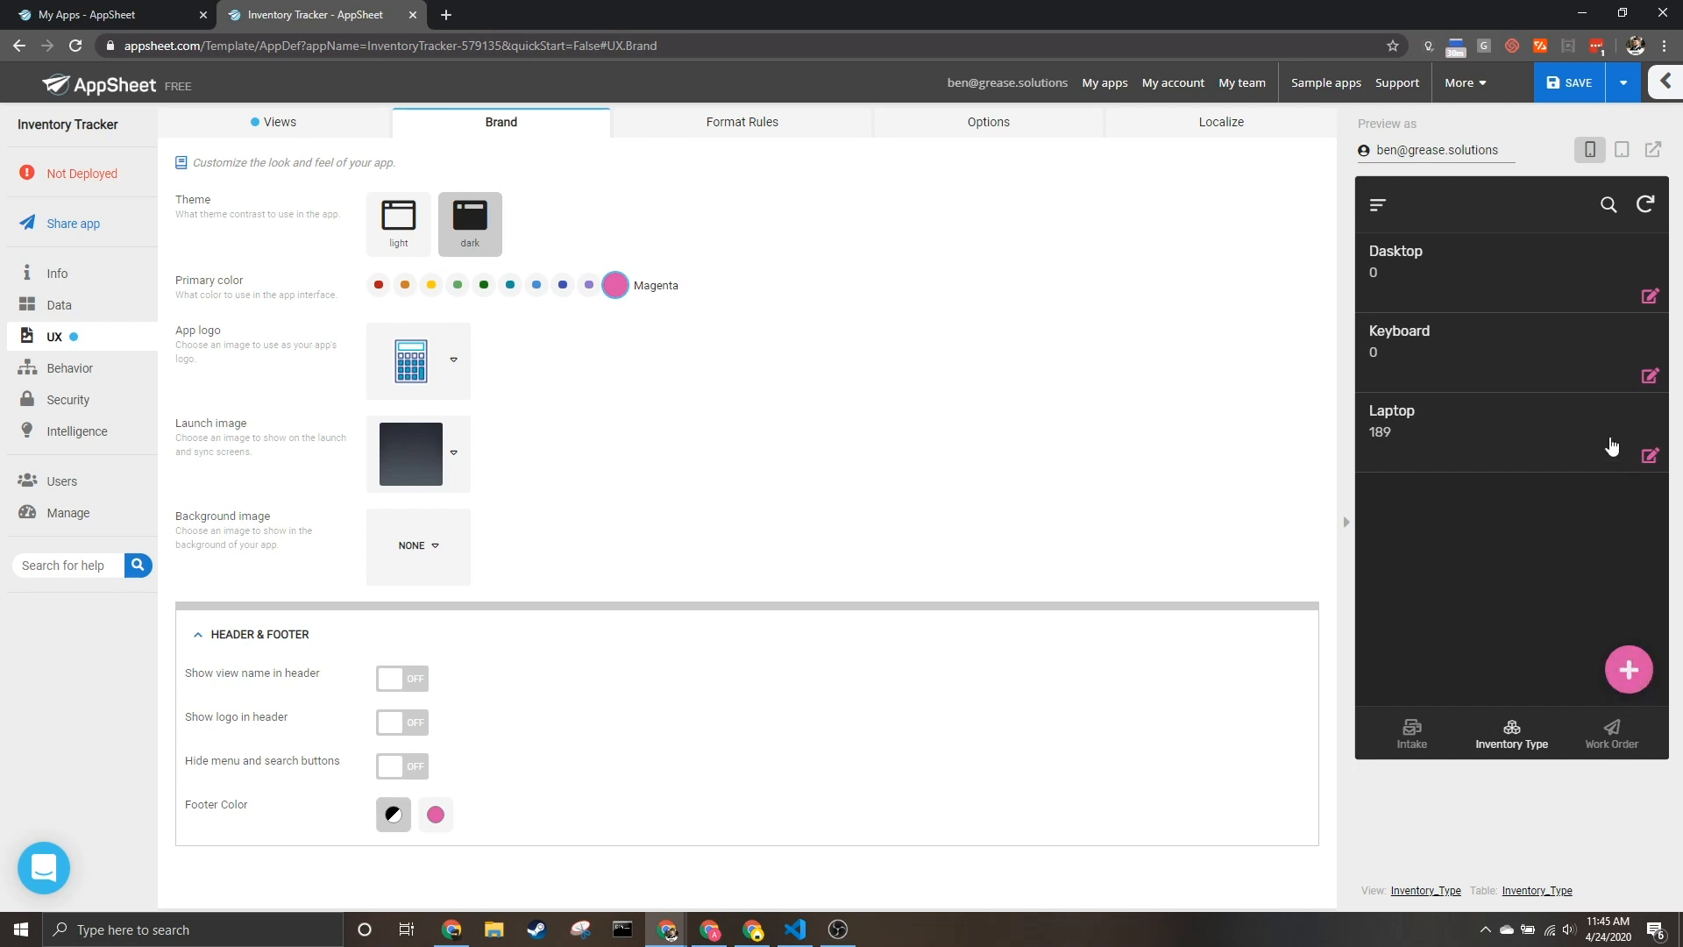
Preview an inventory type, then try MediumBlue, Purple and LightGreen before settling on Red.
click(1392, 421)
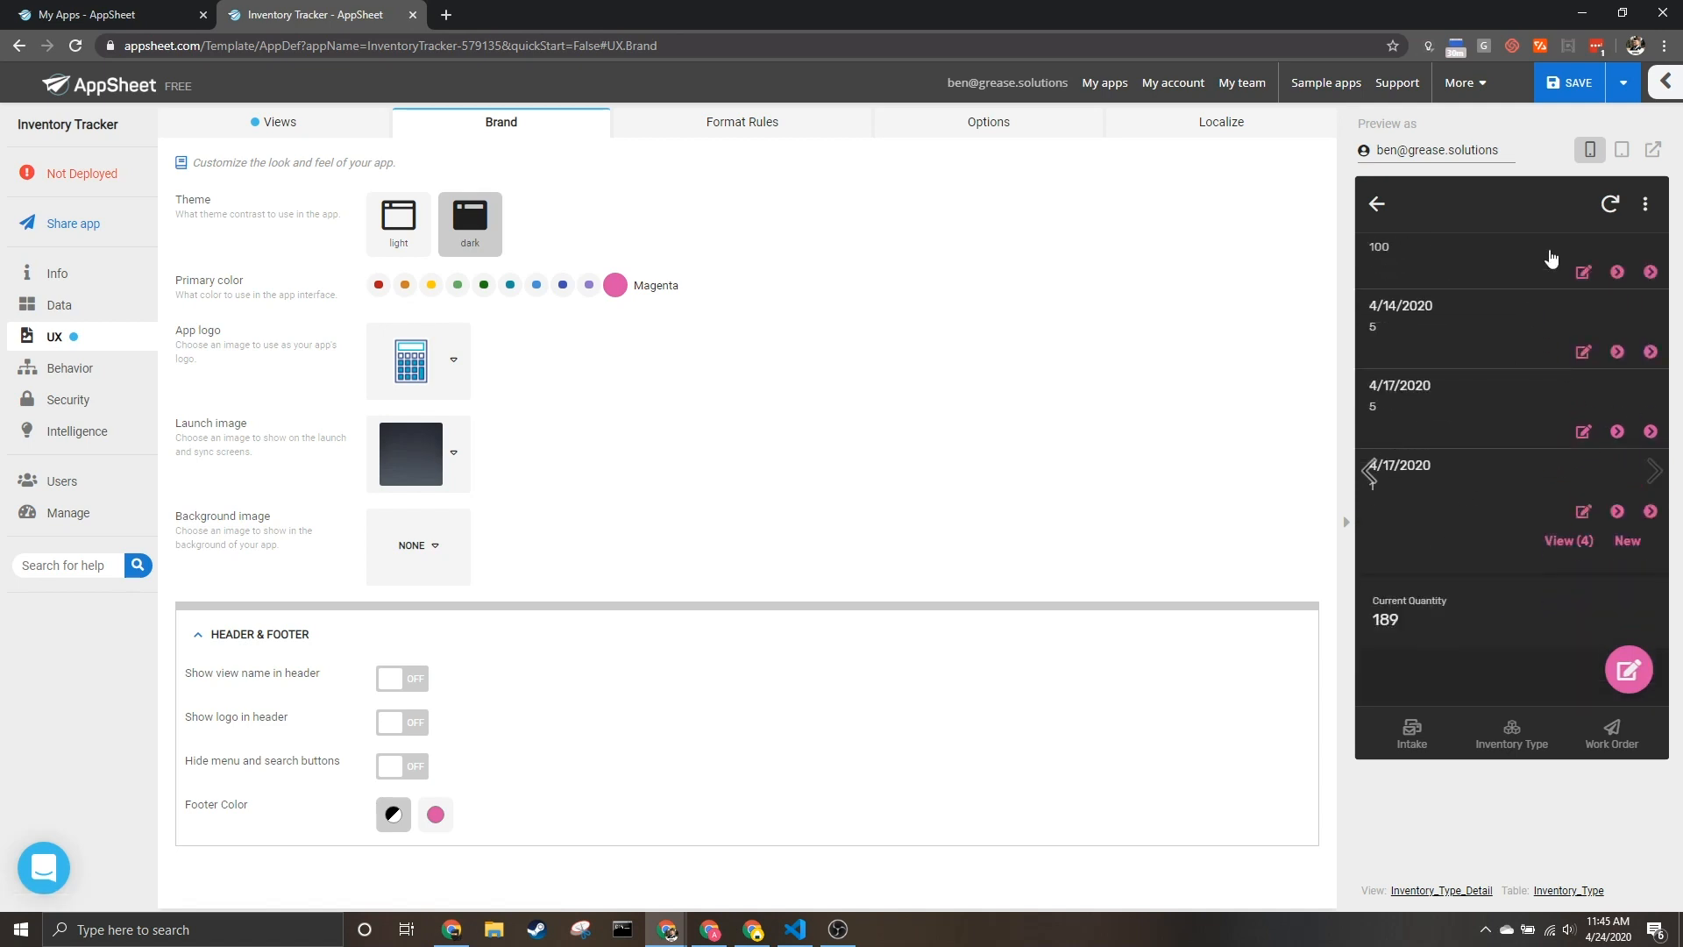
click(484, 284)
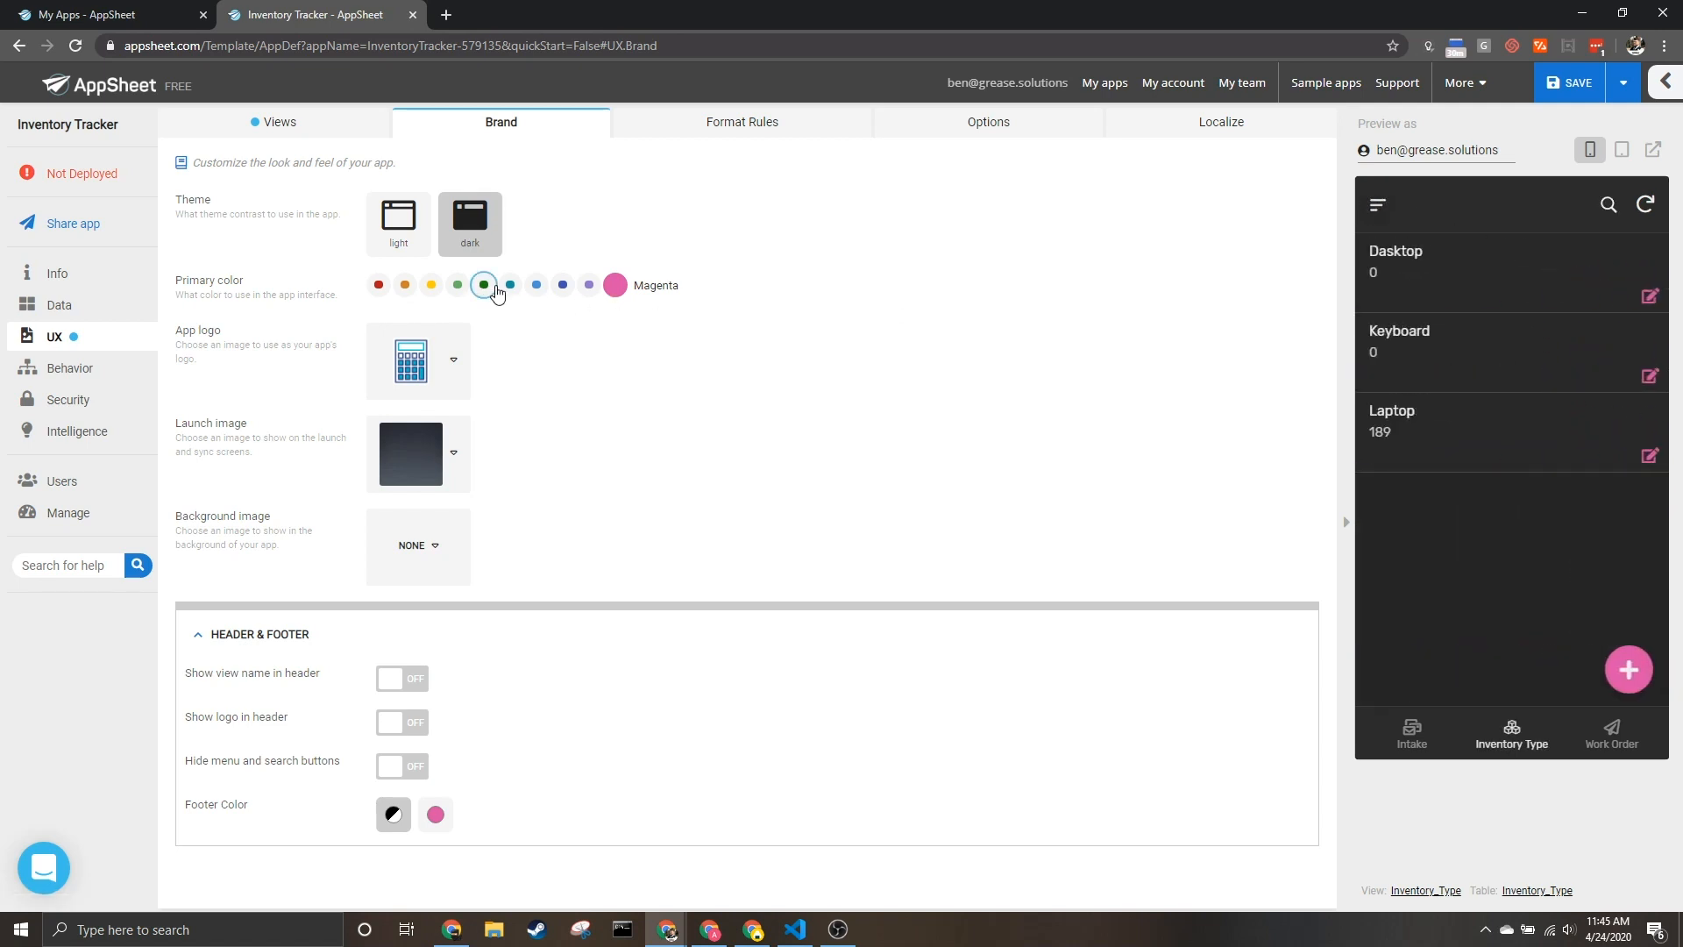
click(537, 284)
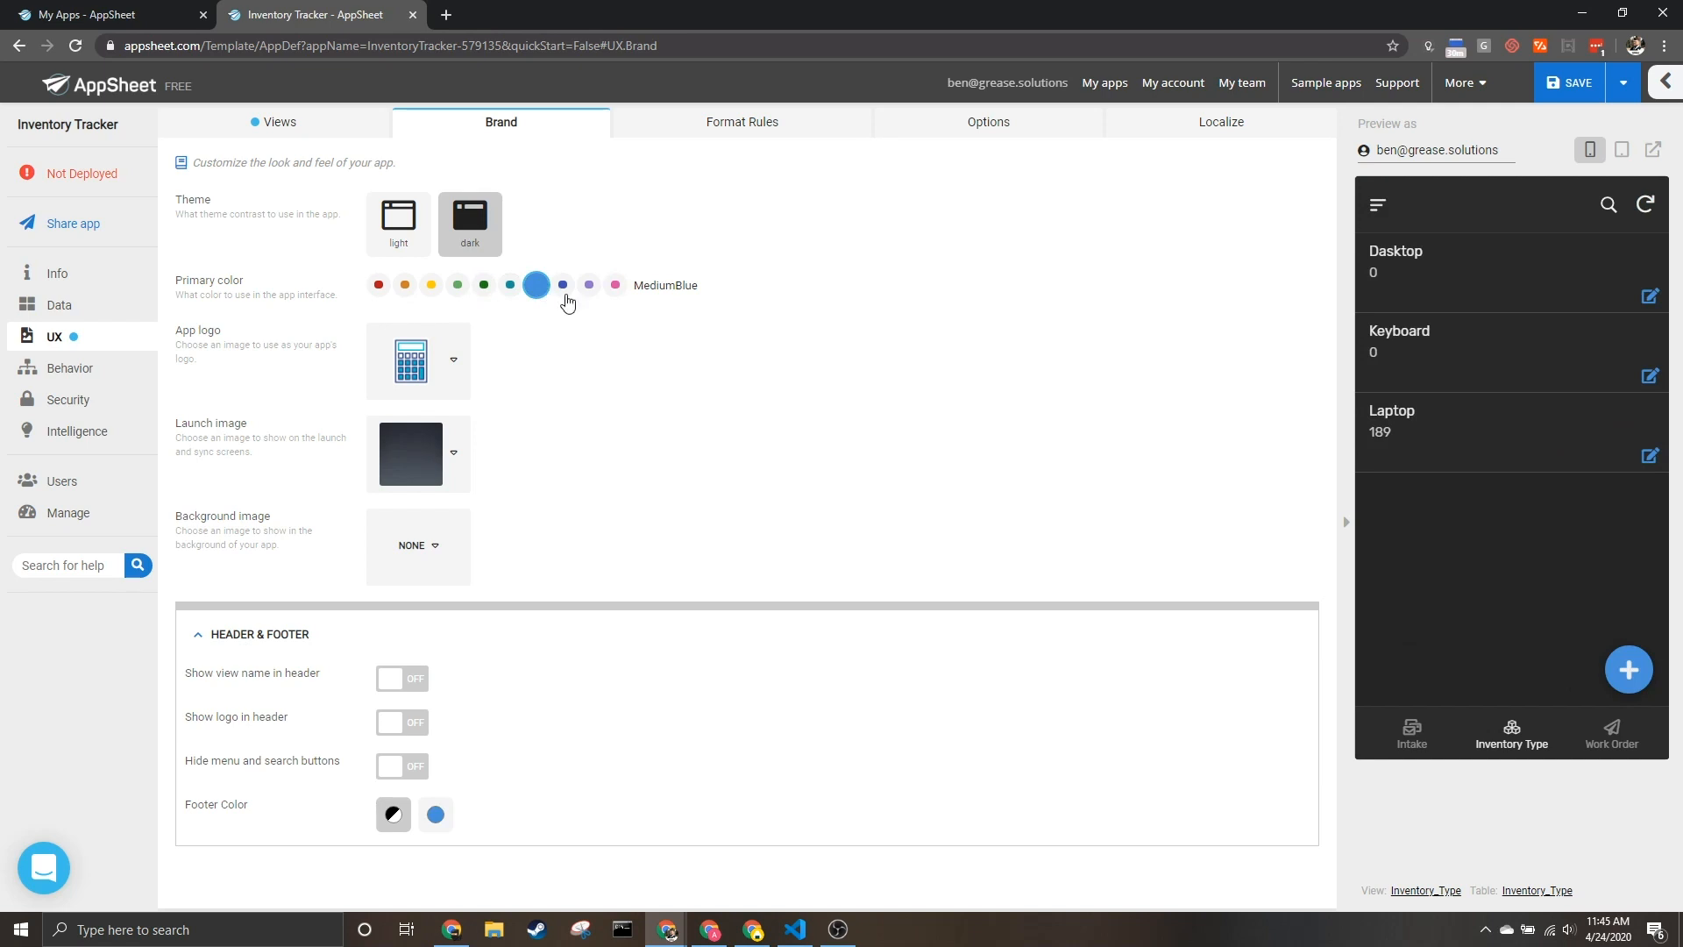
click(589, 284)
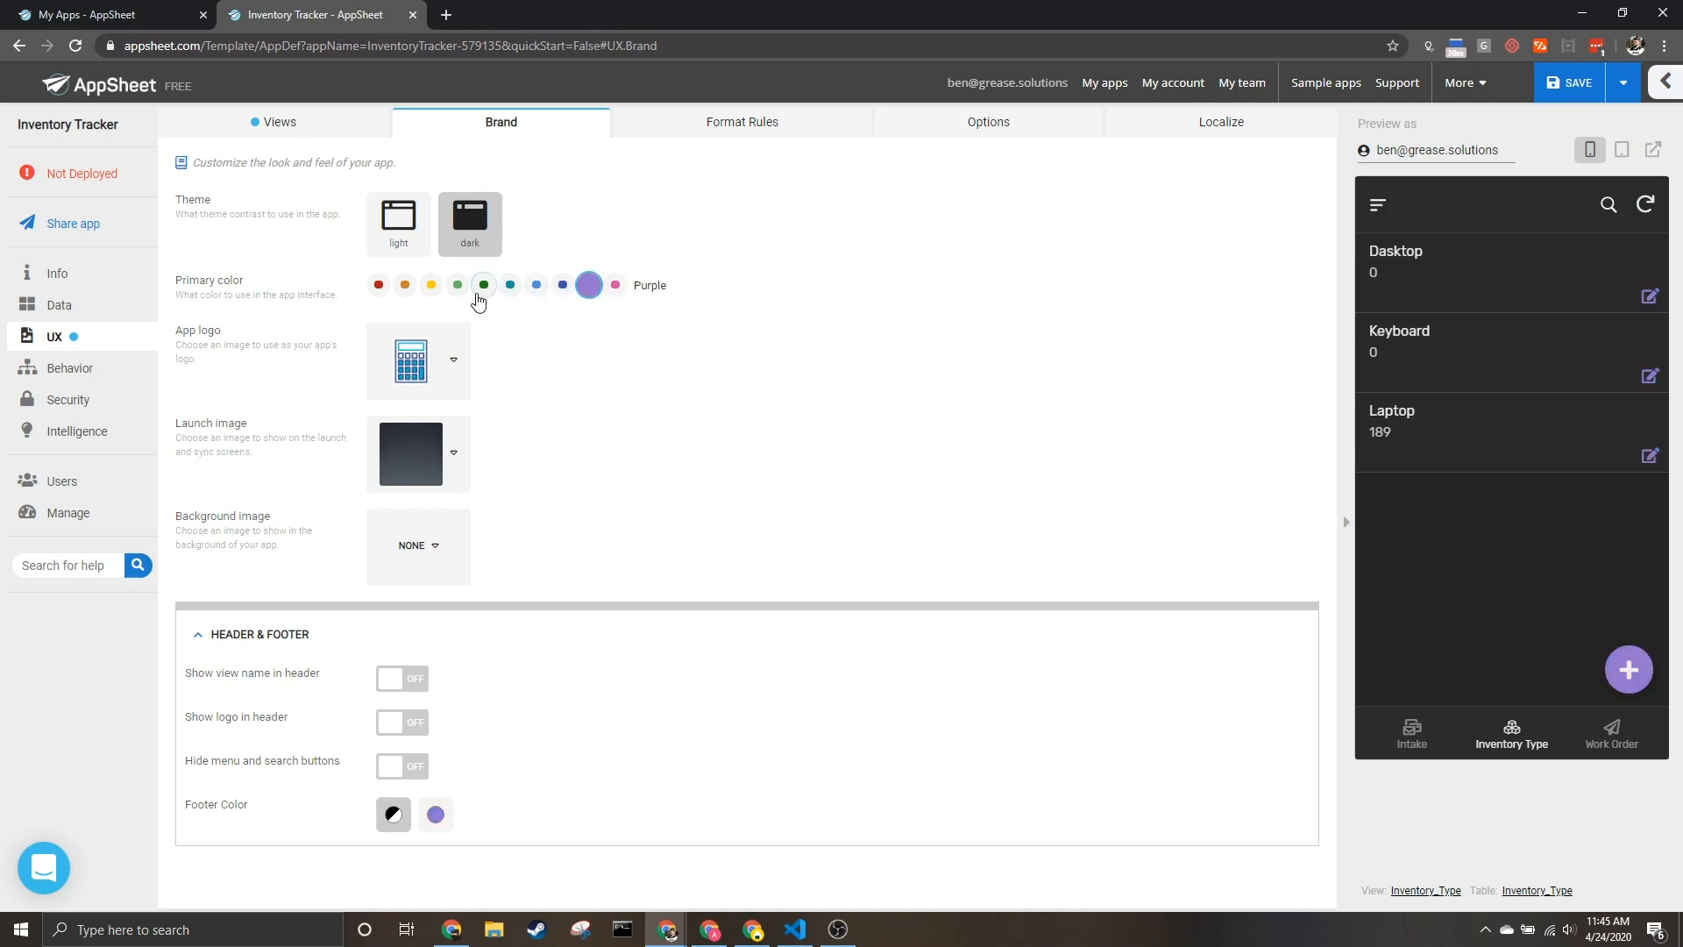
click(455, 284)
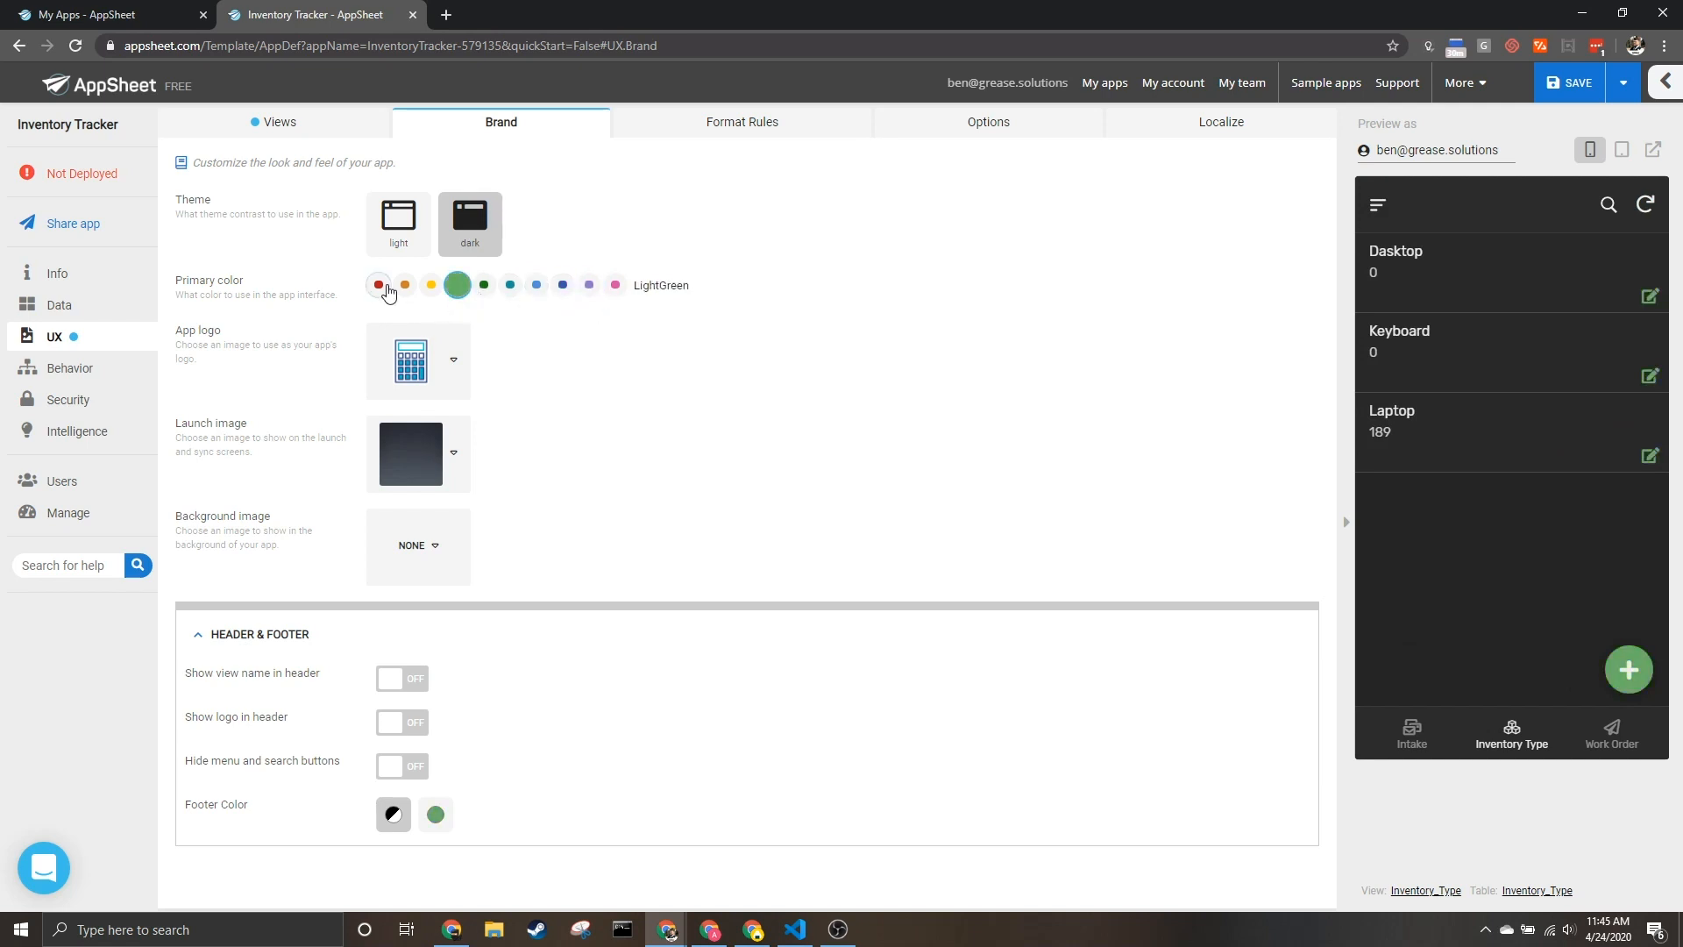
click(378, 284)
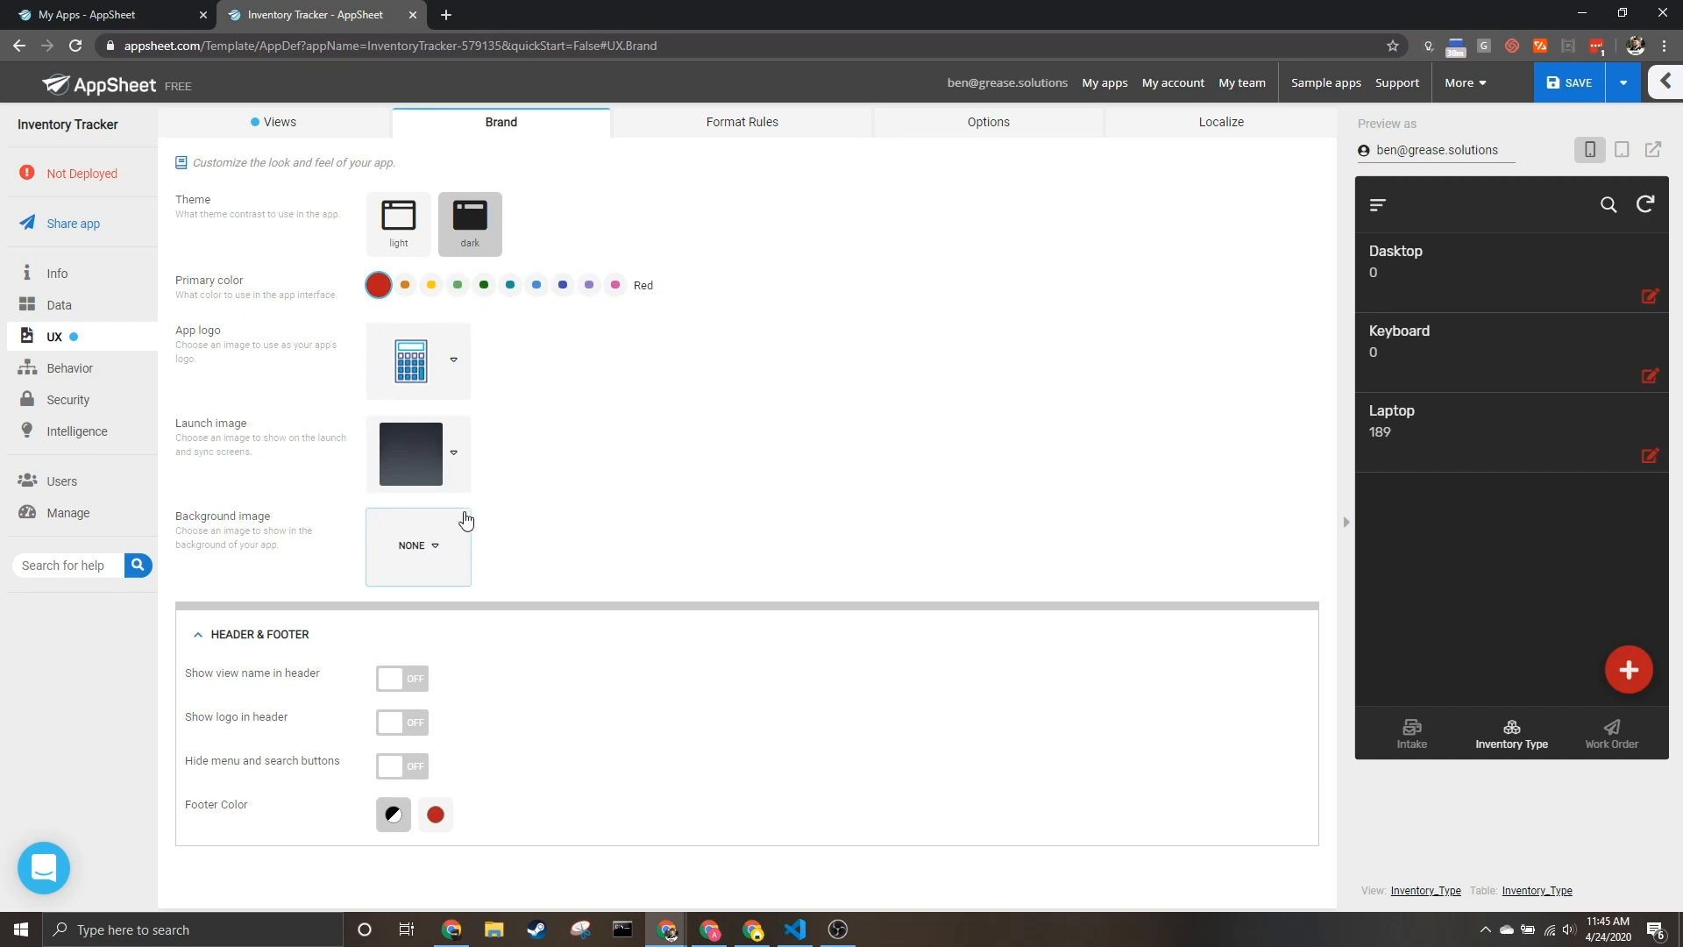
mouse_move(572, 400)
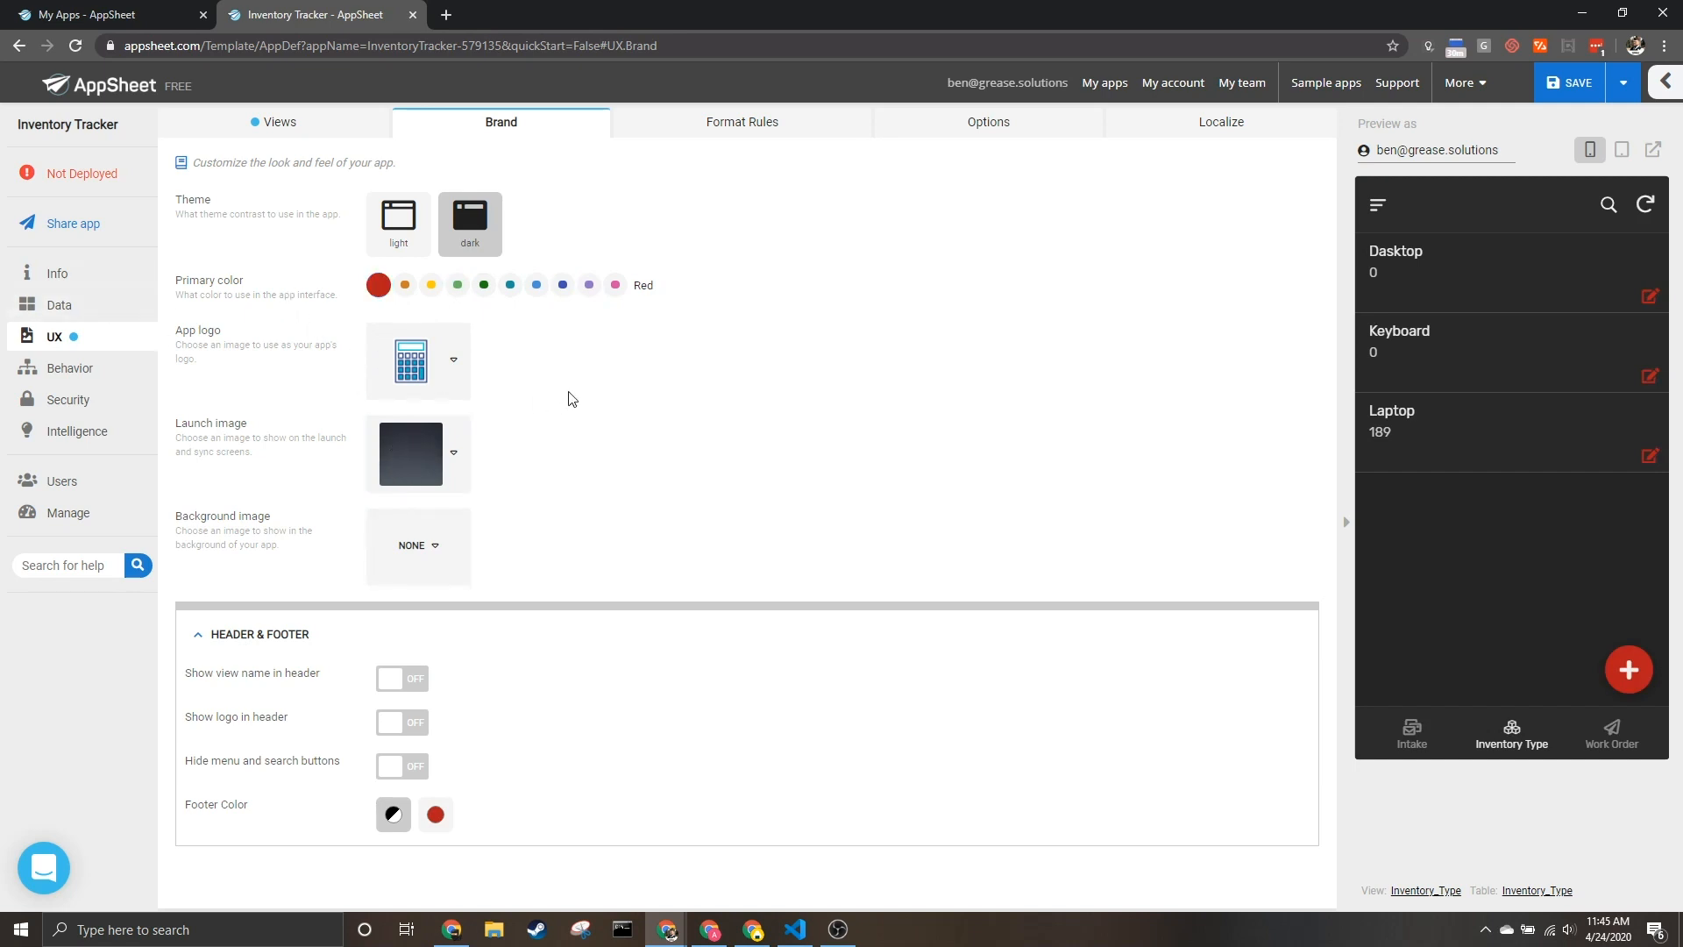
Show the preview's side menu and leave the app logo unchanged after cancelling the image picker.
click(1377, 203)
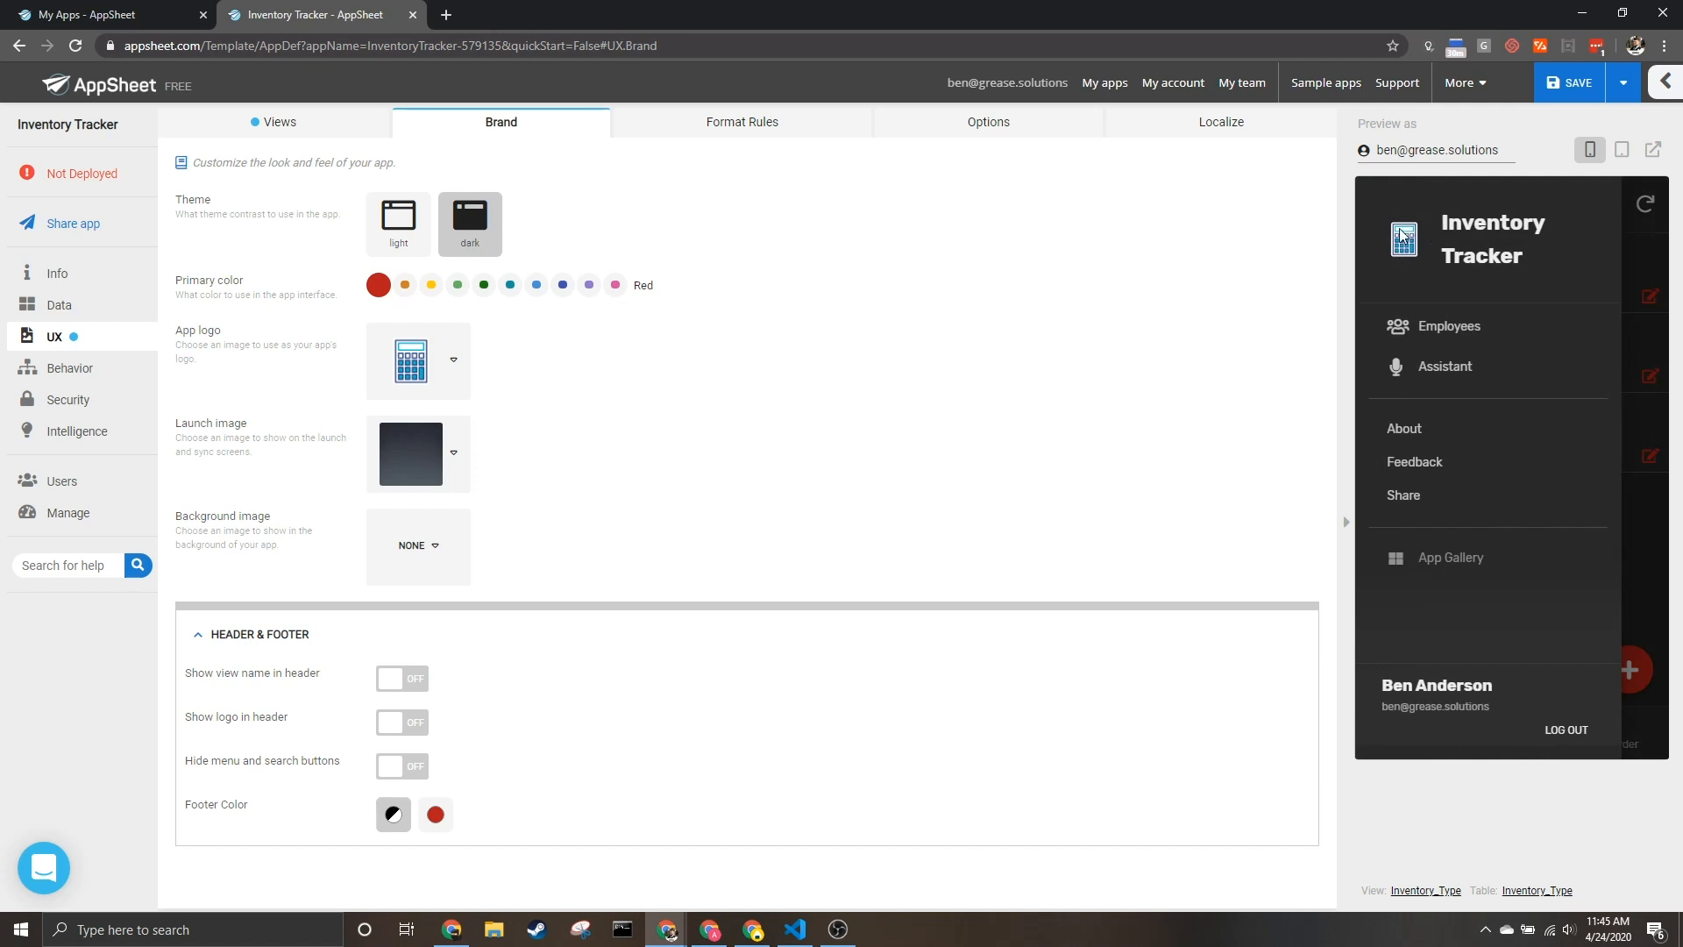
mouse_move(1230, 245)
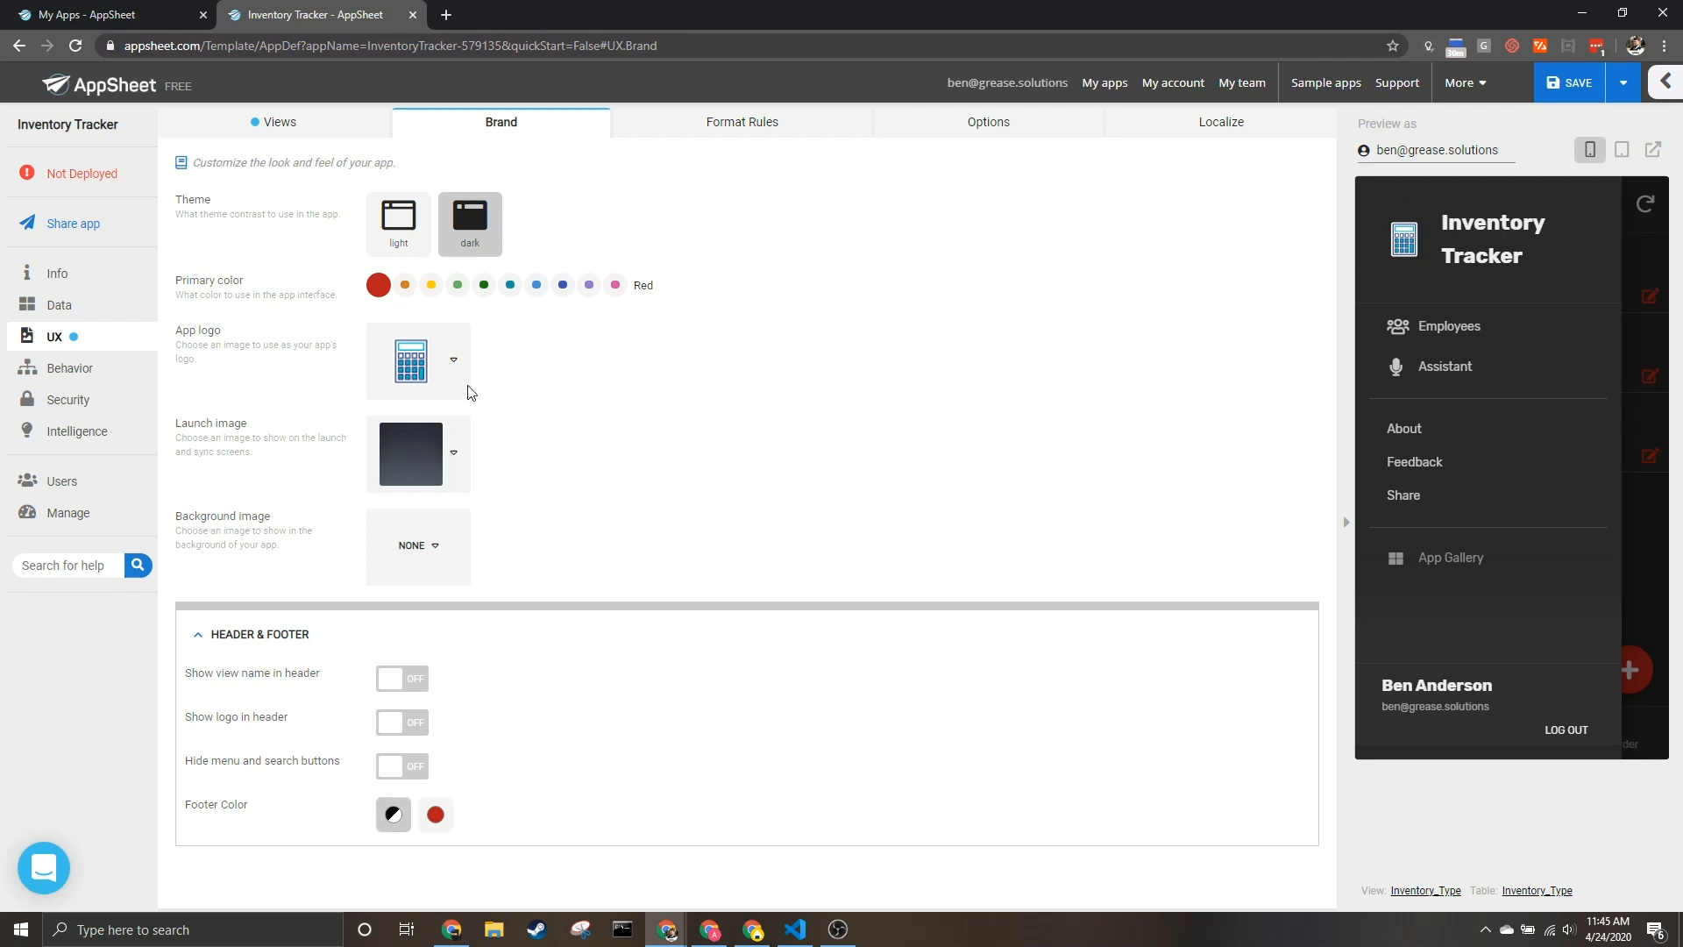
click(453, 384)
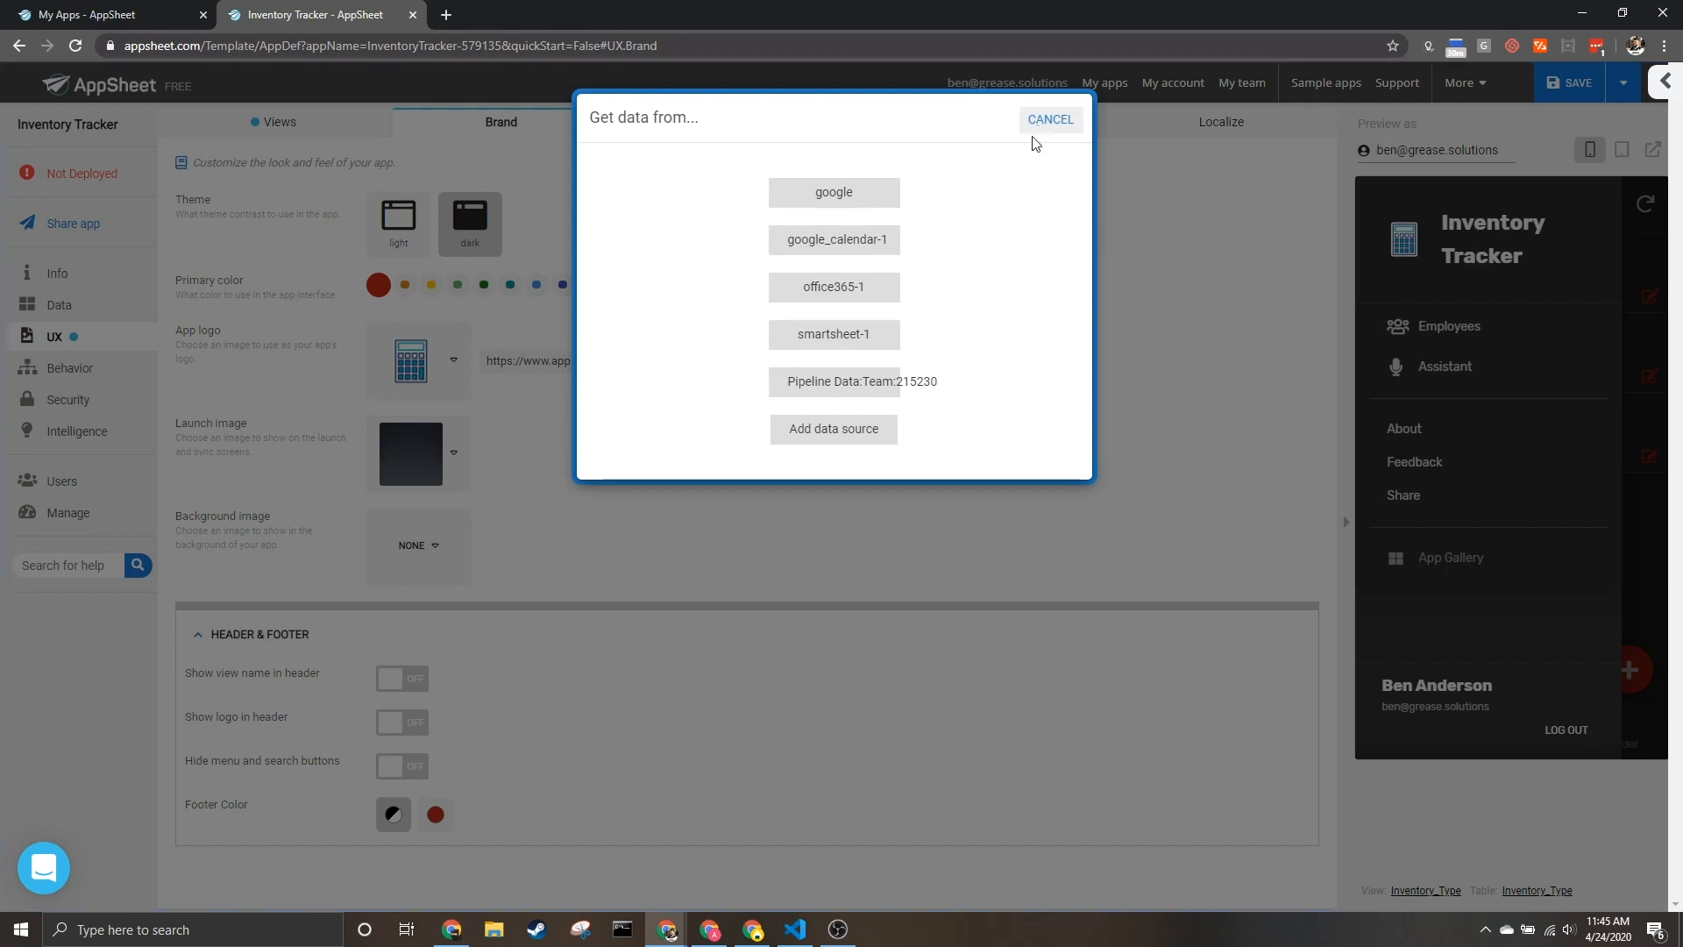
click(1049, 119)
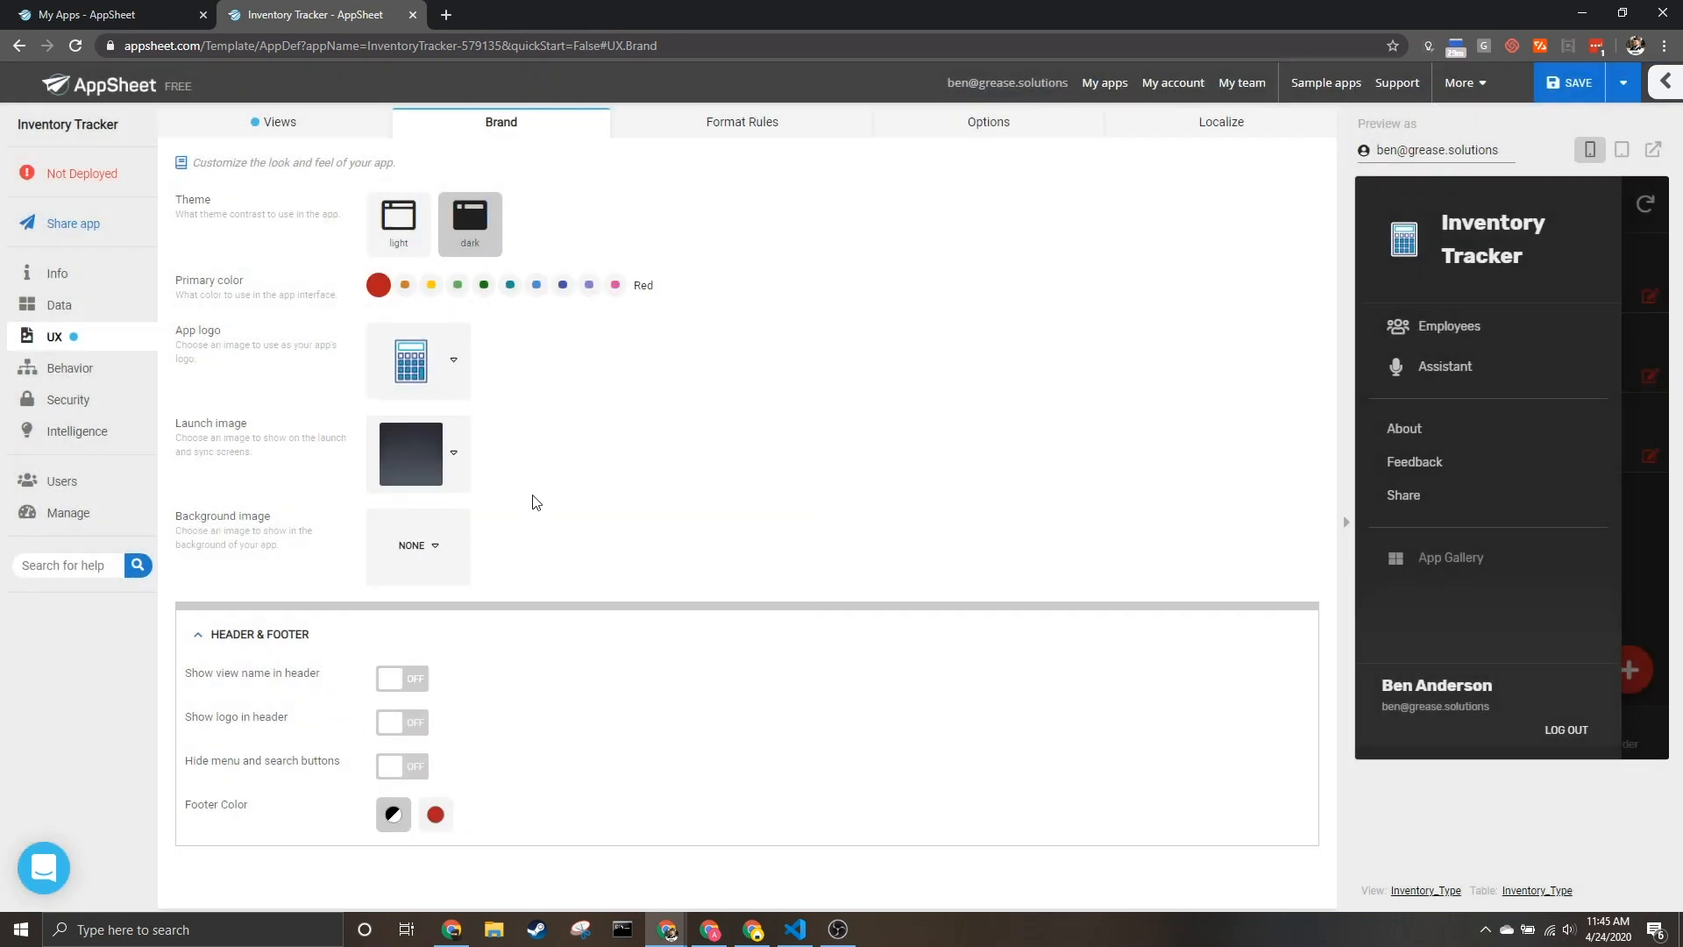
click(417, 452)
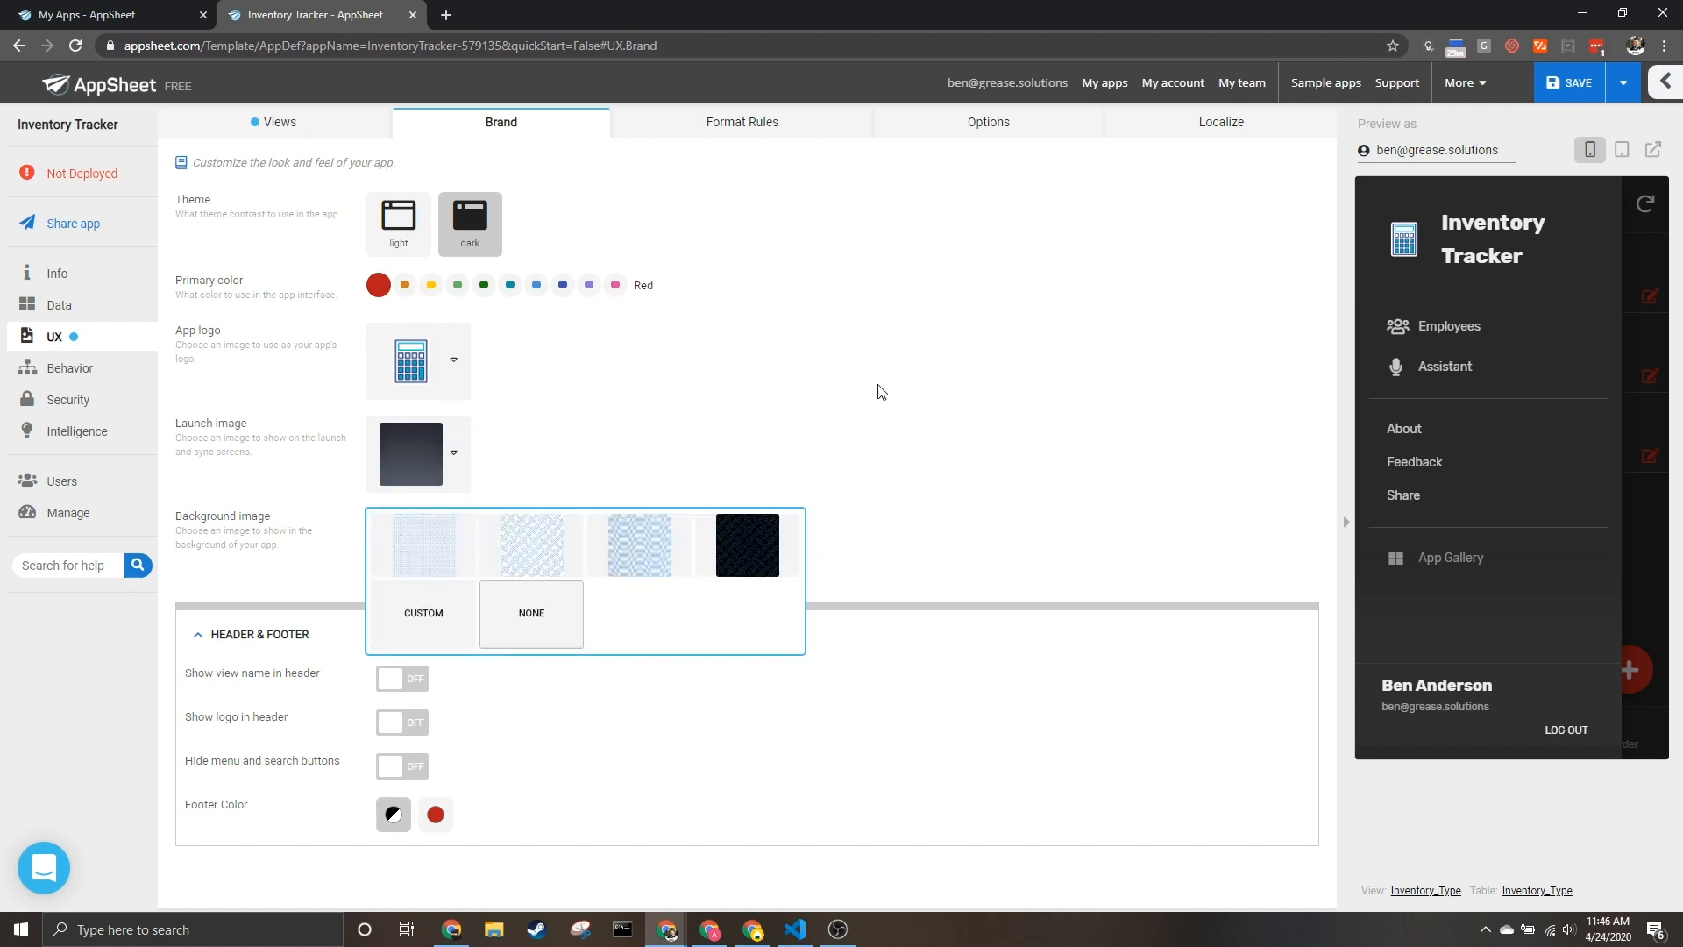
Try a patterned background and view the Laptop record in the refreshed preview.
click(532, 544)
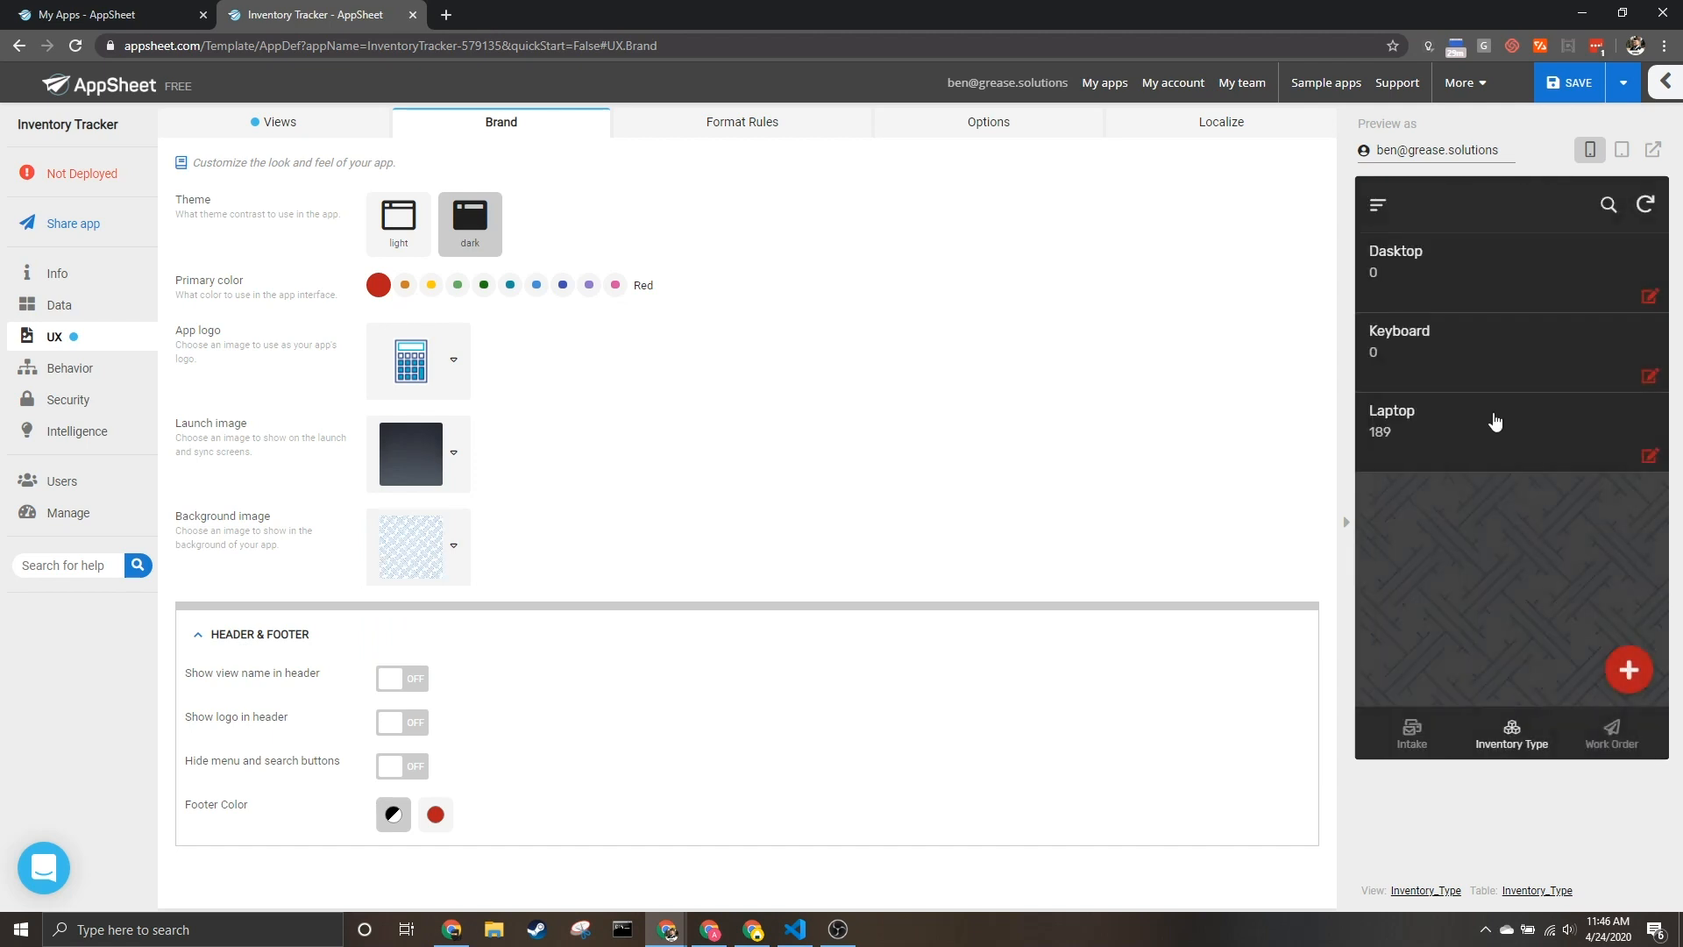
mouse_move(1458, 465)
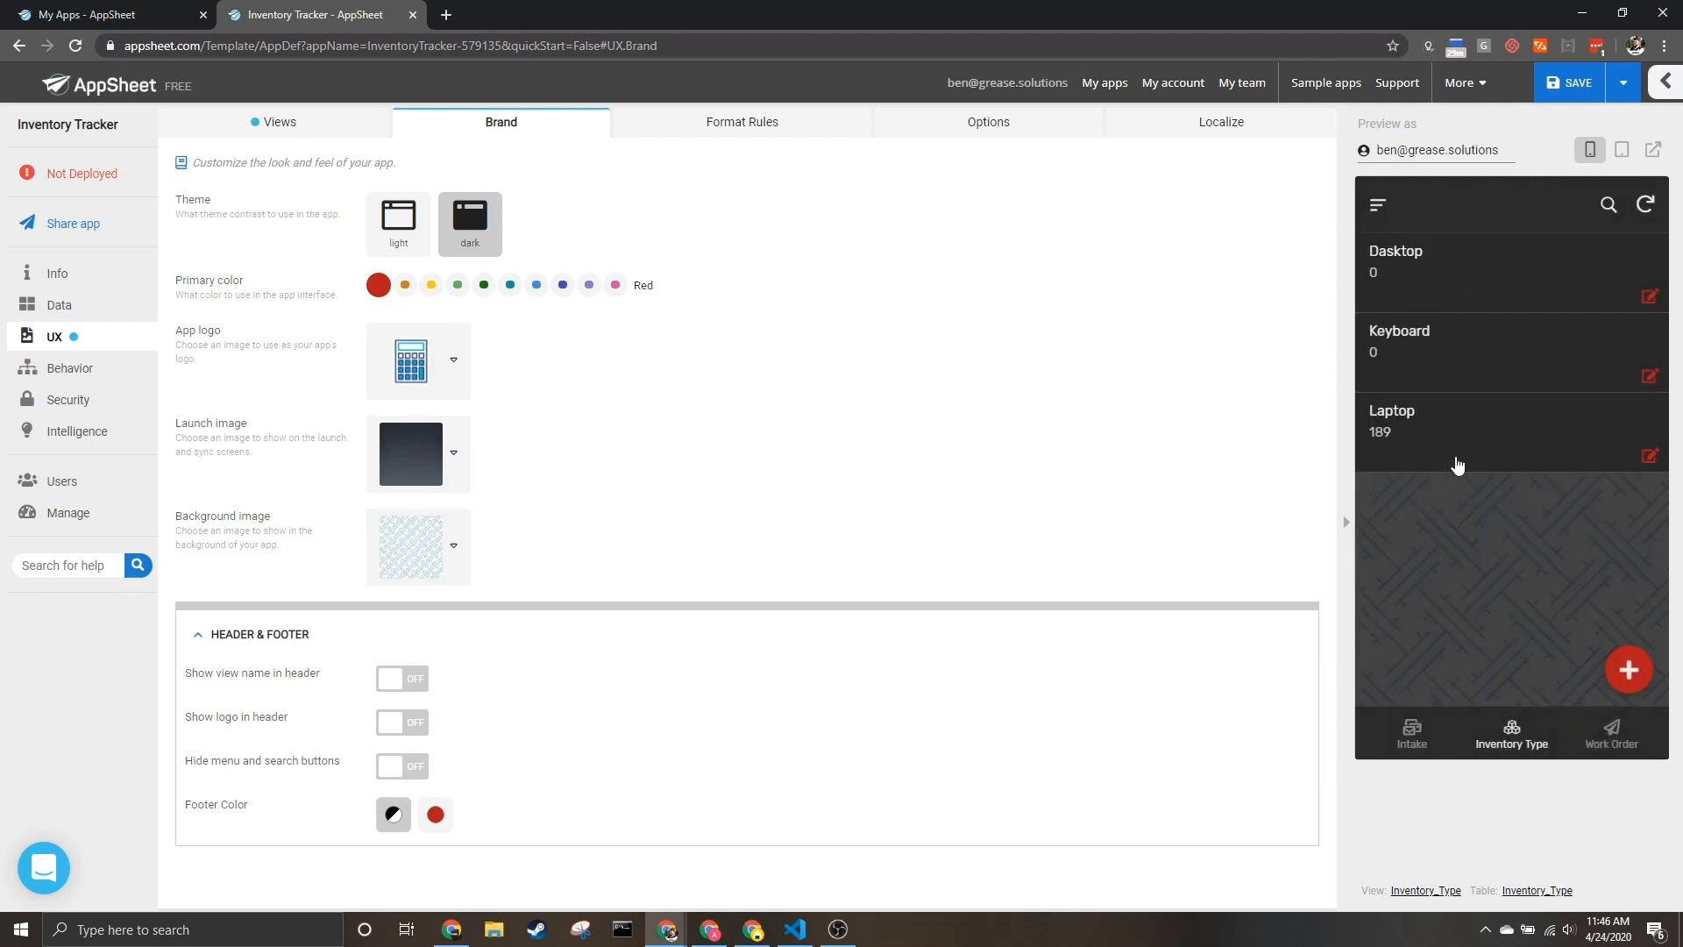
click(1456, 432)
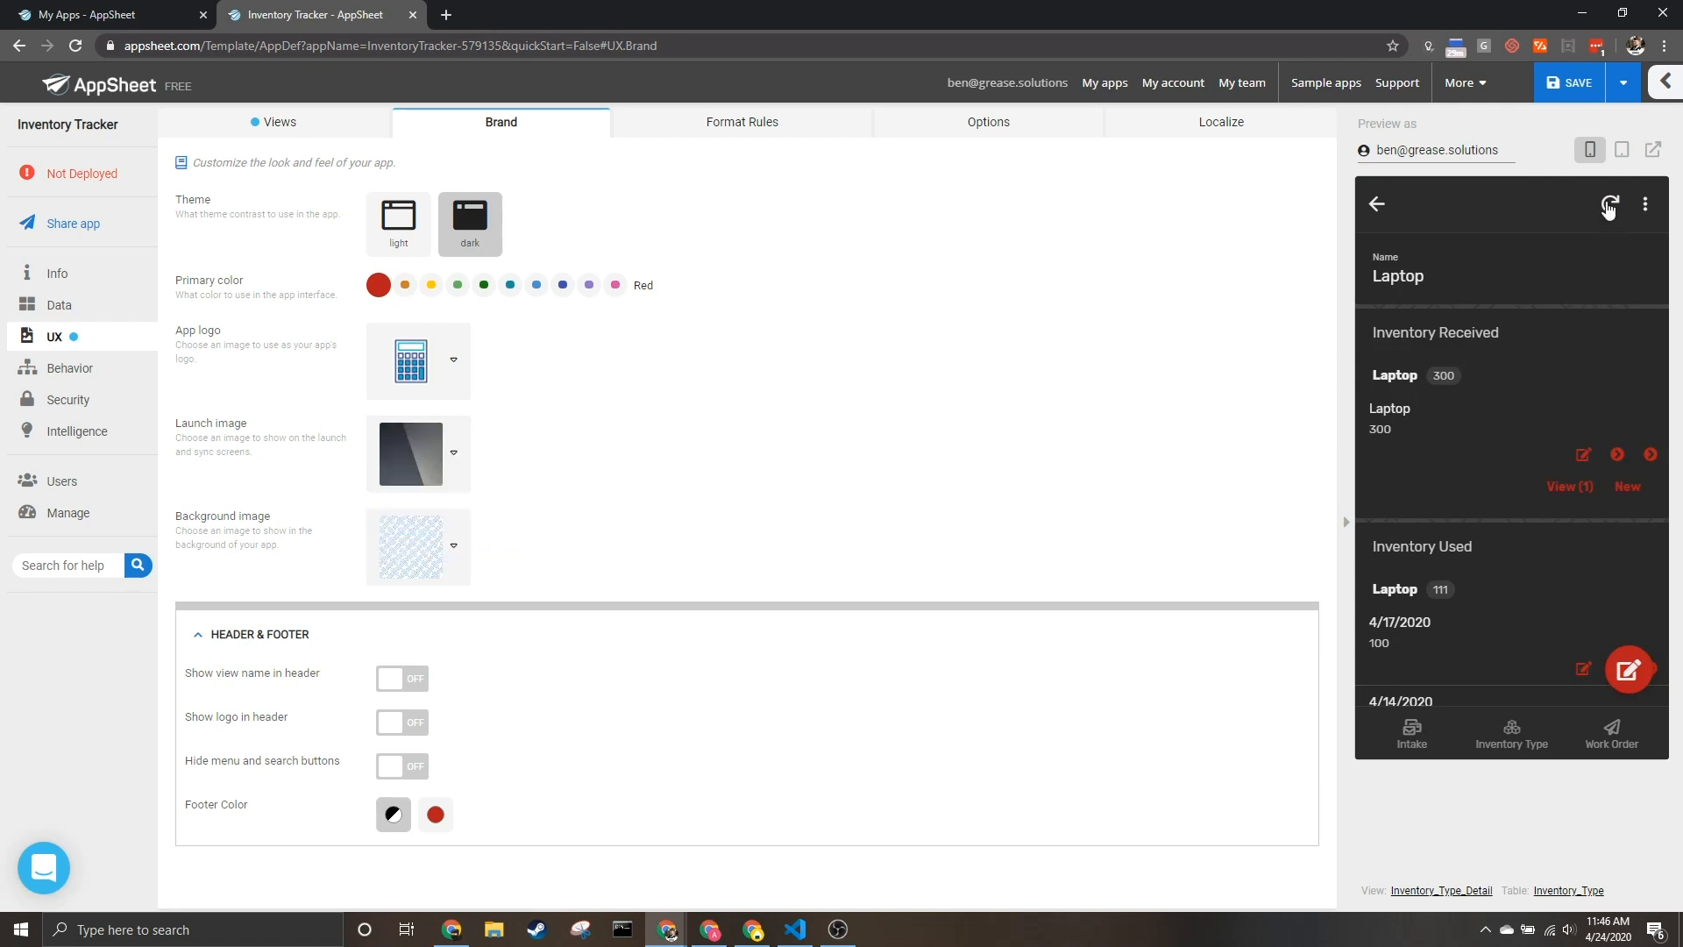
click(1609, 203)
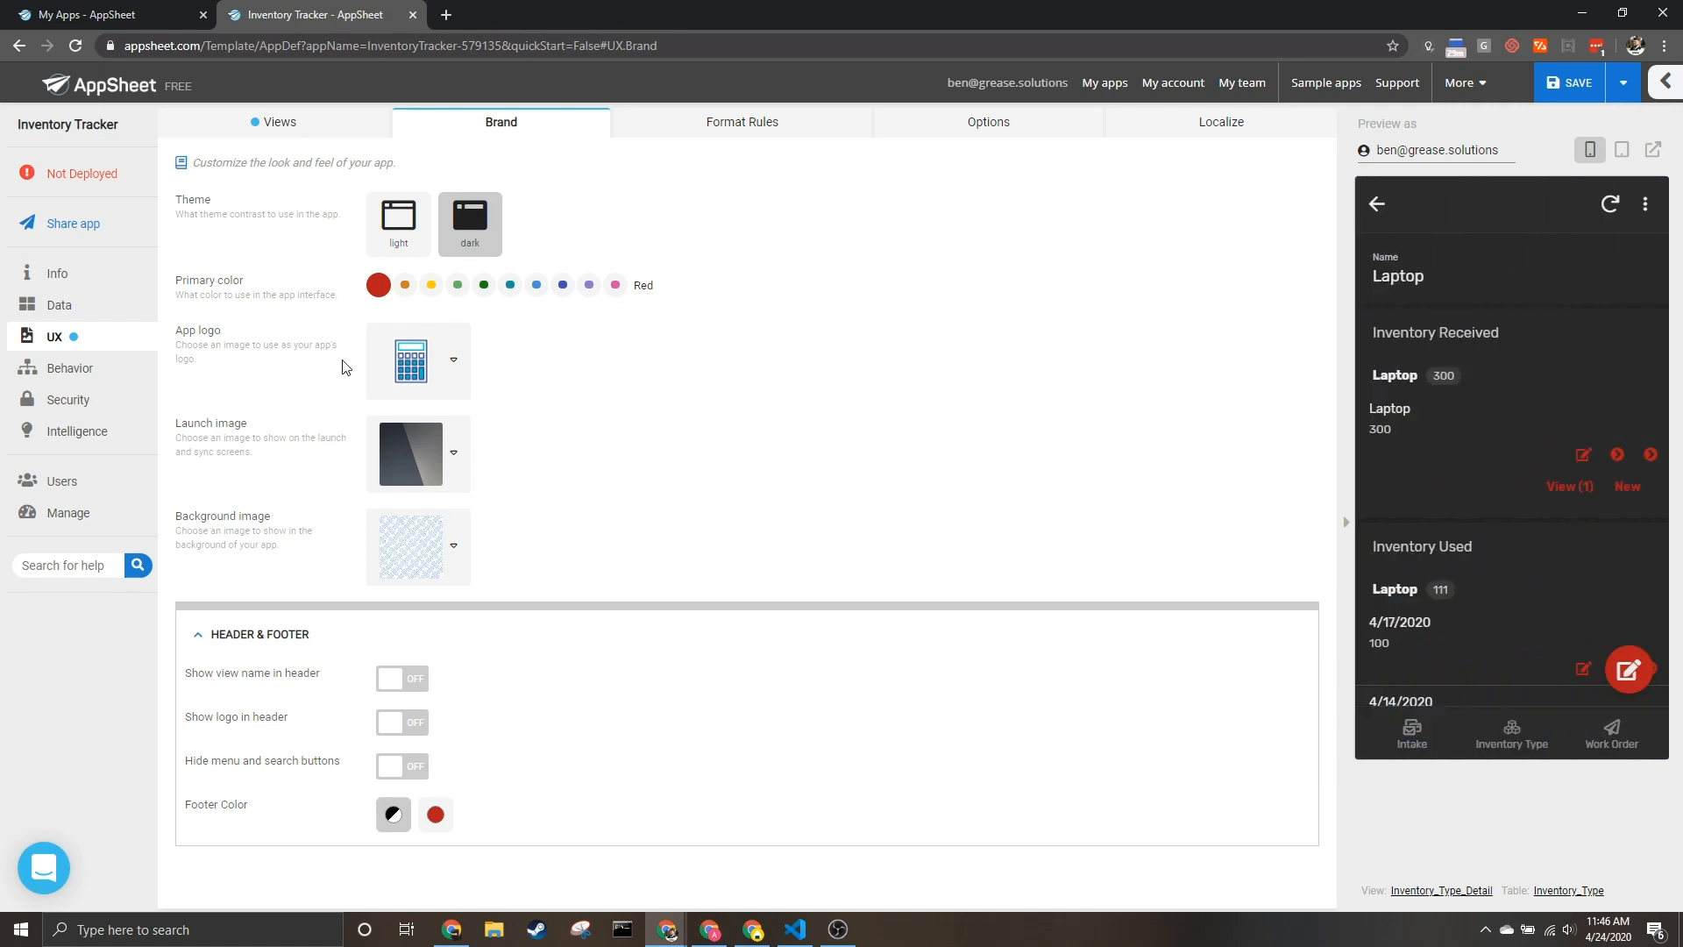
mouse_move(738, 648)
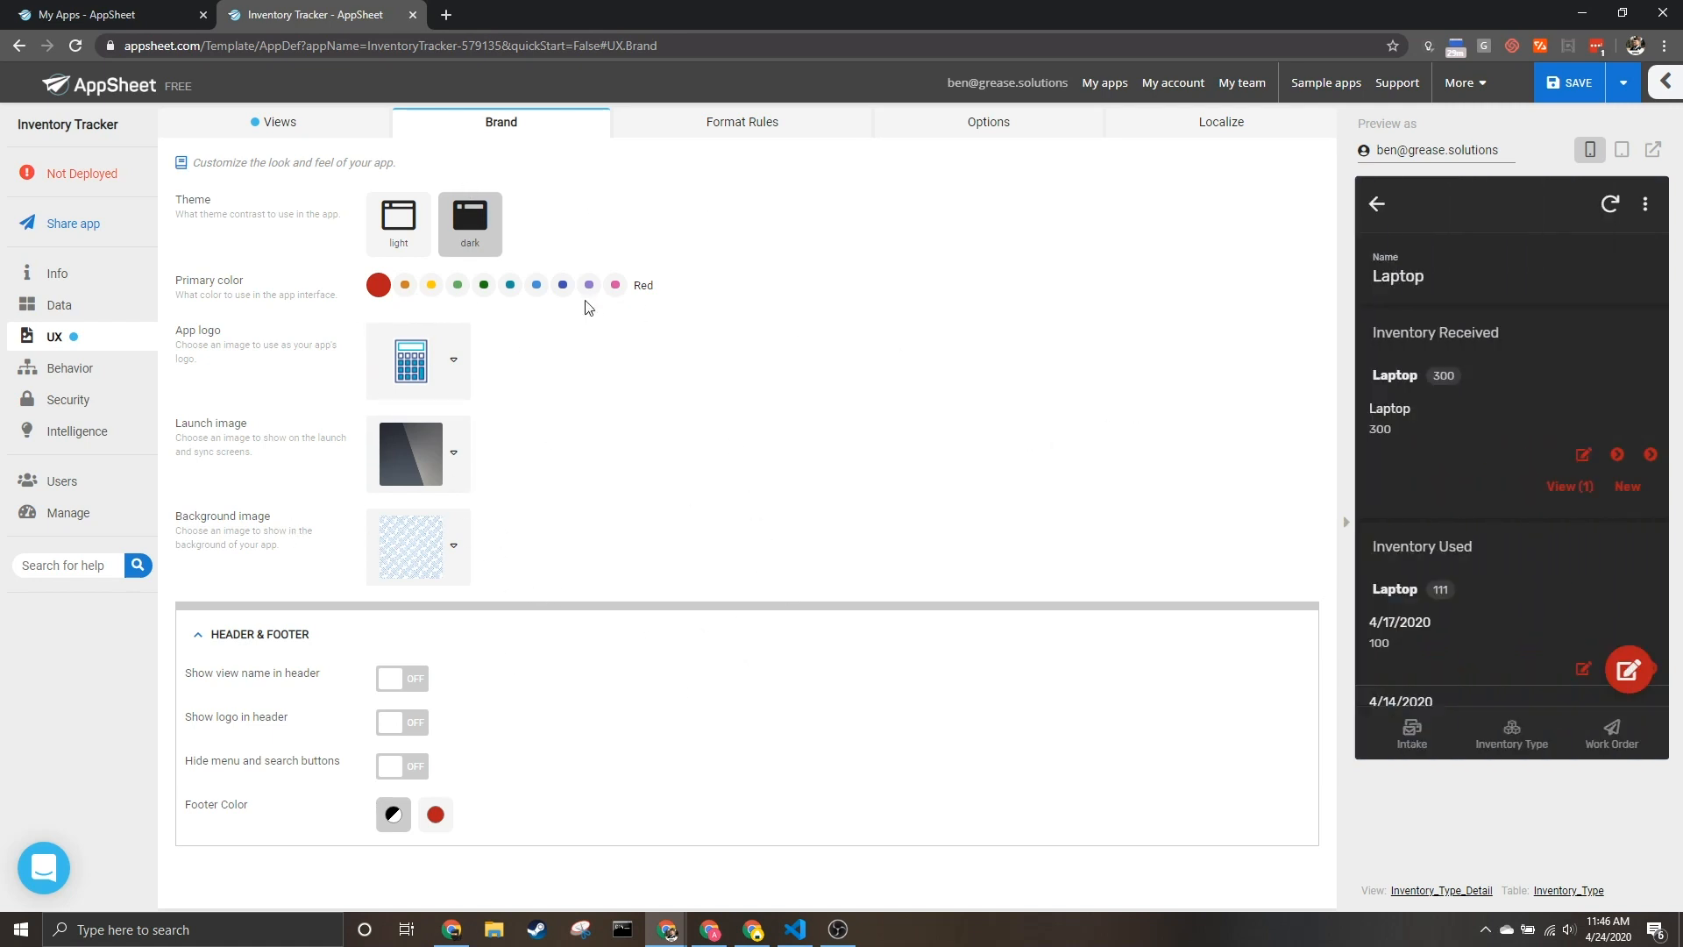
Set the background image to none and choose the dark launch image.
click(452, 452)
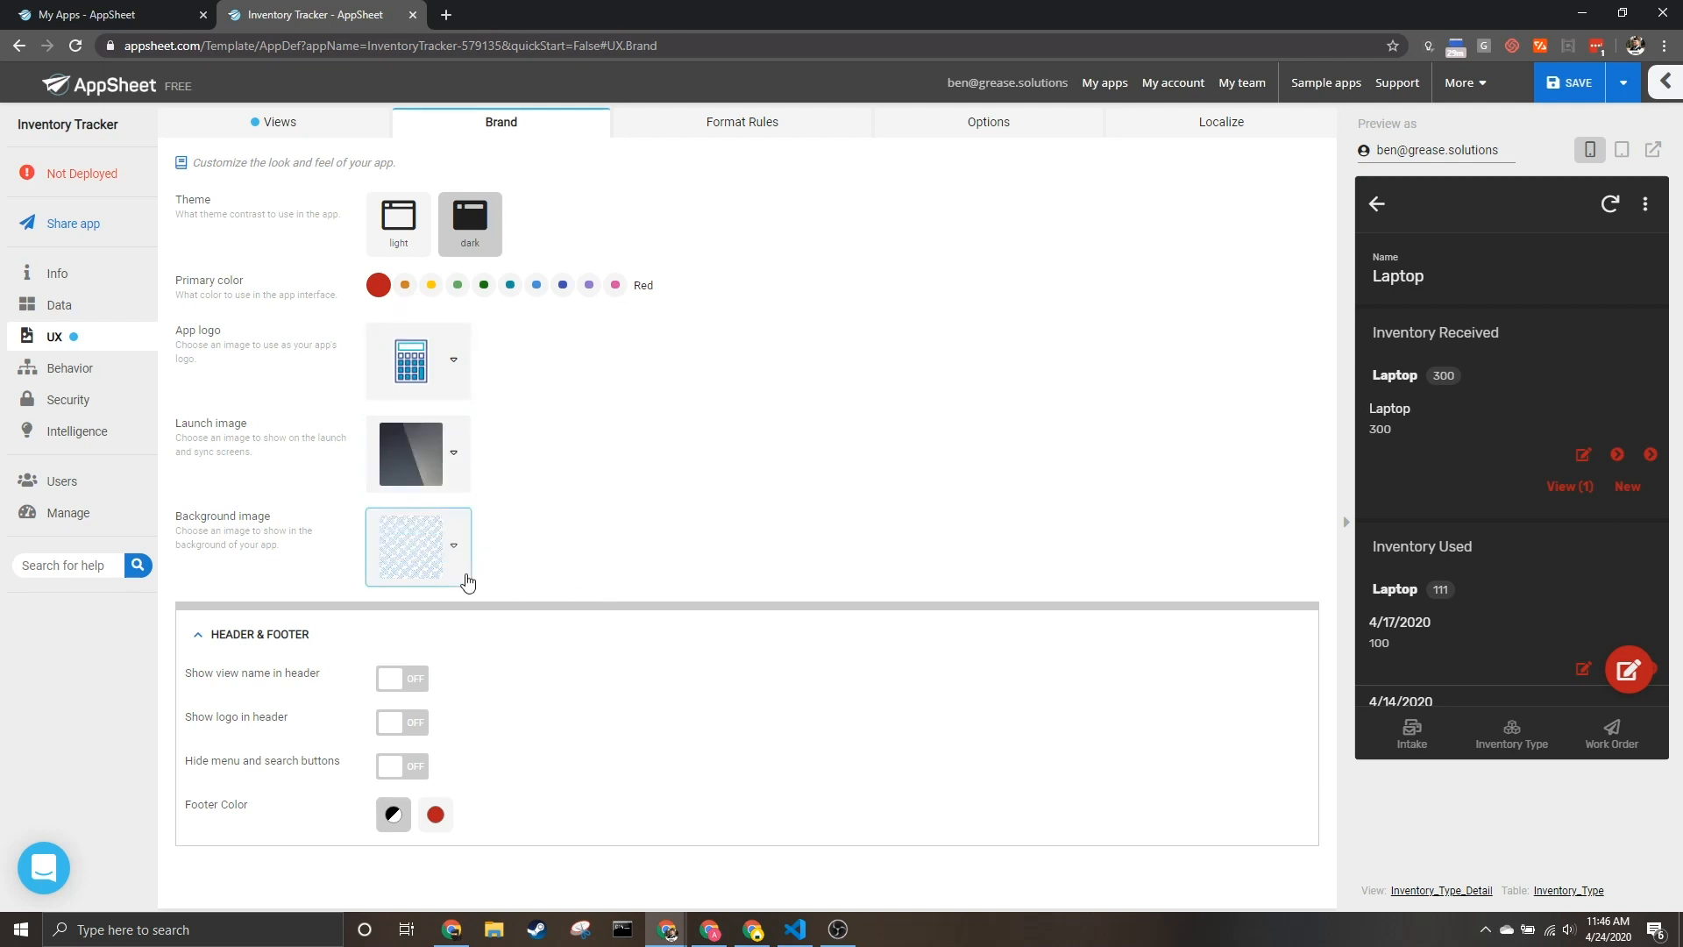
click(454, 547)
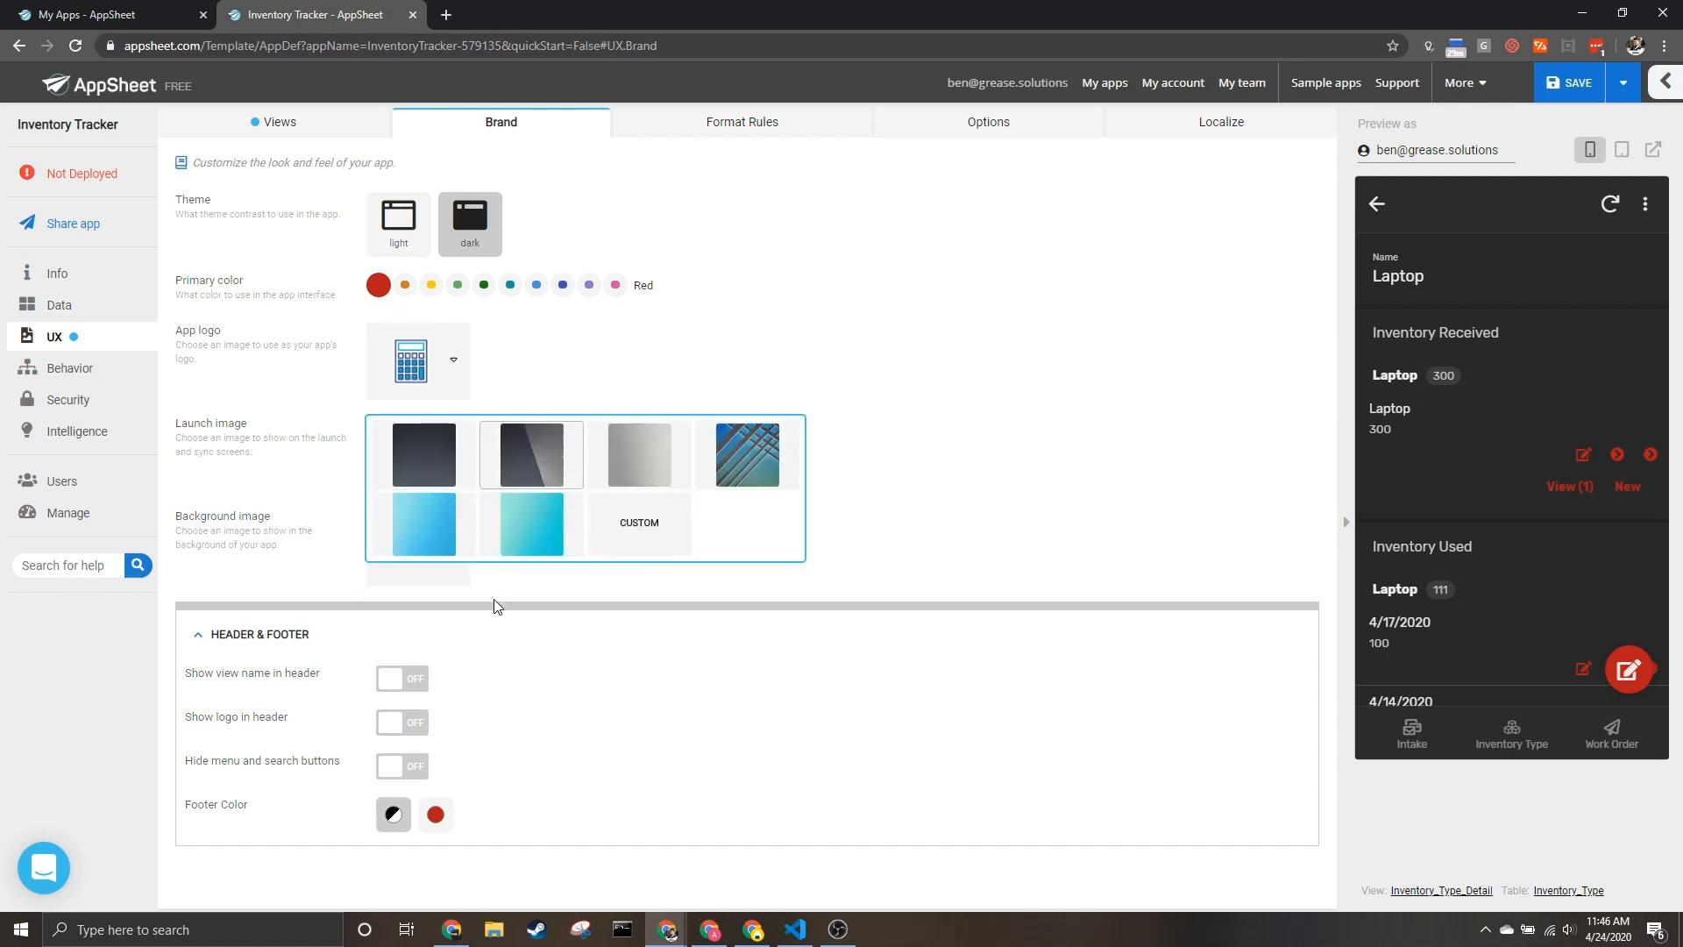
click(422, 452)
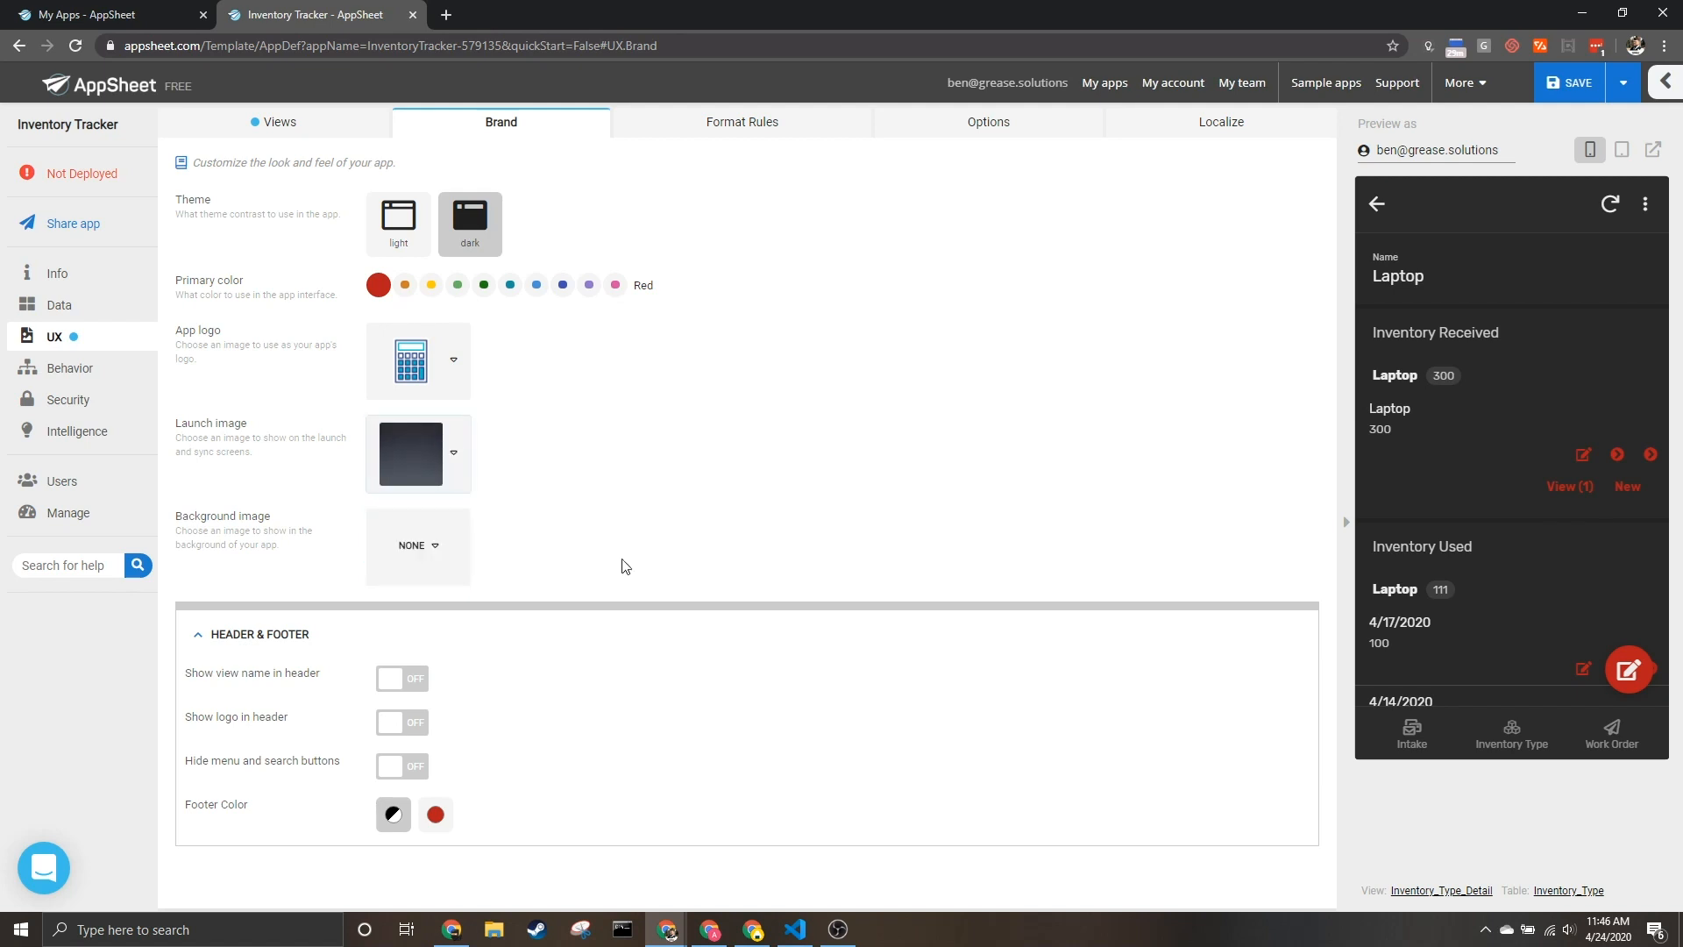
mouse_move(366, 687)
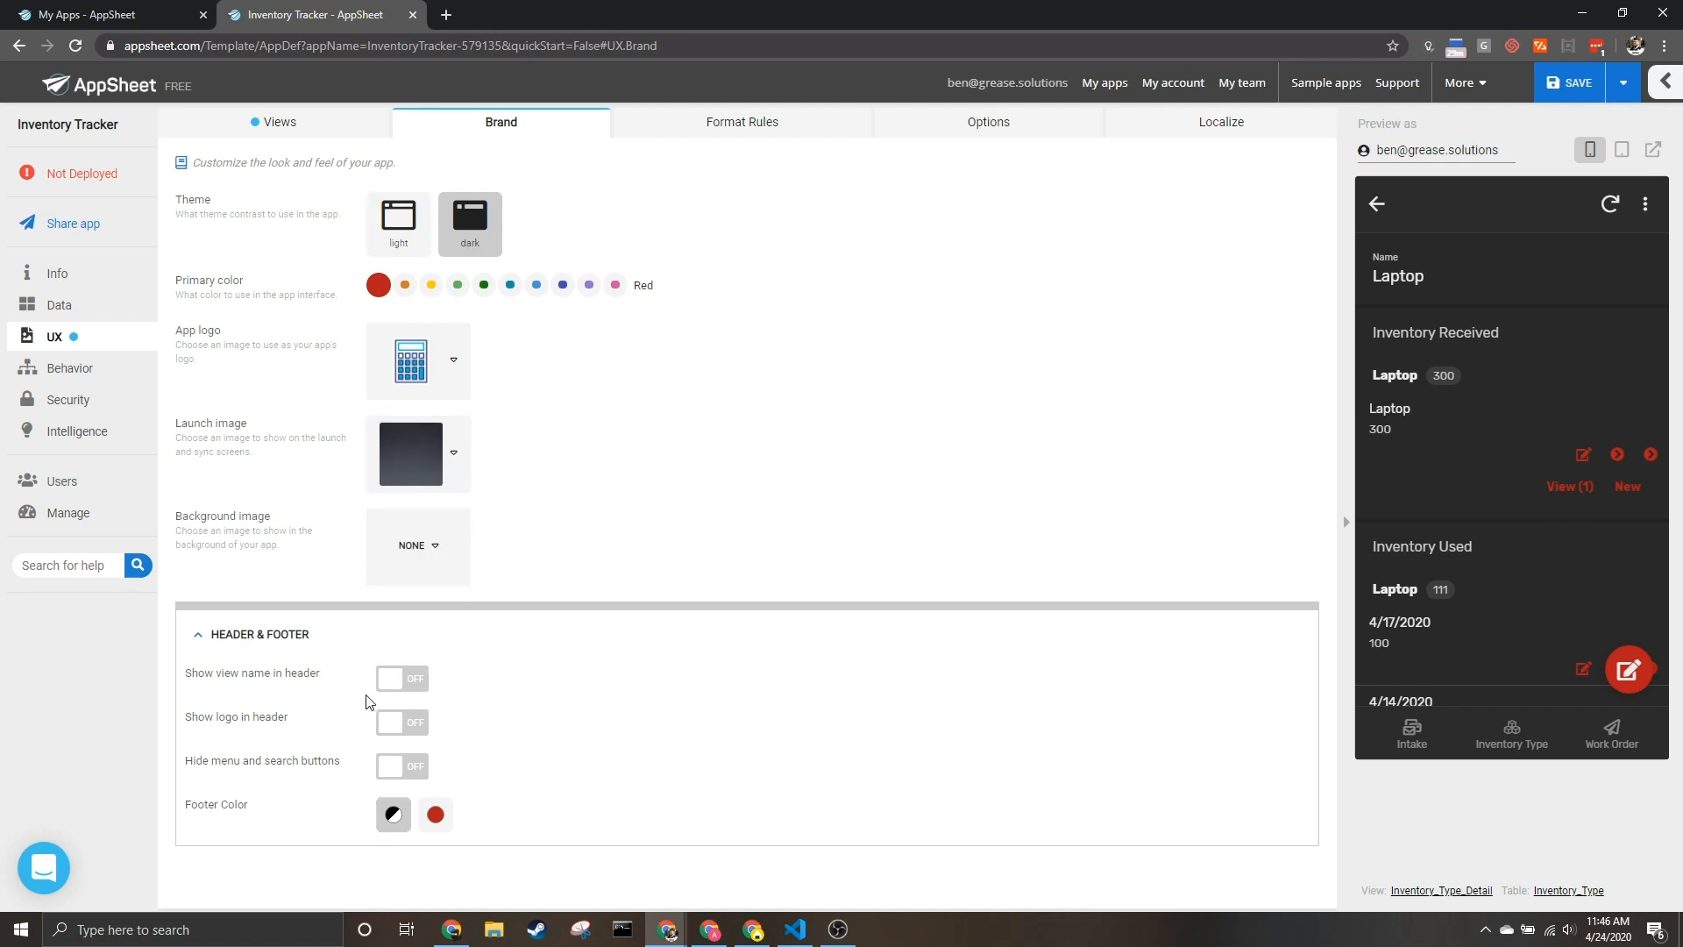
click(402, 678)
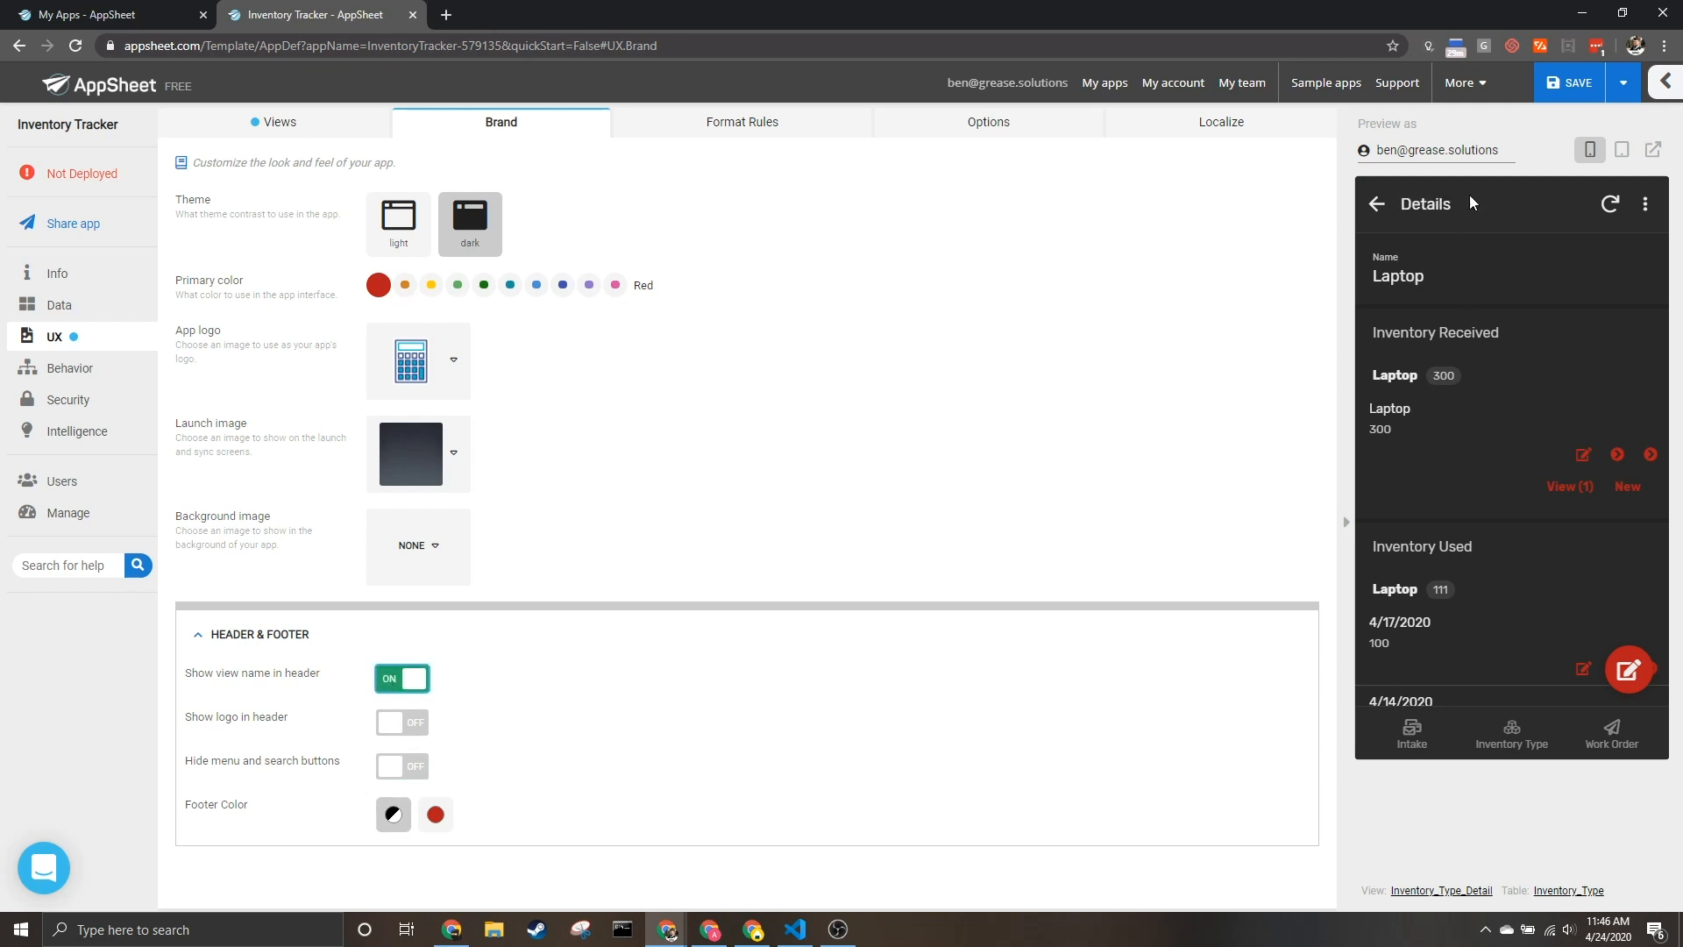
mouse_move(453, 729)
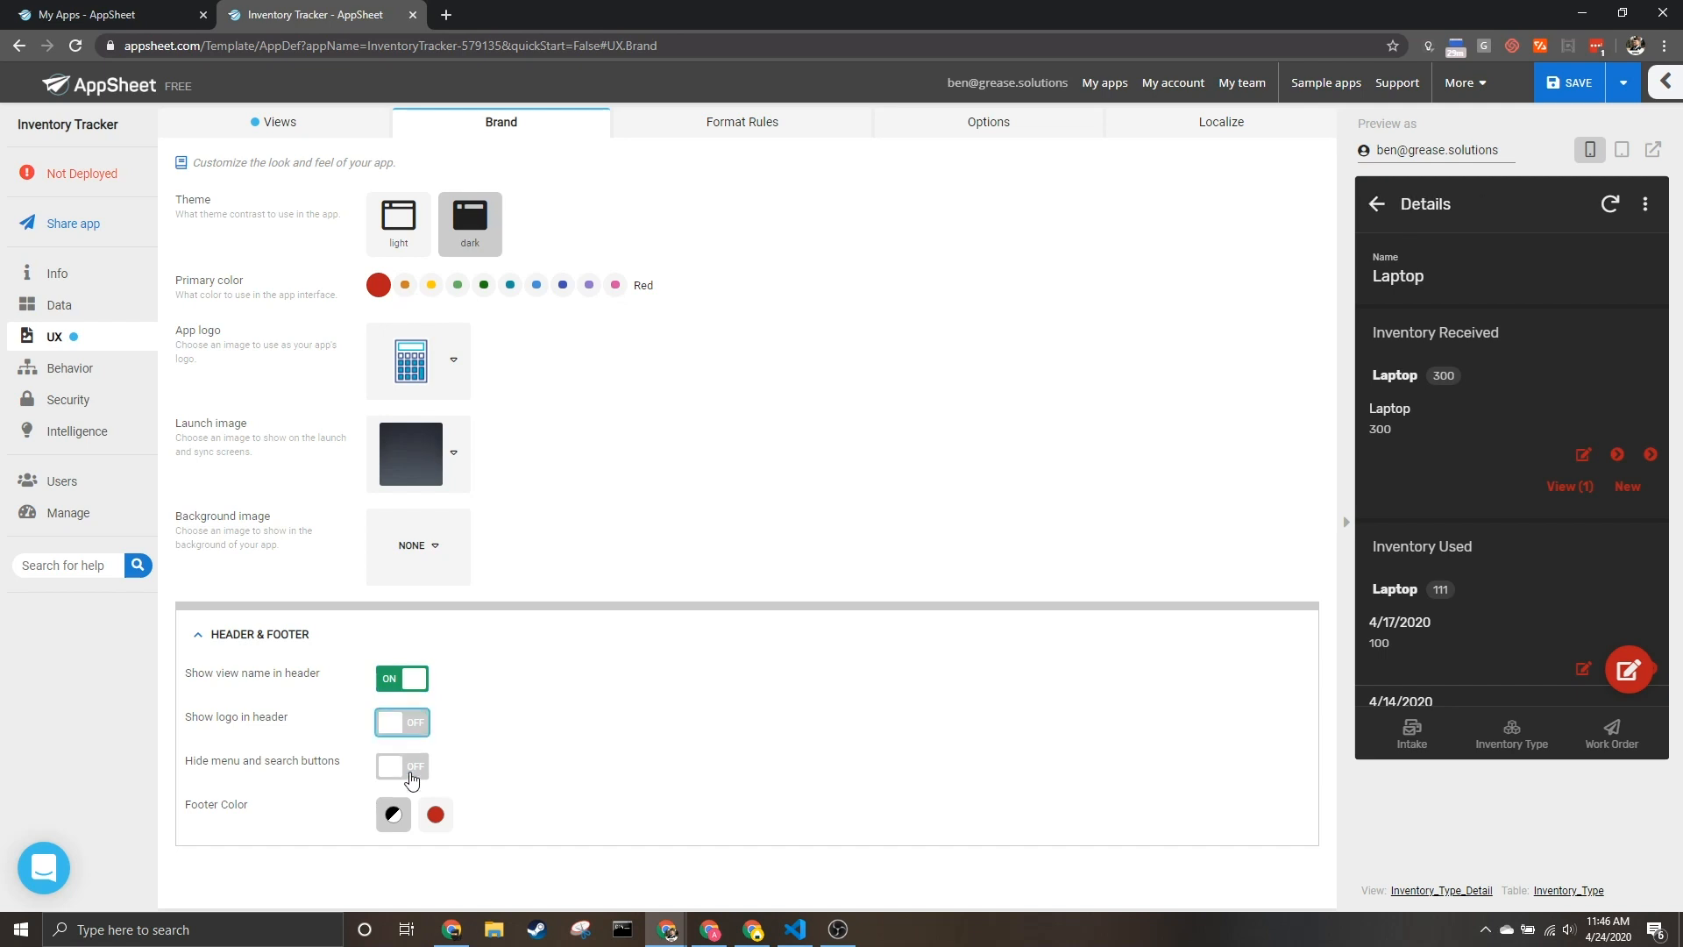
click(401, 766)
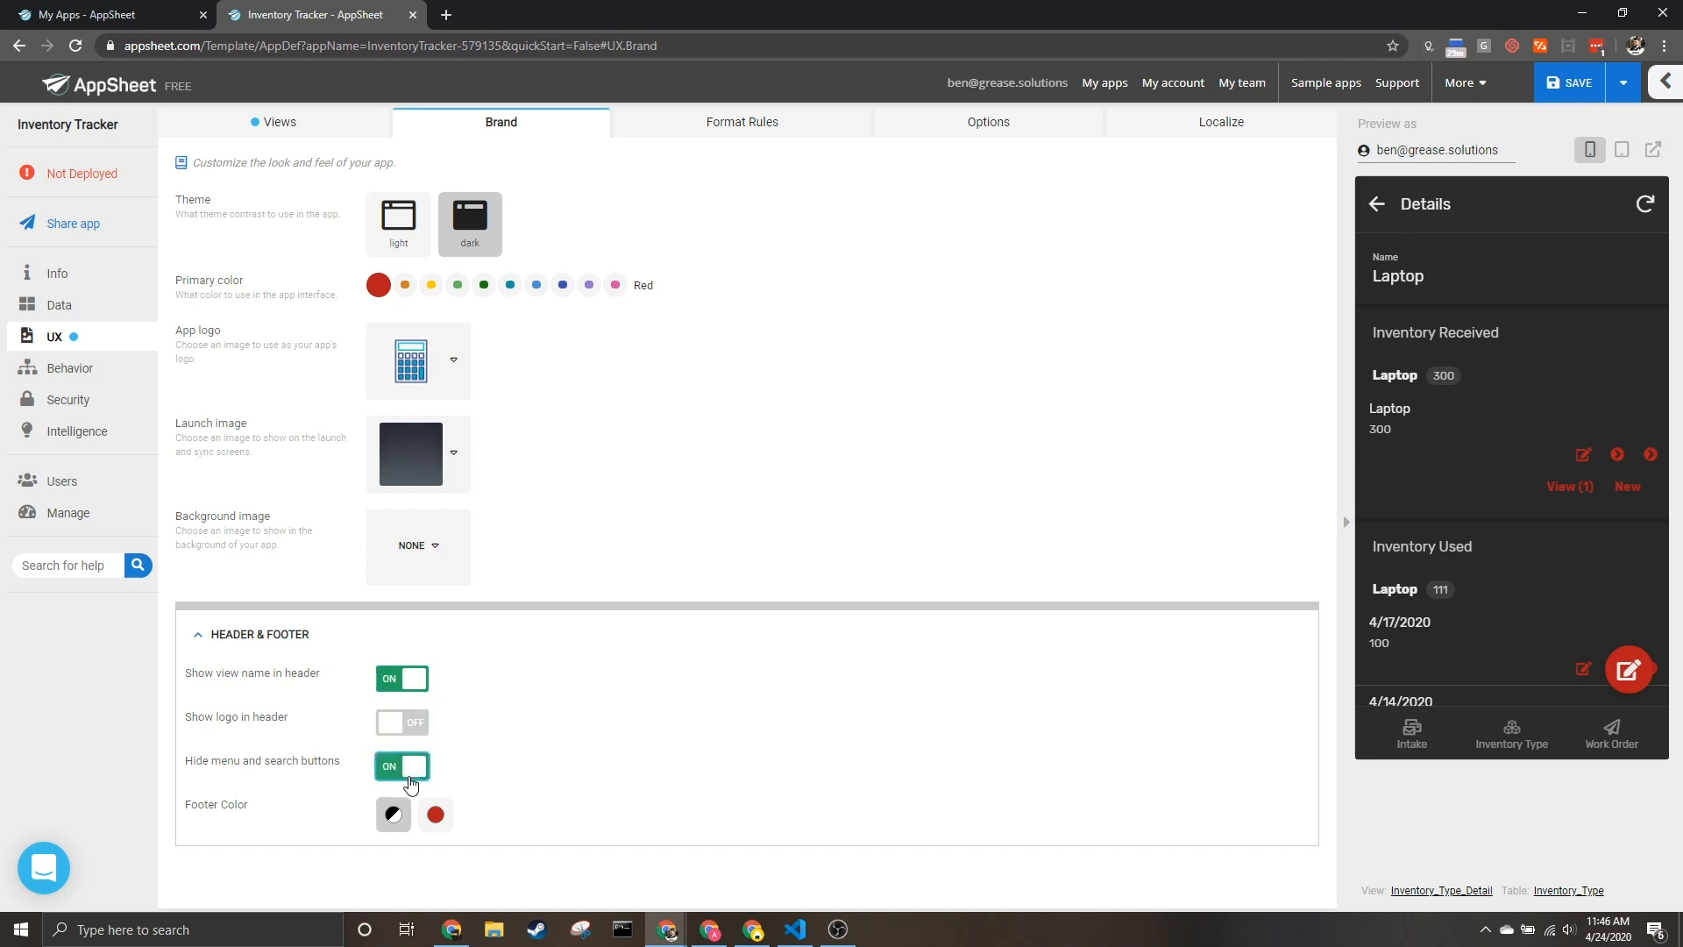
click(401, 766)
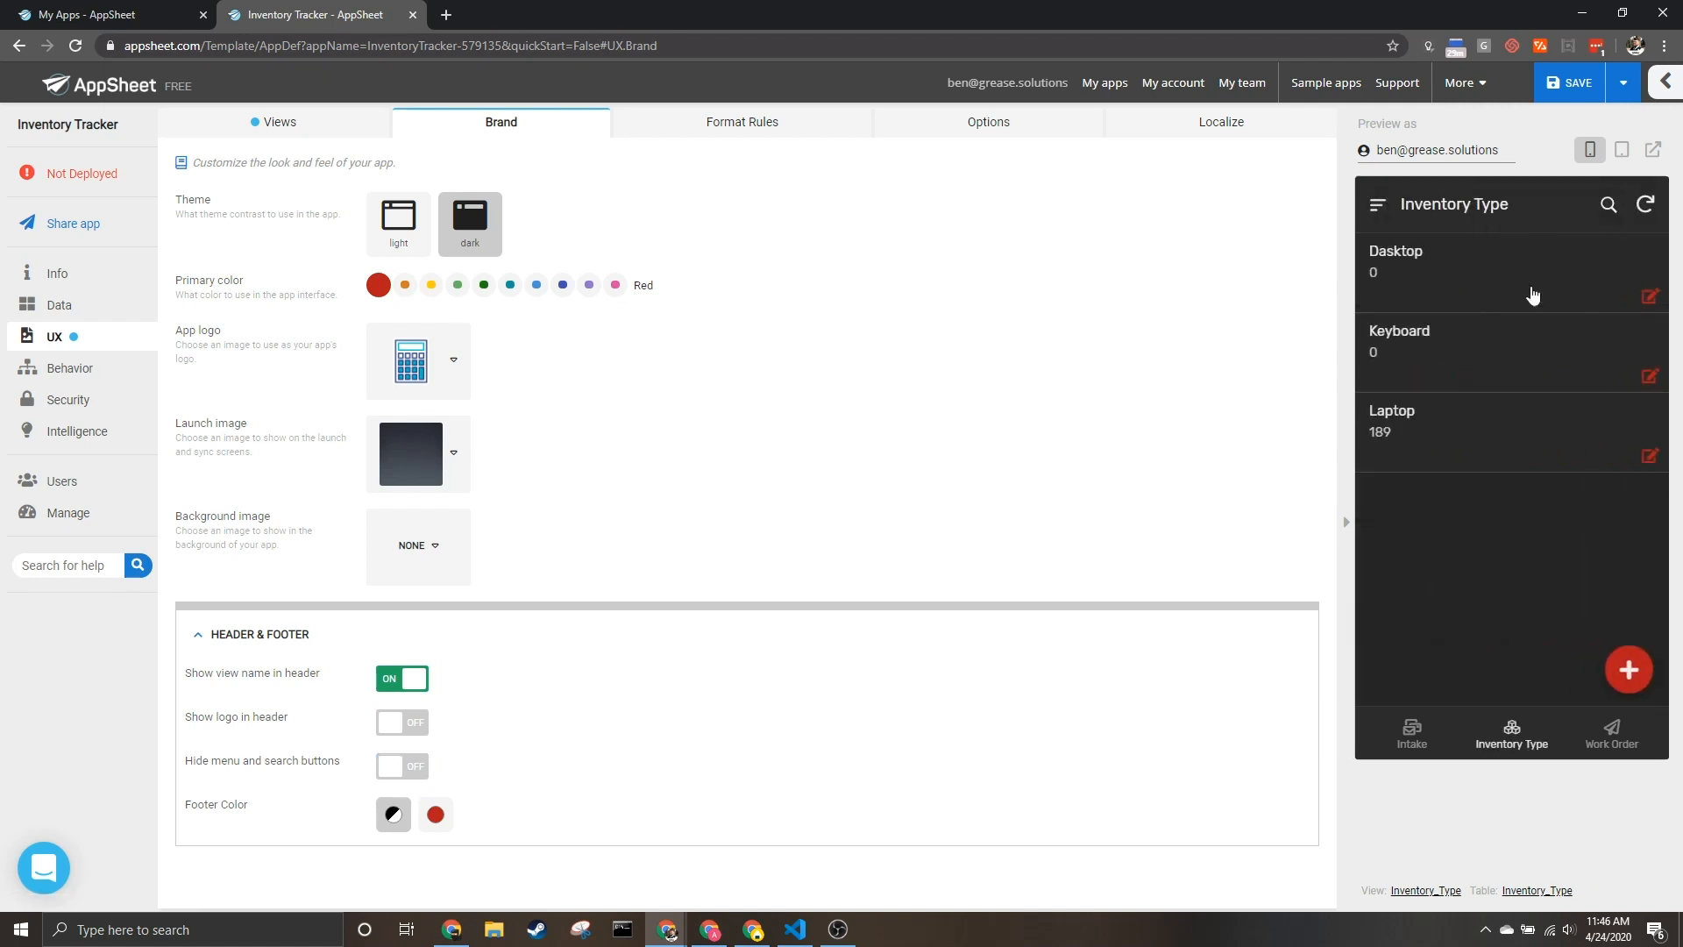
click(401, 766)
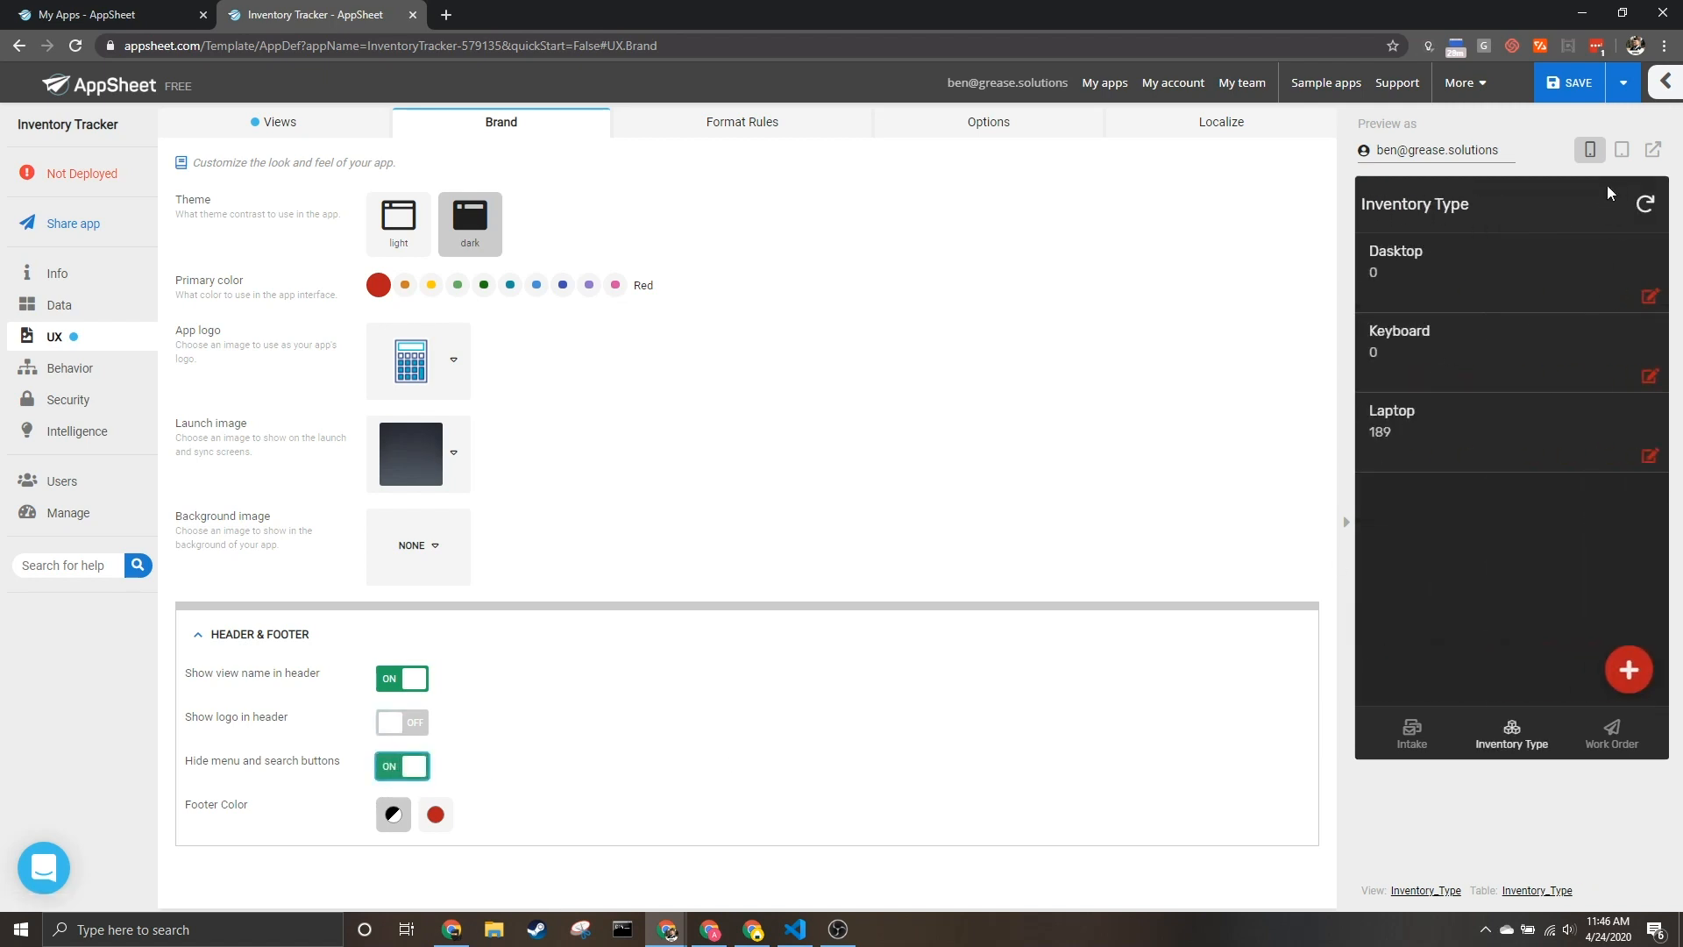
click(401, 764)
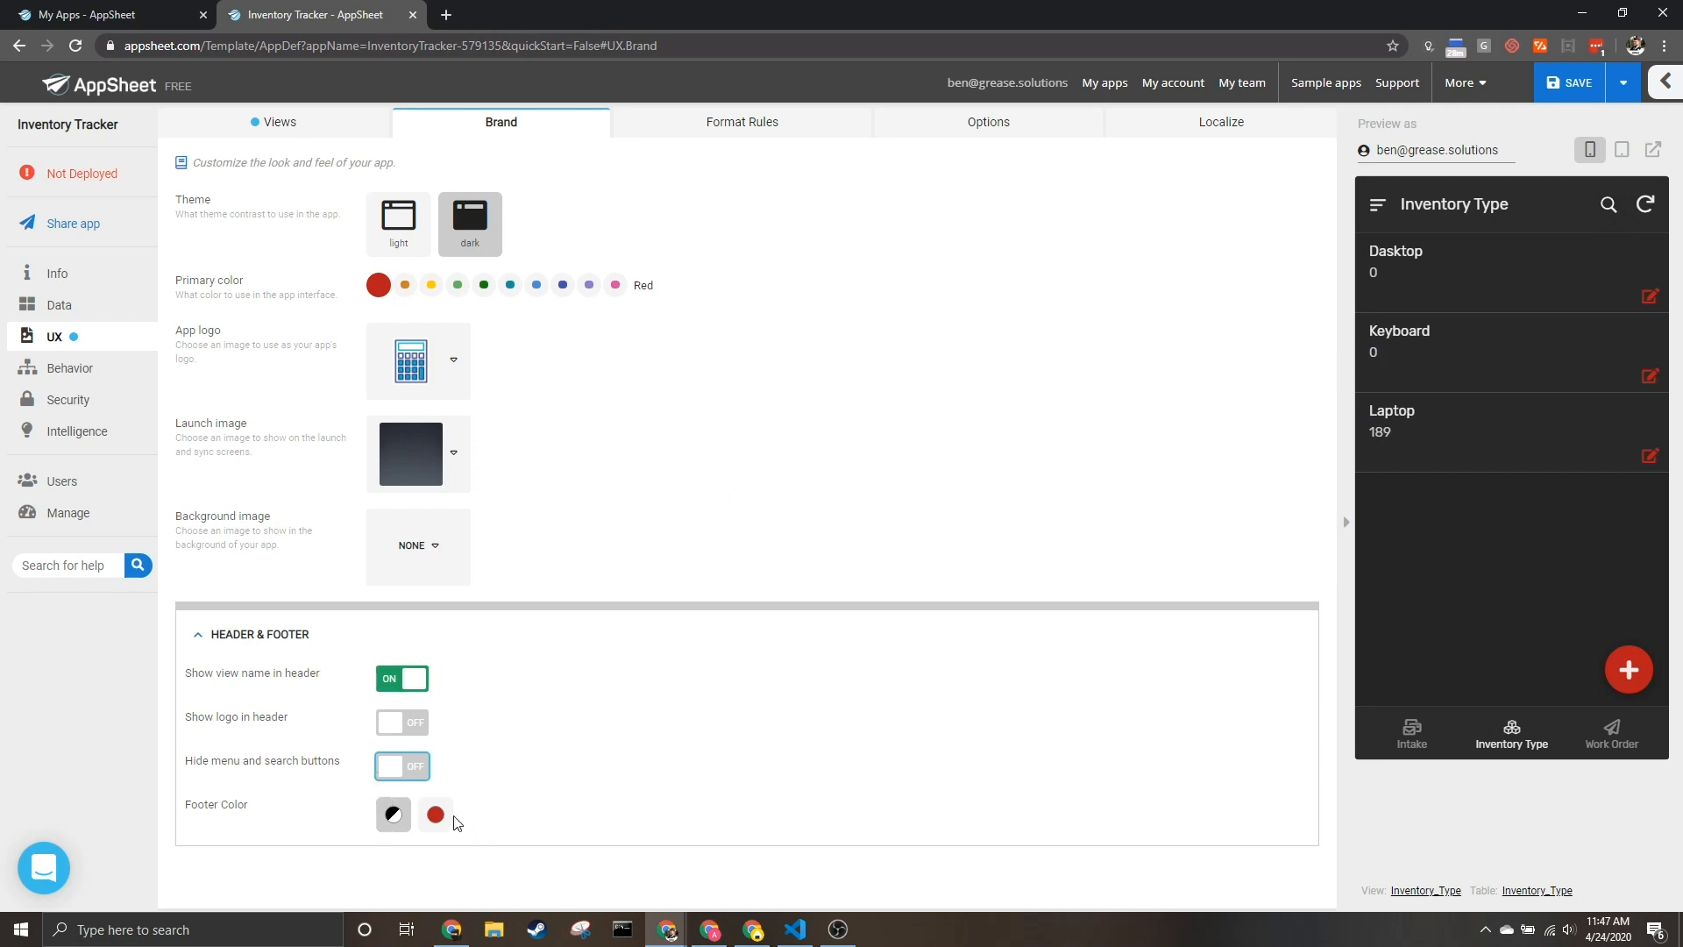
Make the footer colour red and check the highlight on the Work Order and Intake views.
click(434, 814)
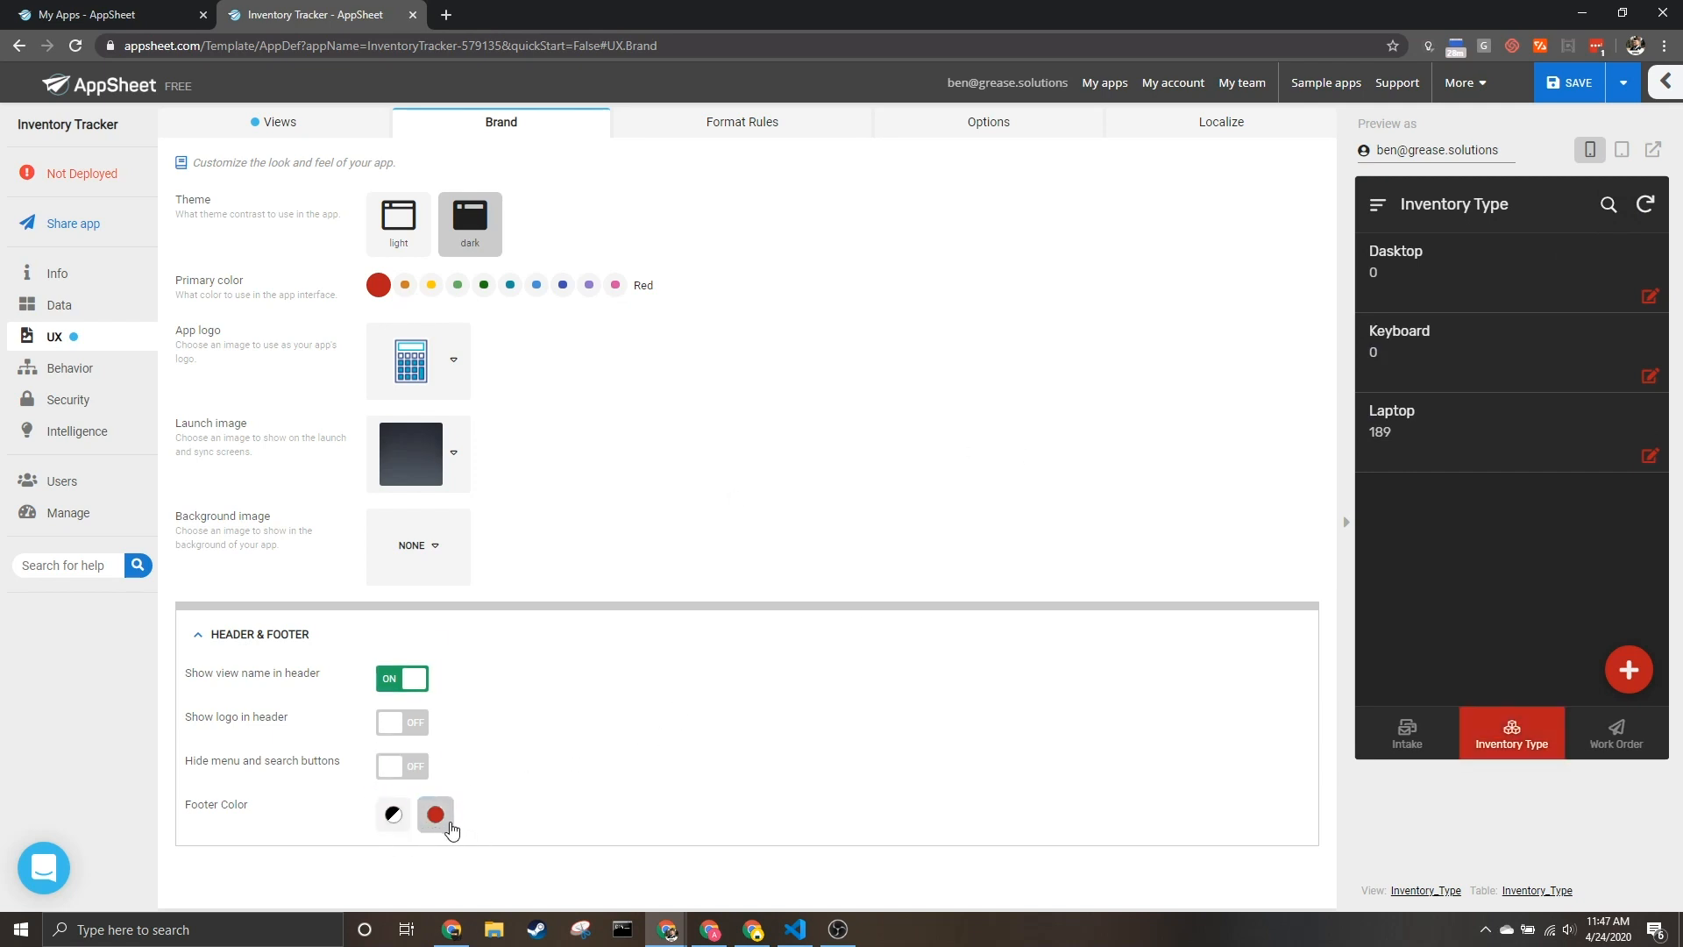
click(392, 813)
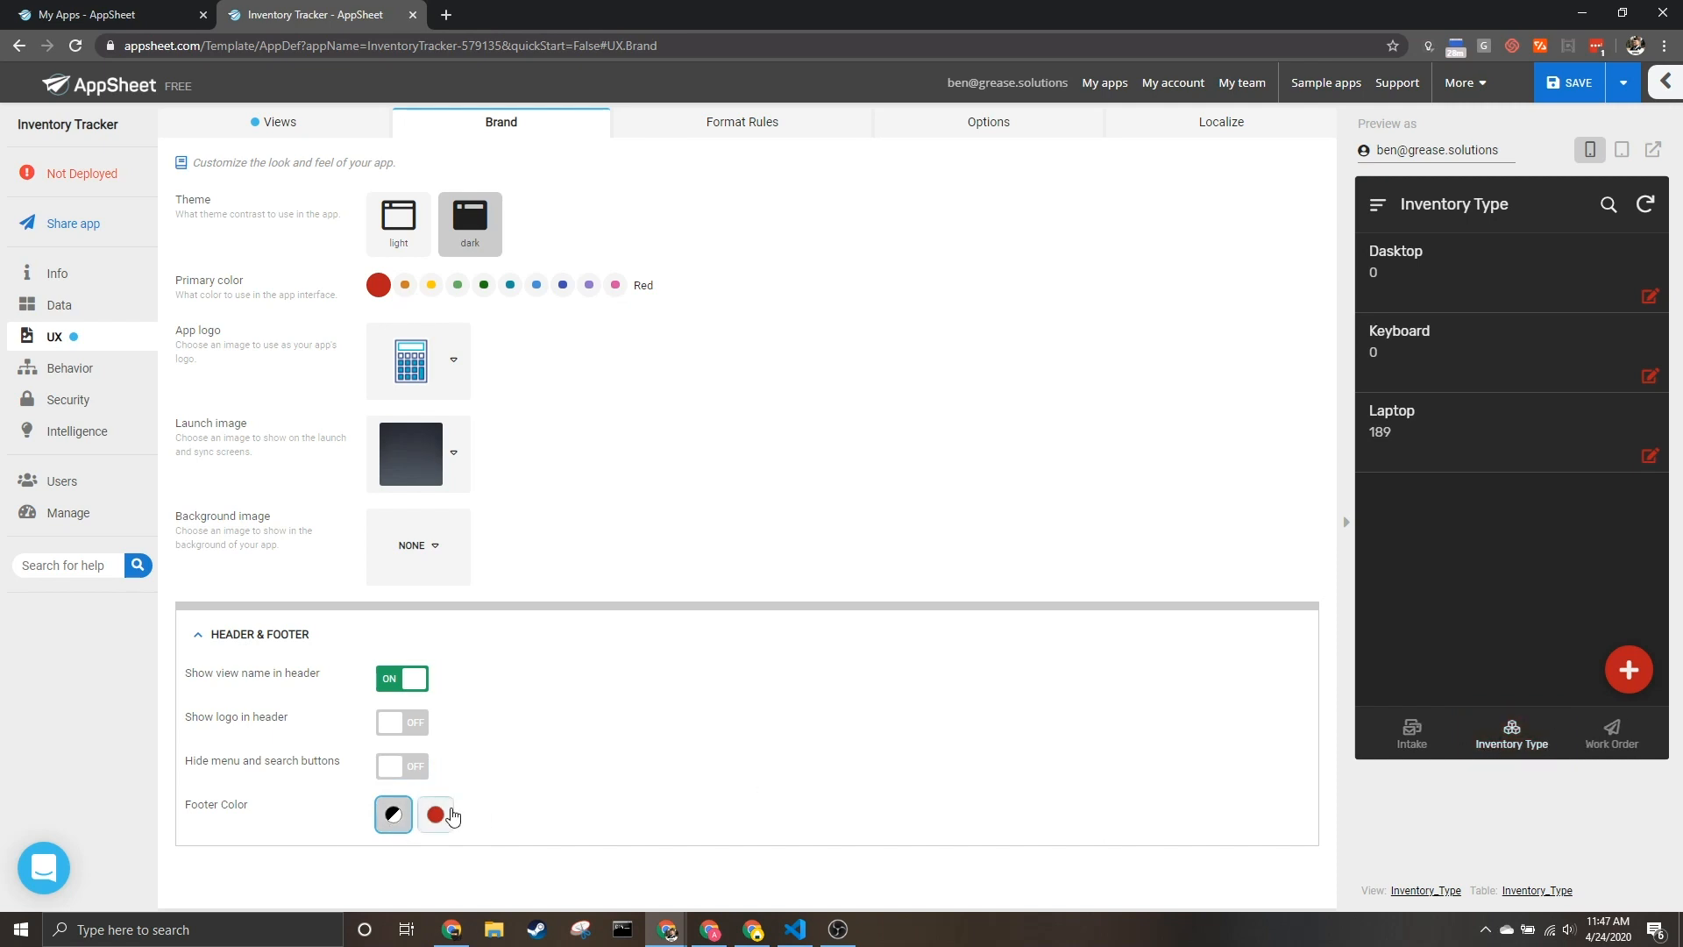
click(435, 813)
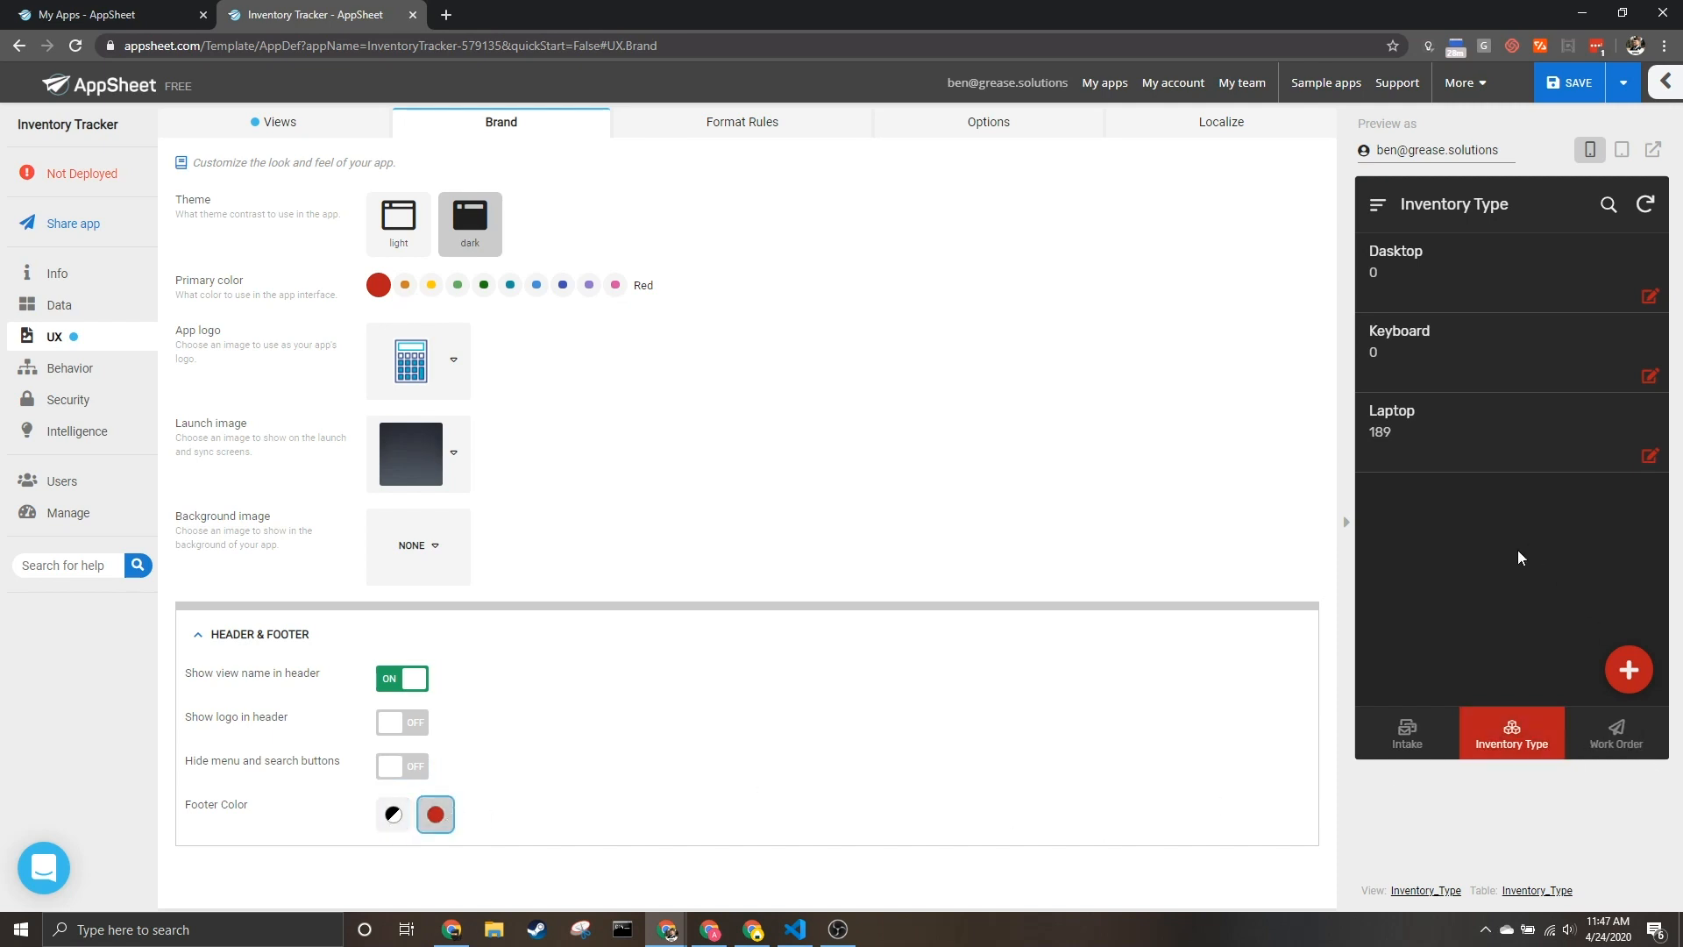
mouse_move(1511, 745)
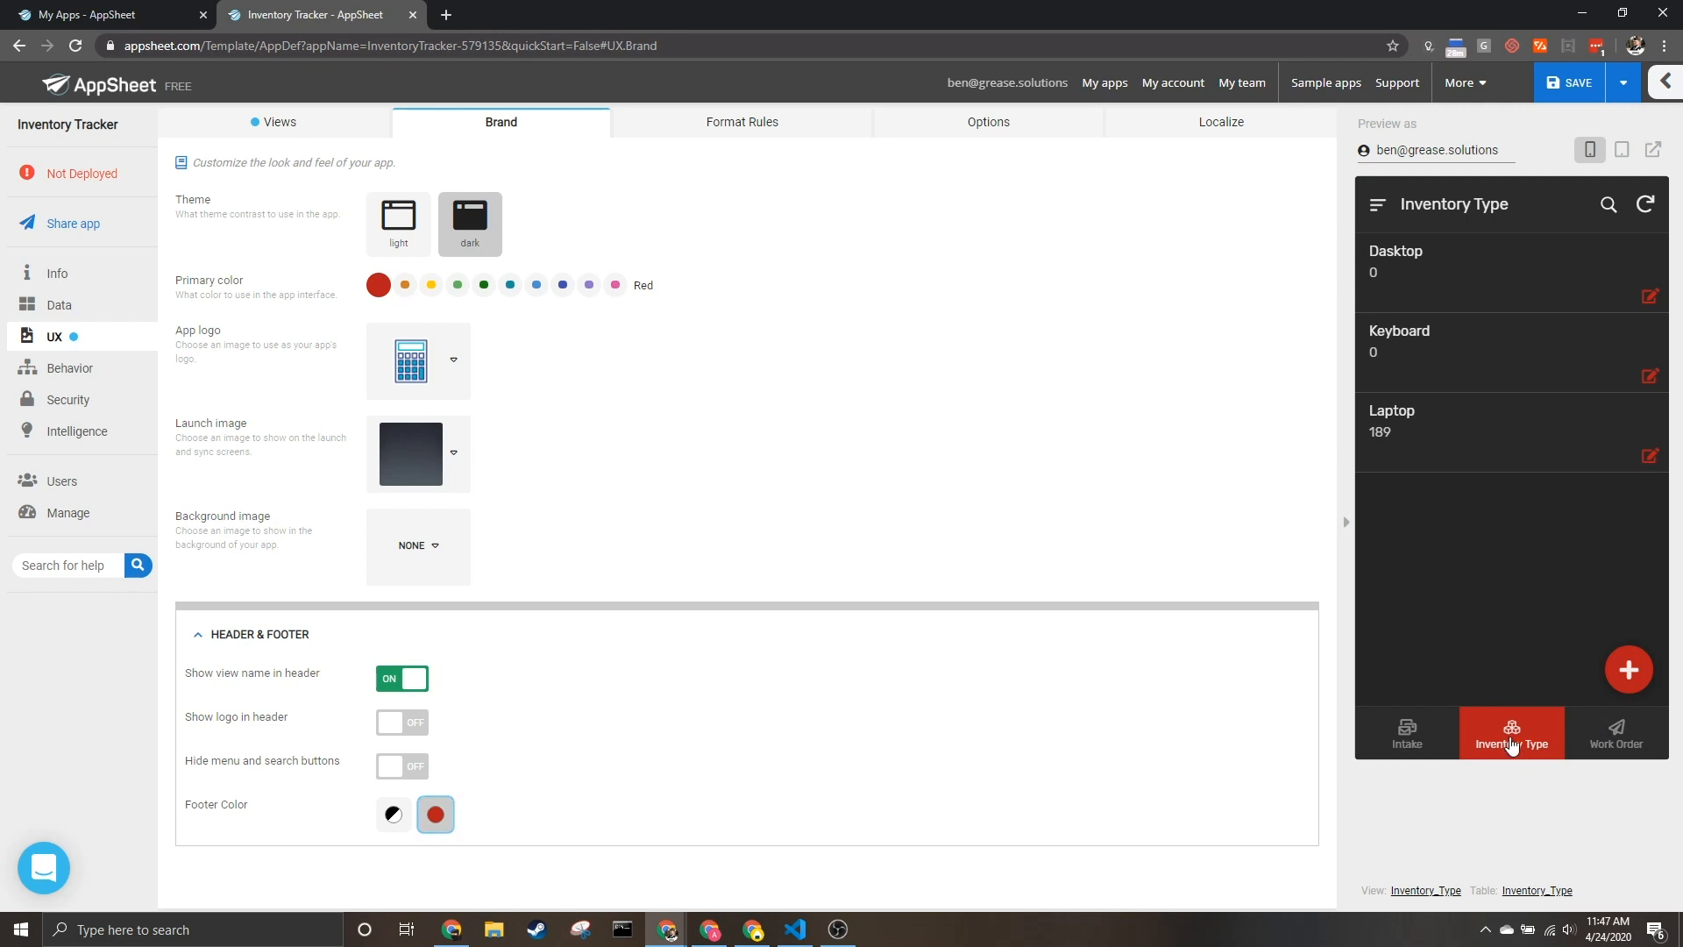
click(1616, 733)
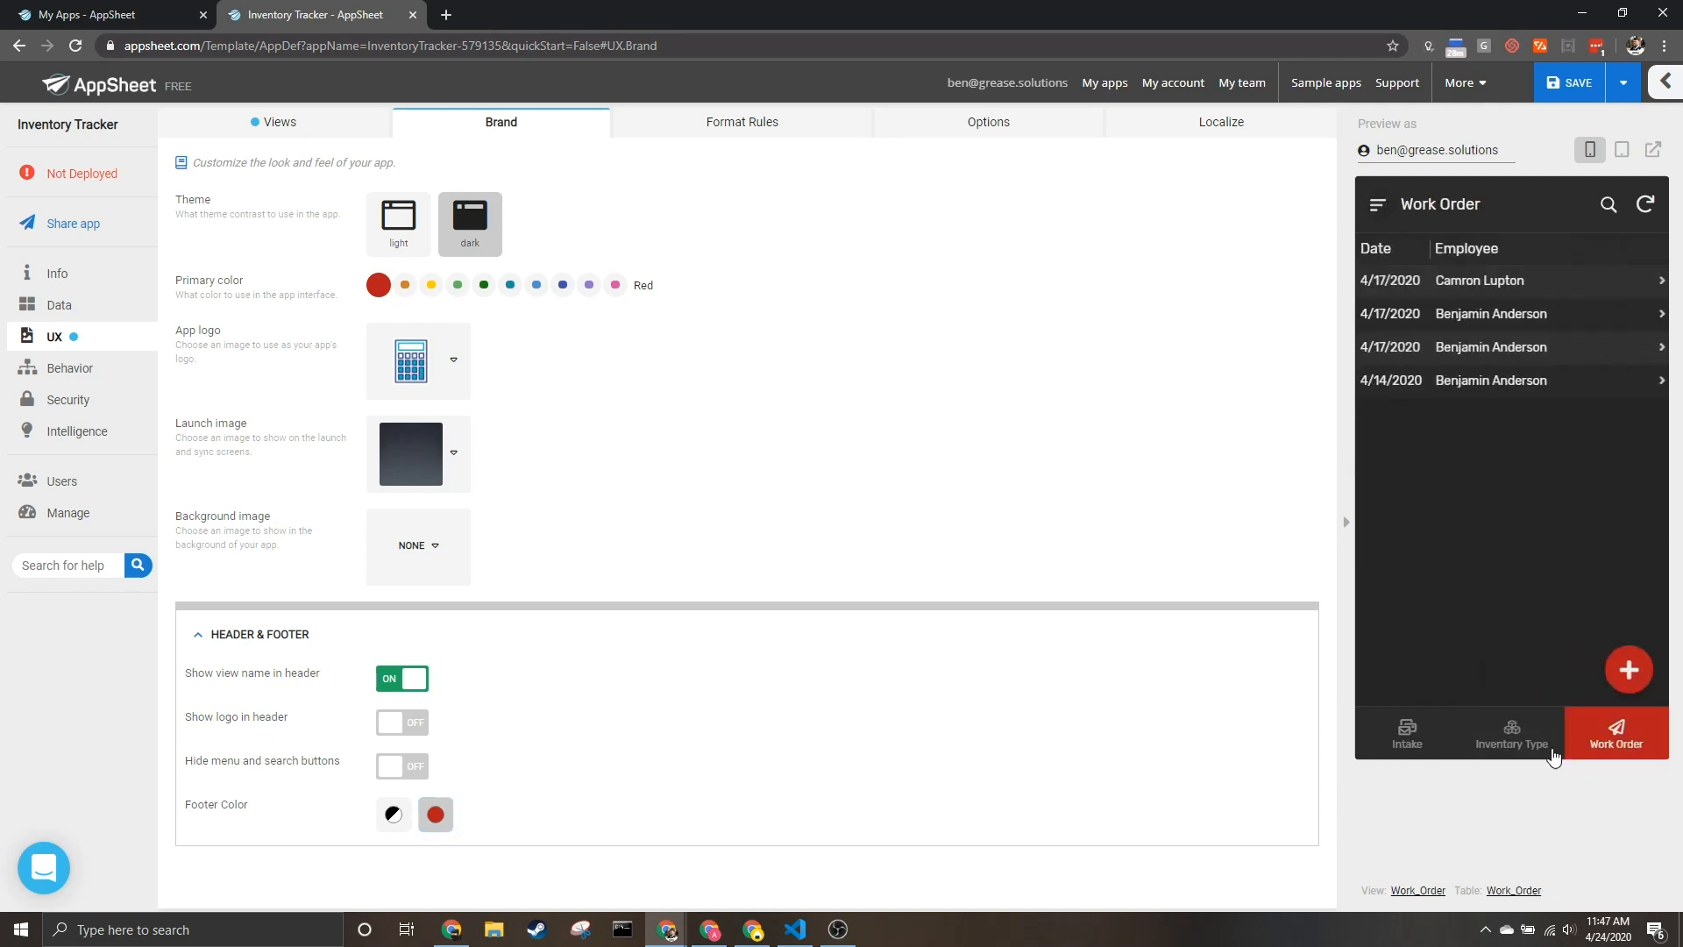
click(1406, 733)
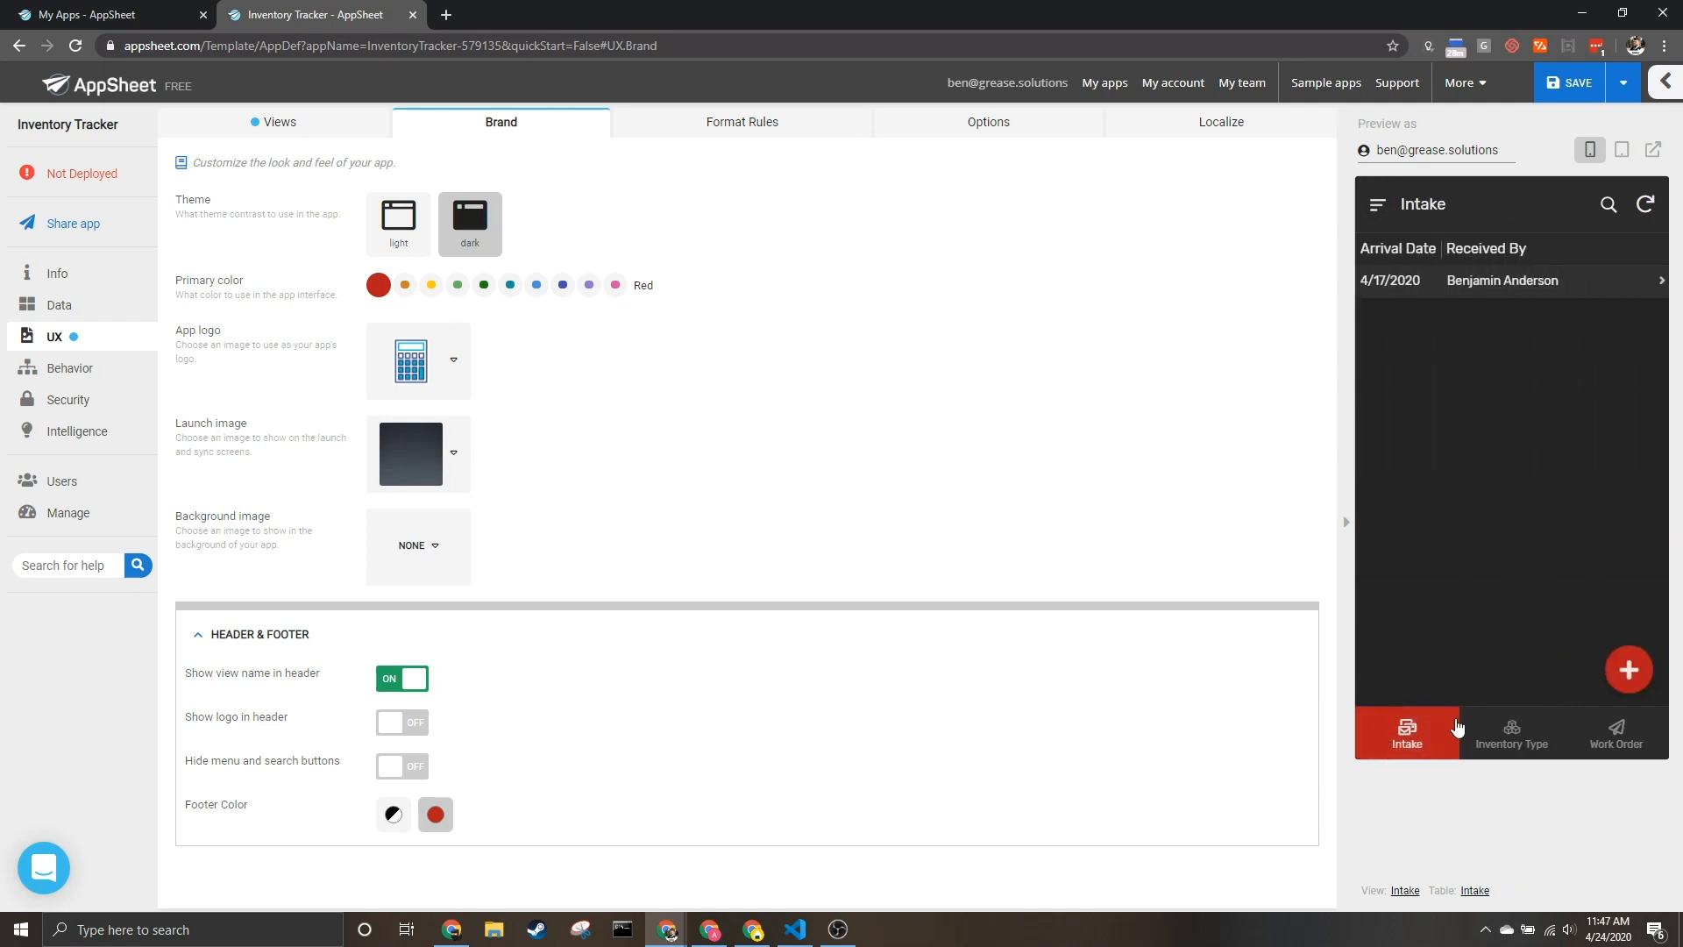
mouse_move(399, 289)
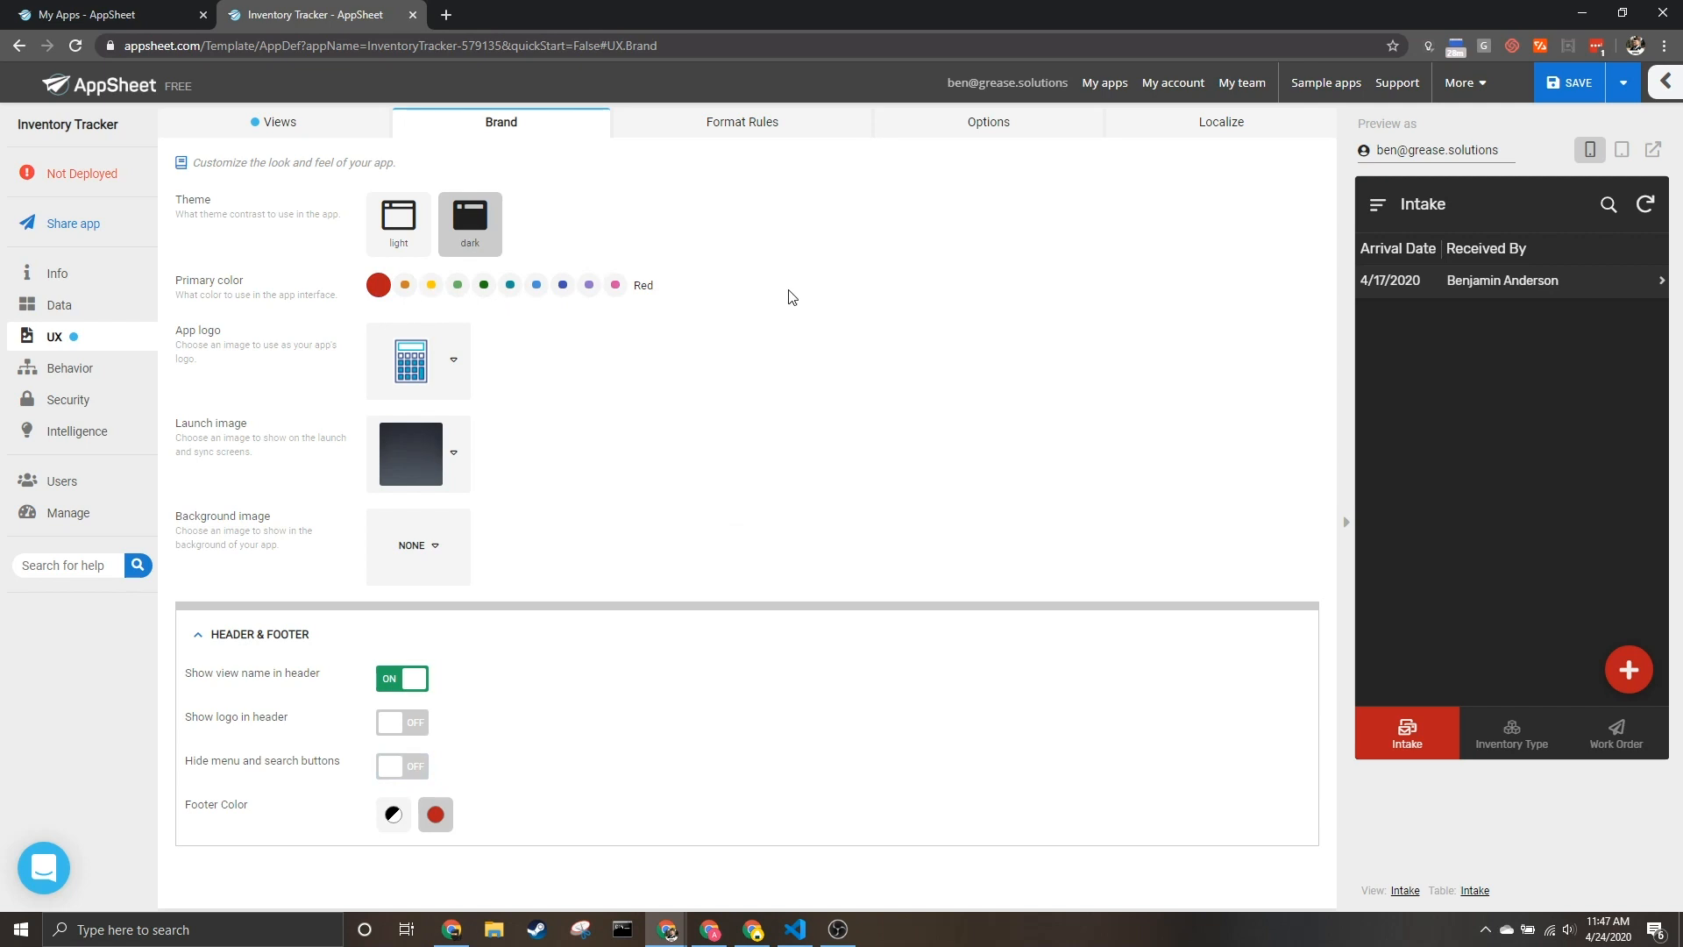
mouse_move(193, 753)
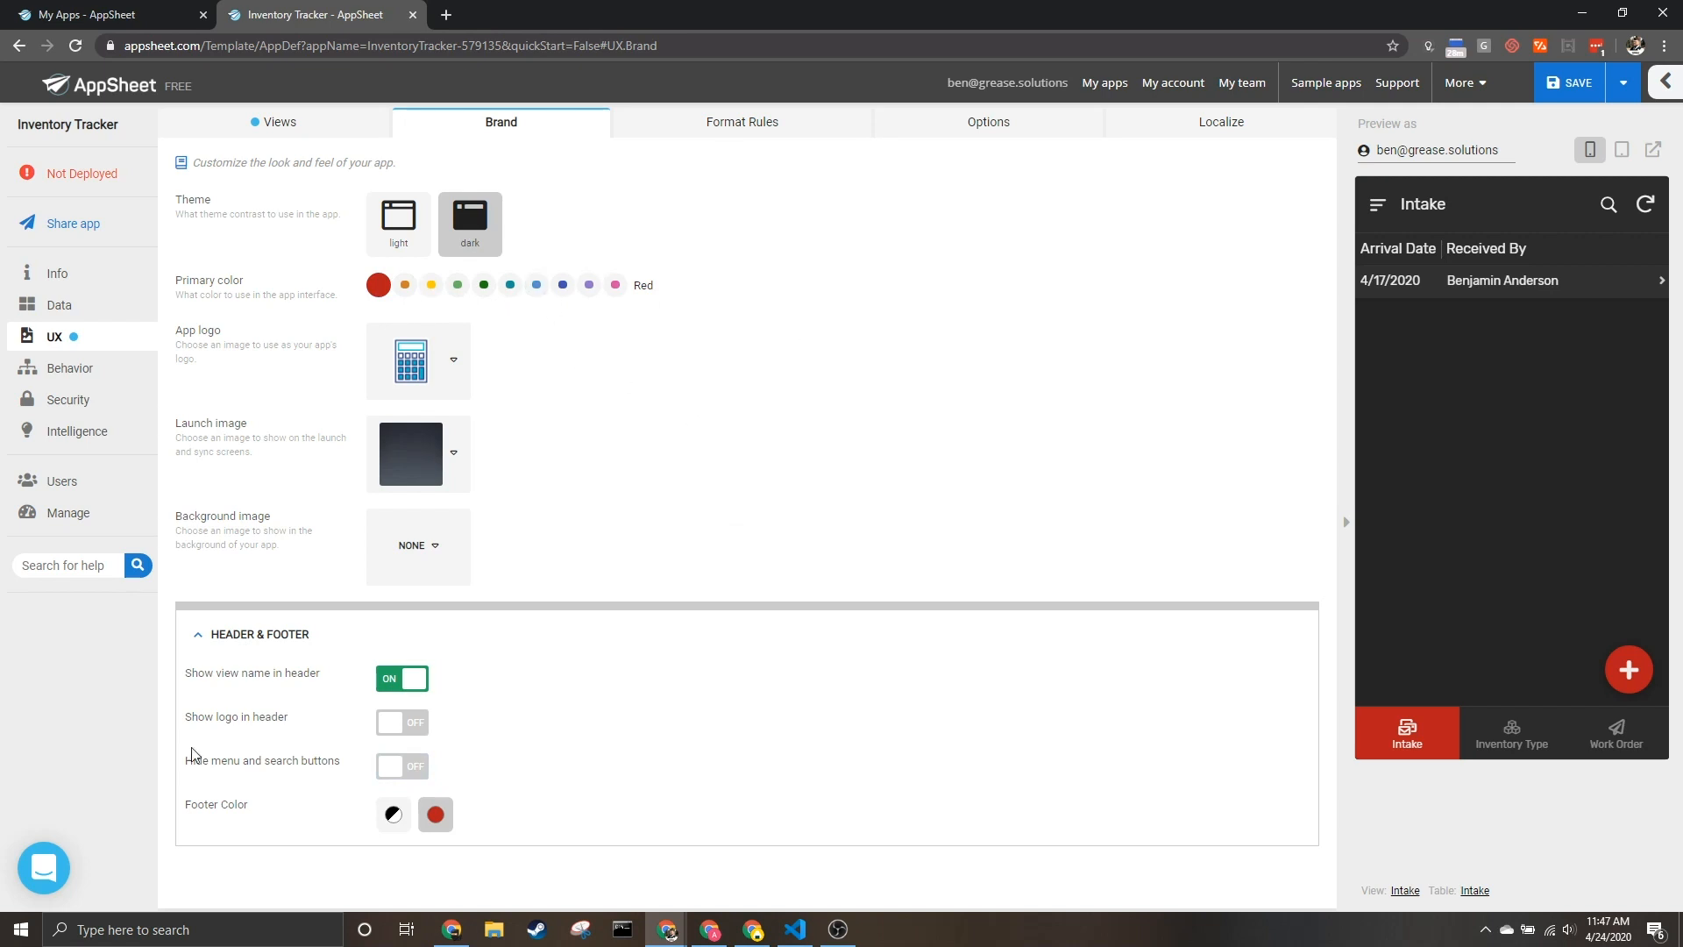
mouse_move(589, 820)
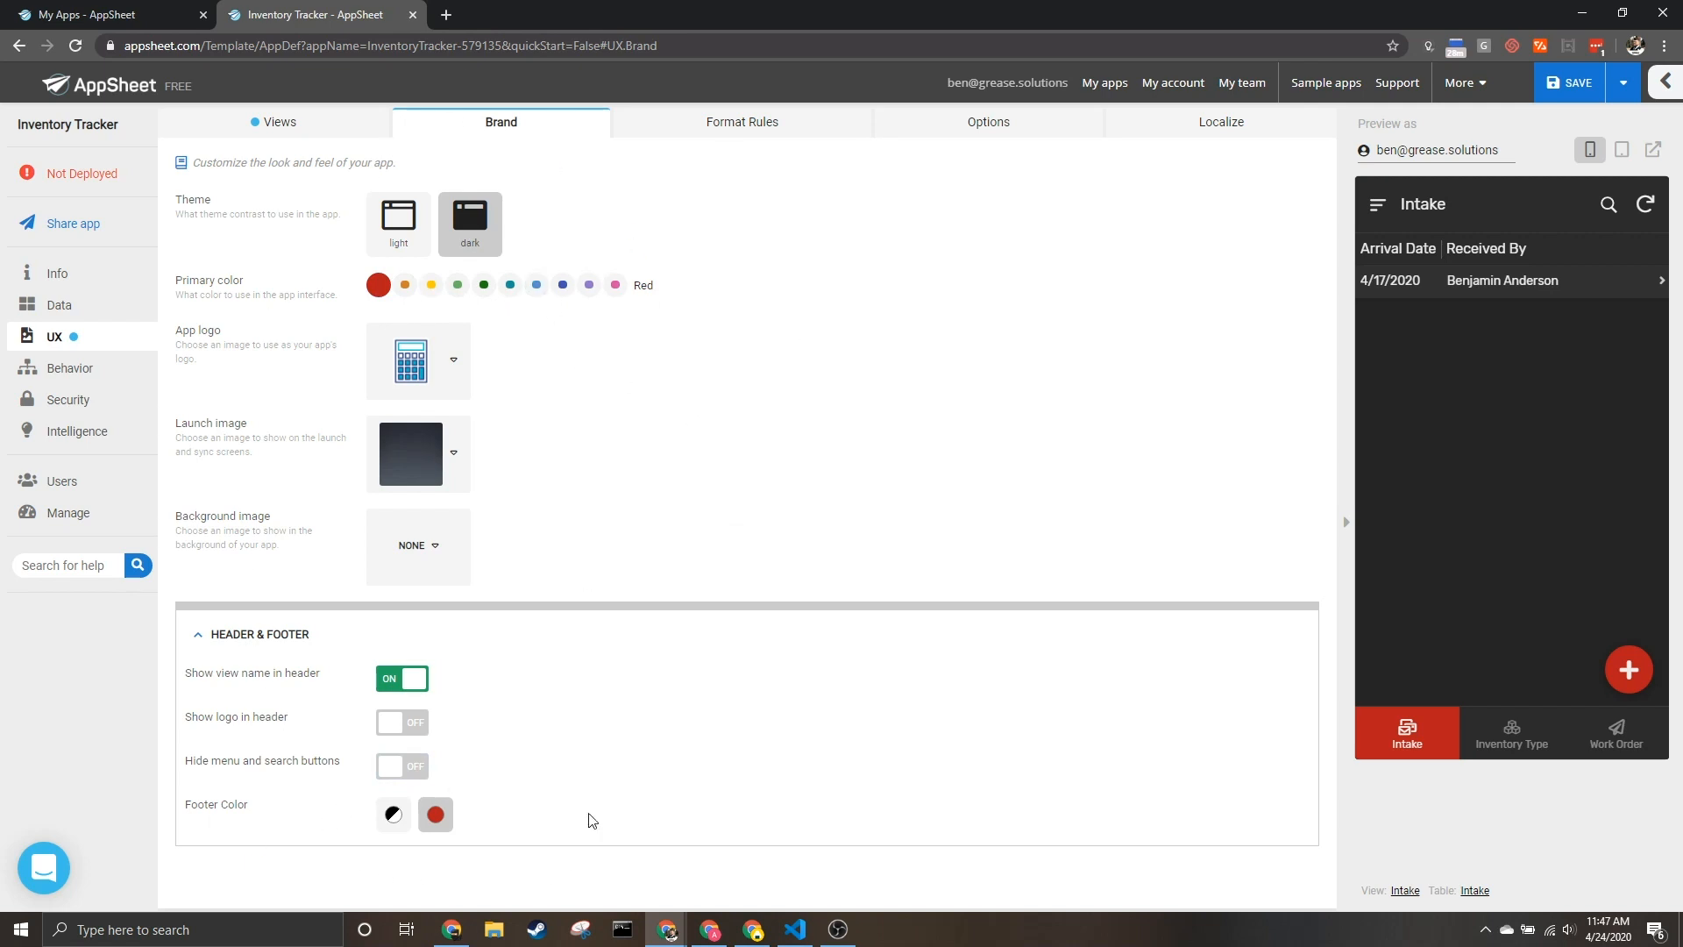
mouse_move(1038, 140)
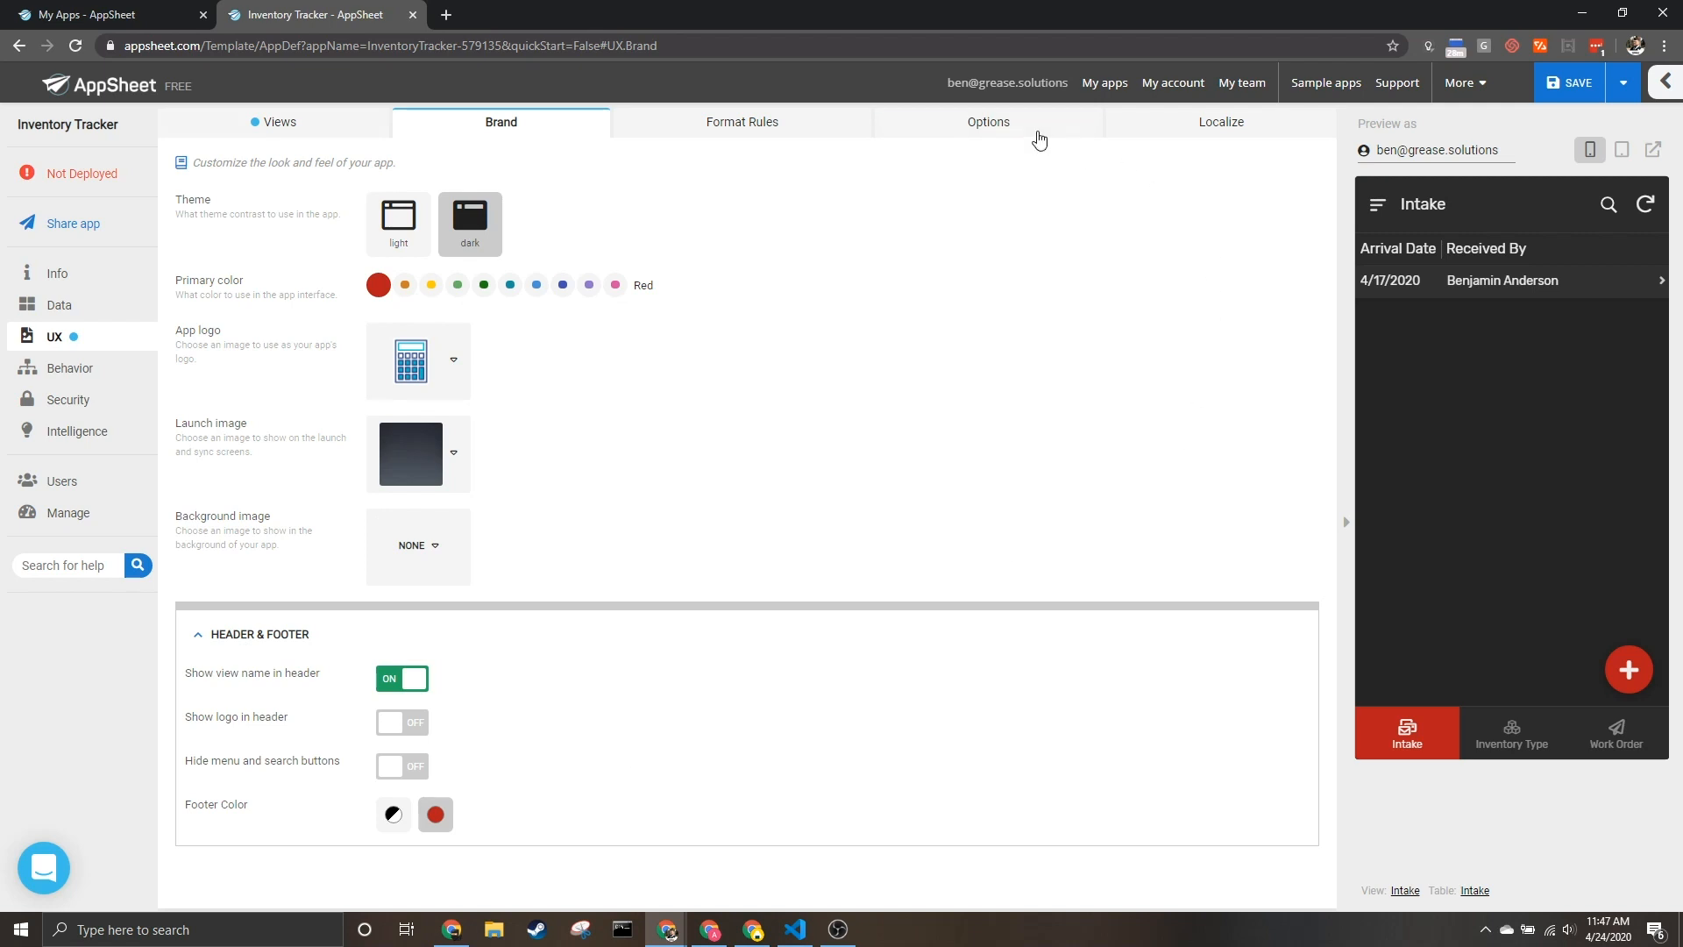
In UX Options under System Buttons, toggle five-view bottom navigation off and leave it on.
click(988, 121)
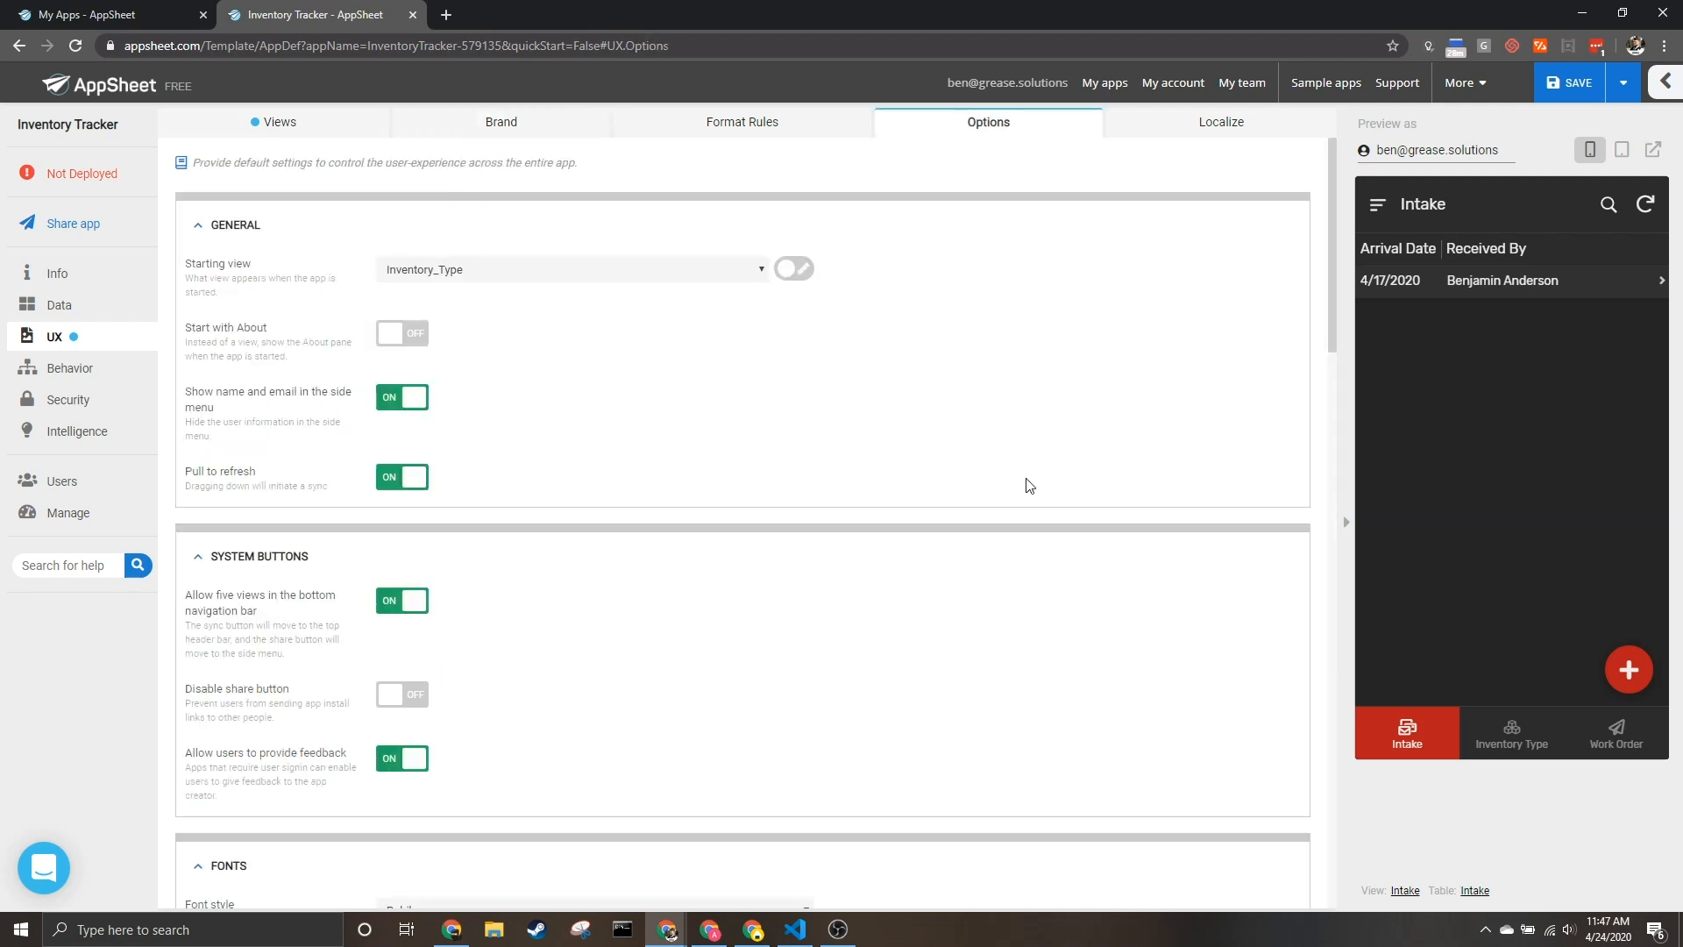
scroll(down, 3)
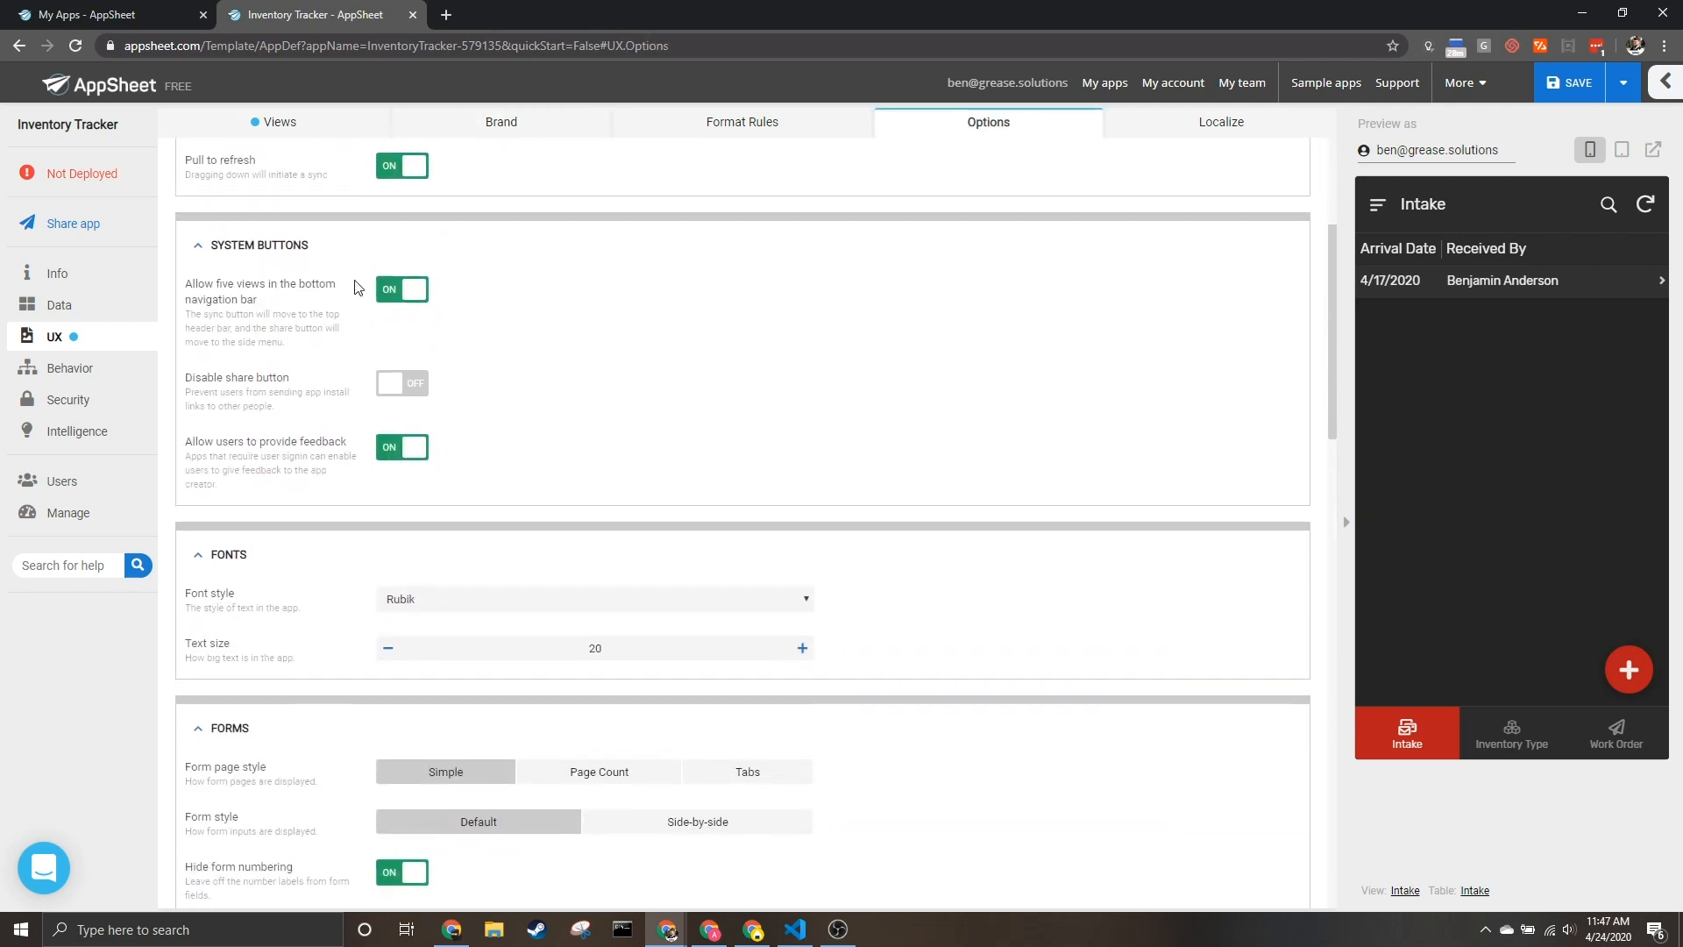
mouse_move(251, 302)
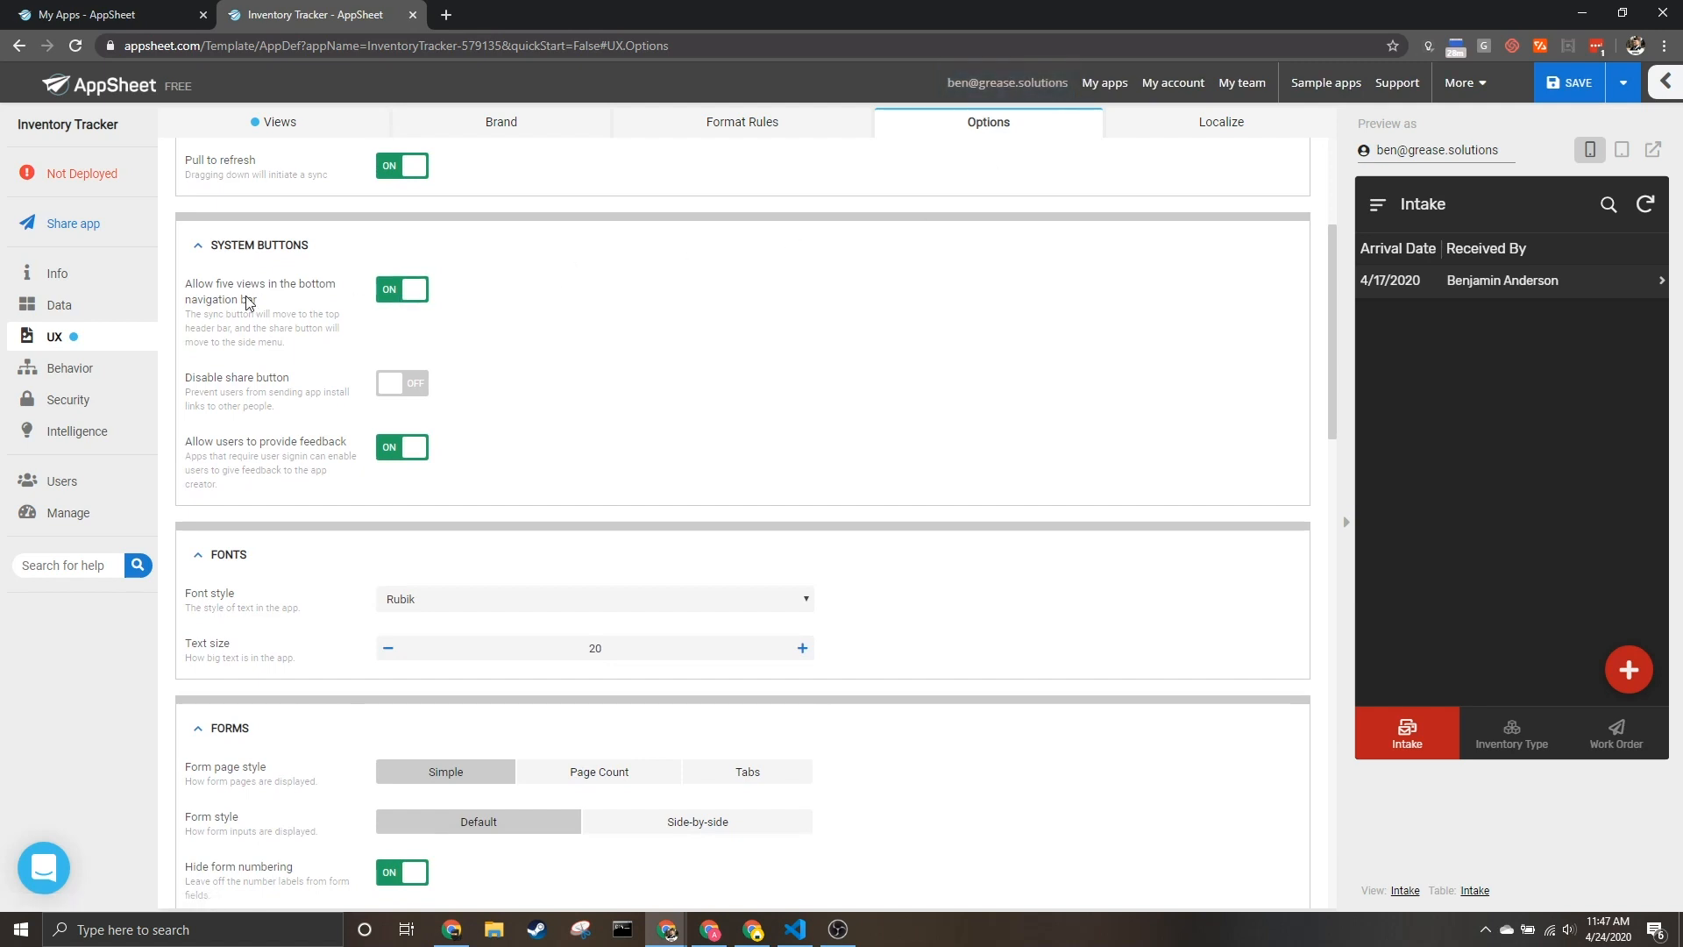
mouse_move(277, 301)
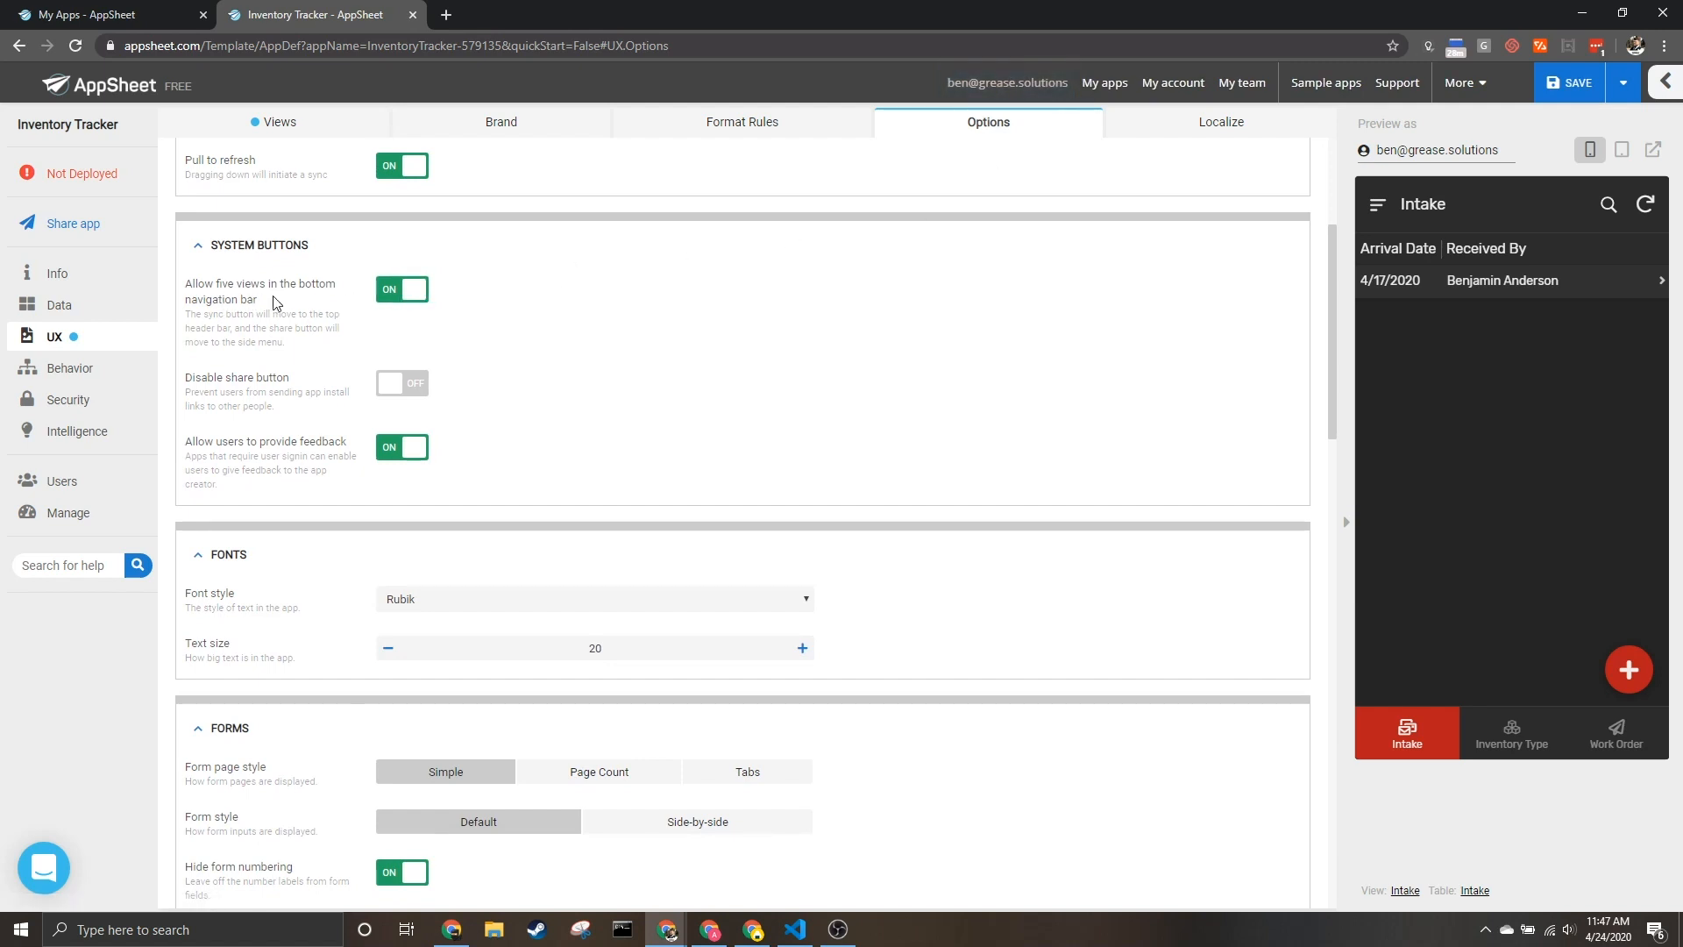
click(402, 289)
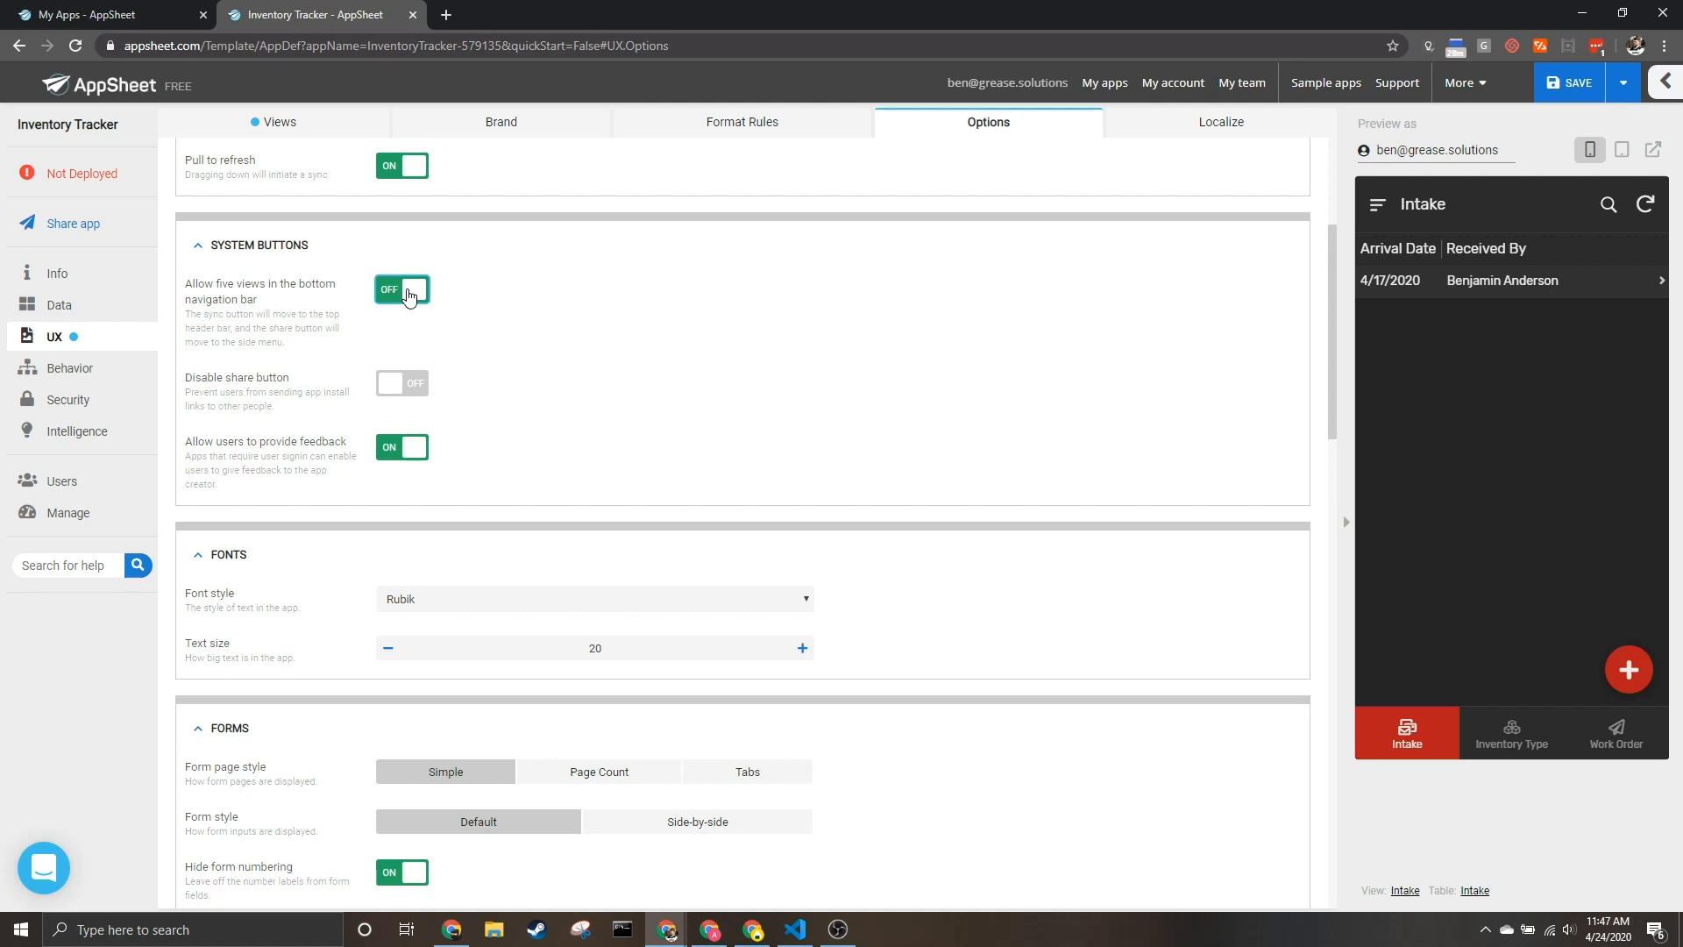
click(401, 289)
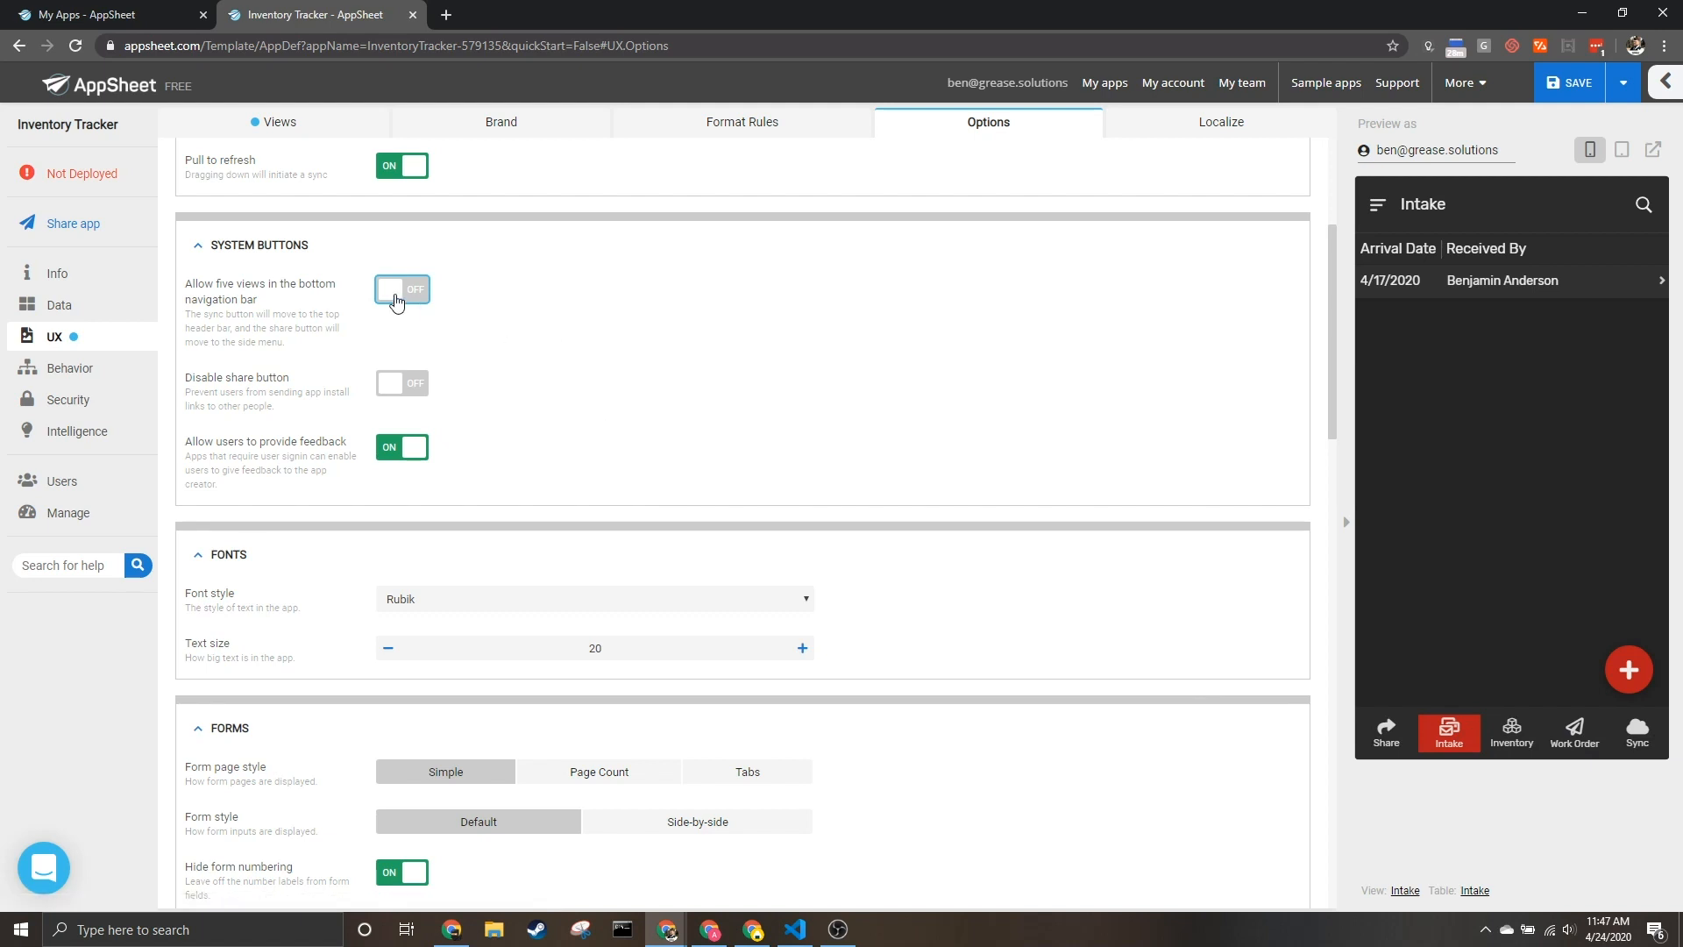
click(402, 290)
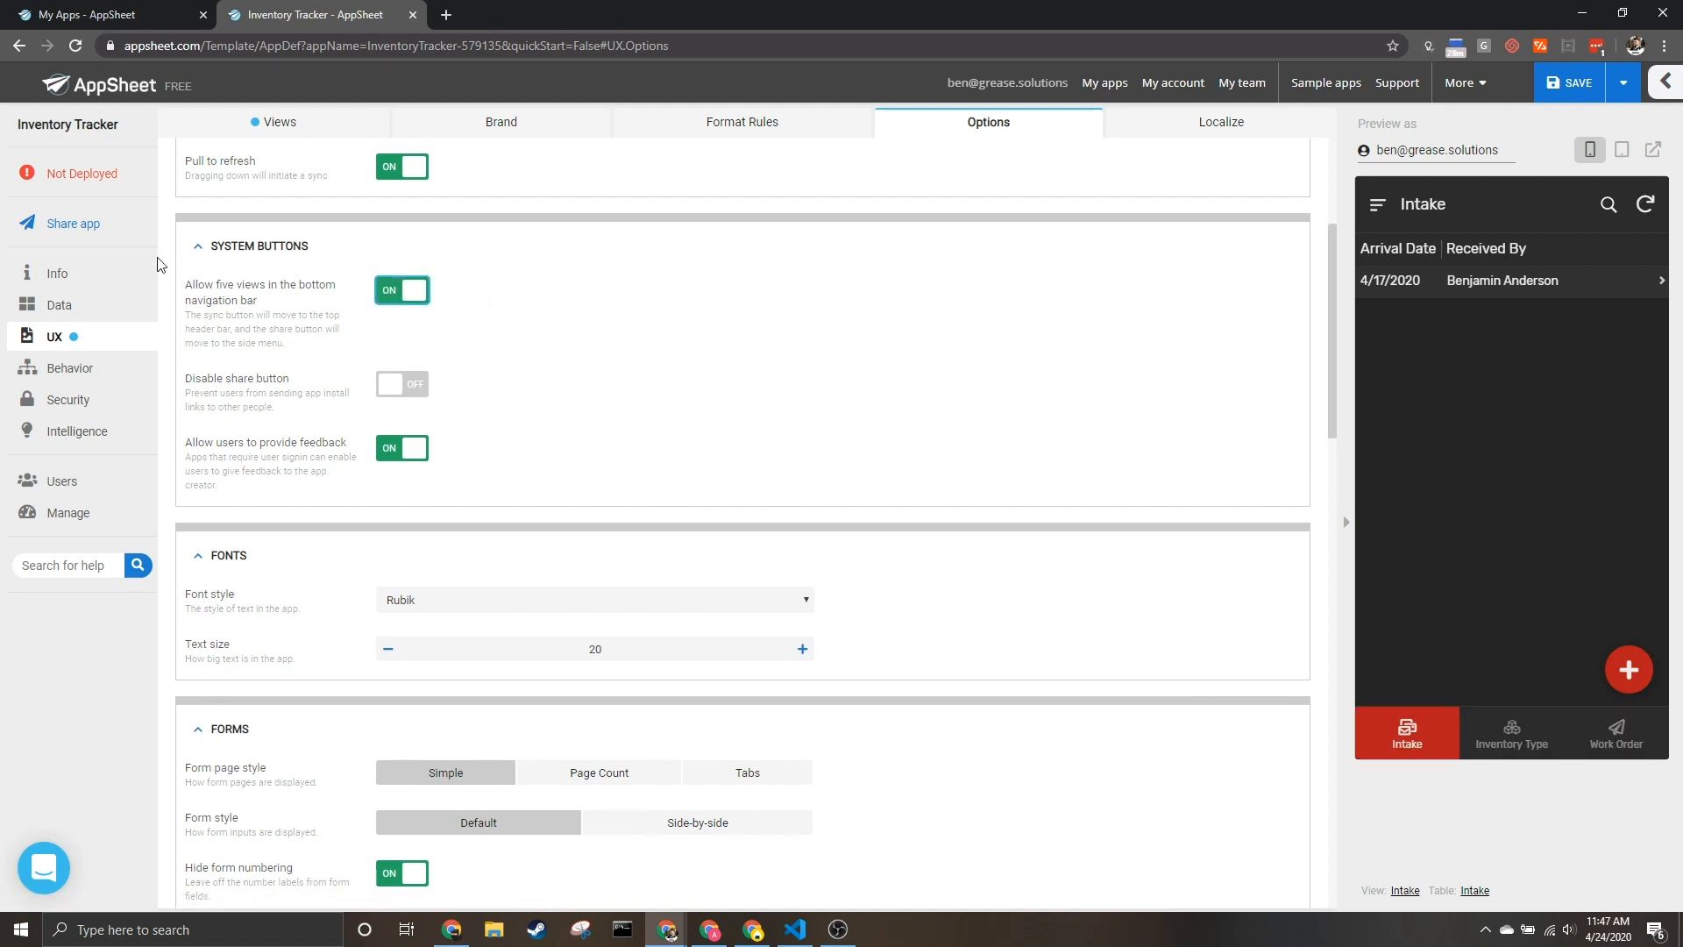
mouse_move(1599, 759)
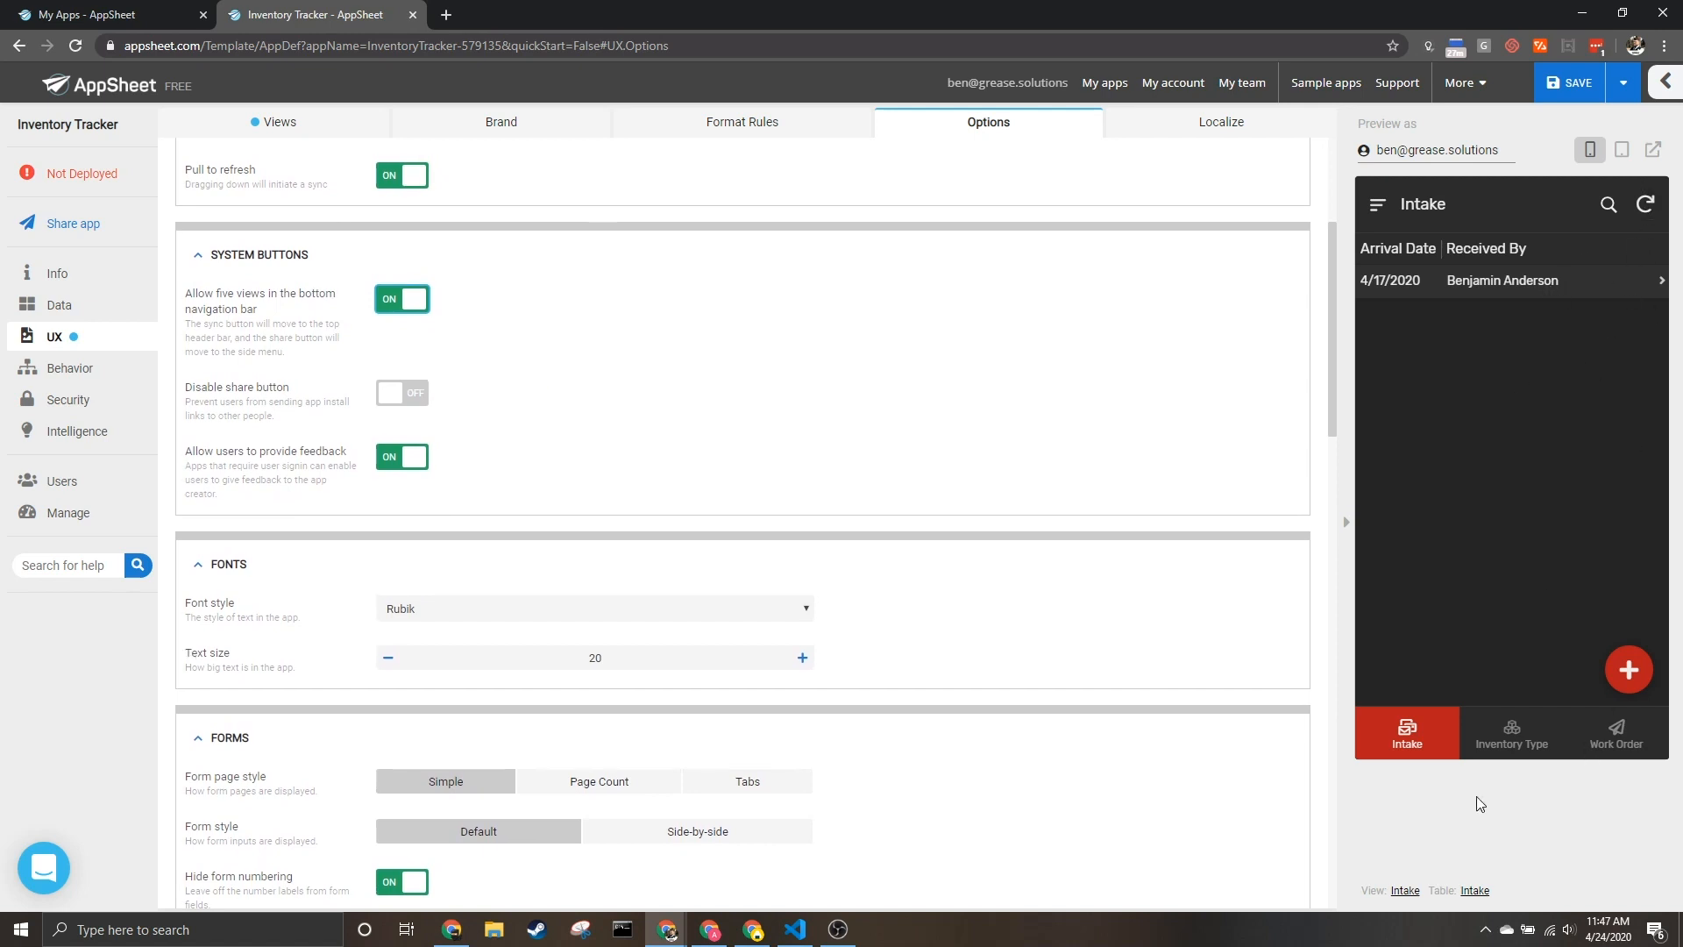
Enable 'Disable share button', comparing the preview menu with it off, then review remaining options.
click(402, 393)
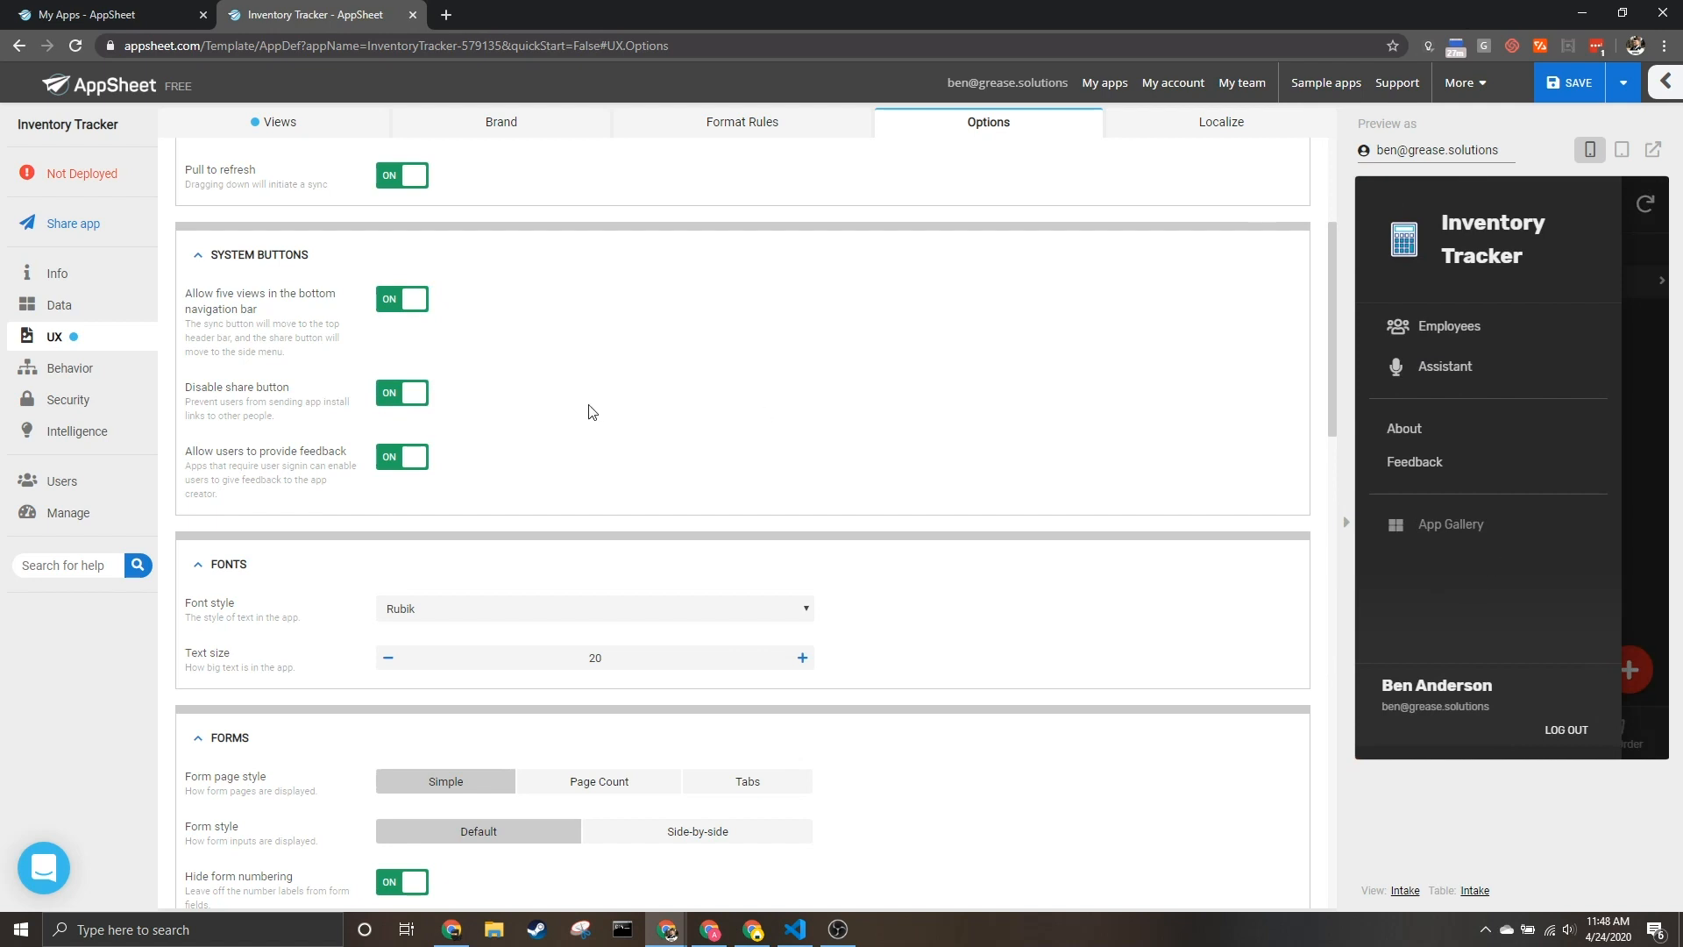
click(401, 393)
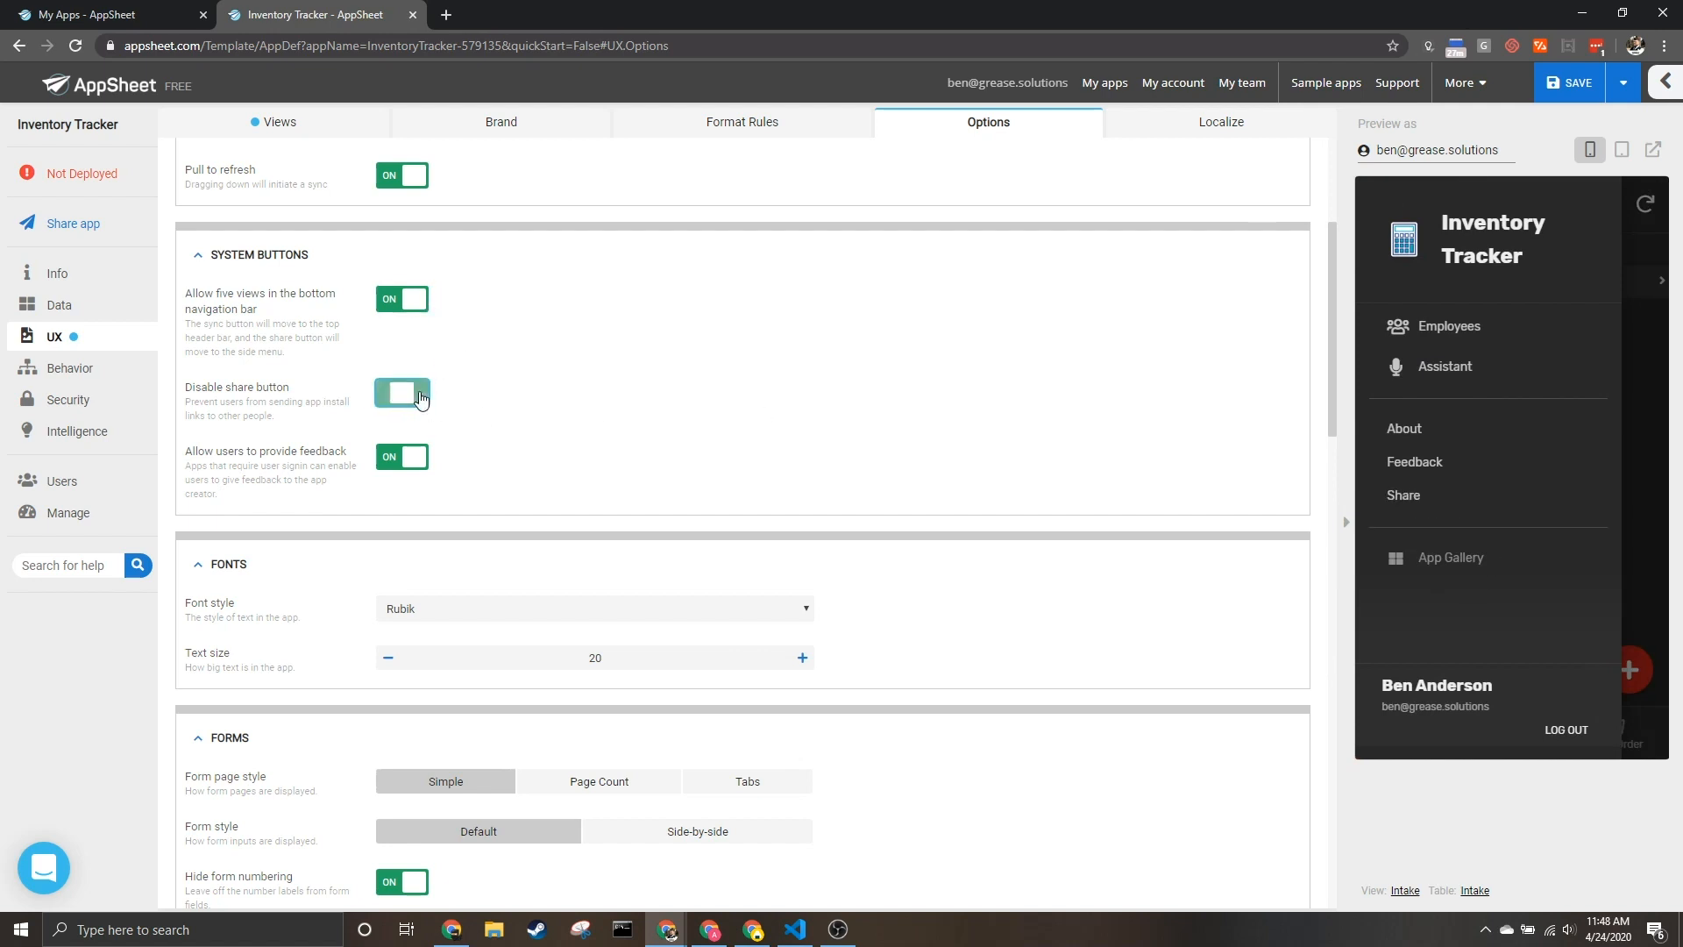
click(401, 393)
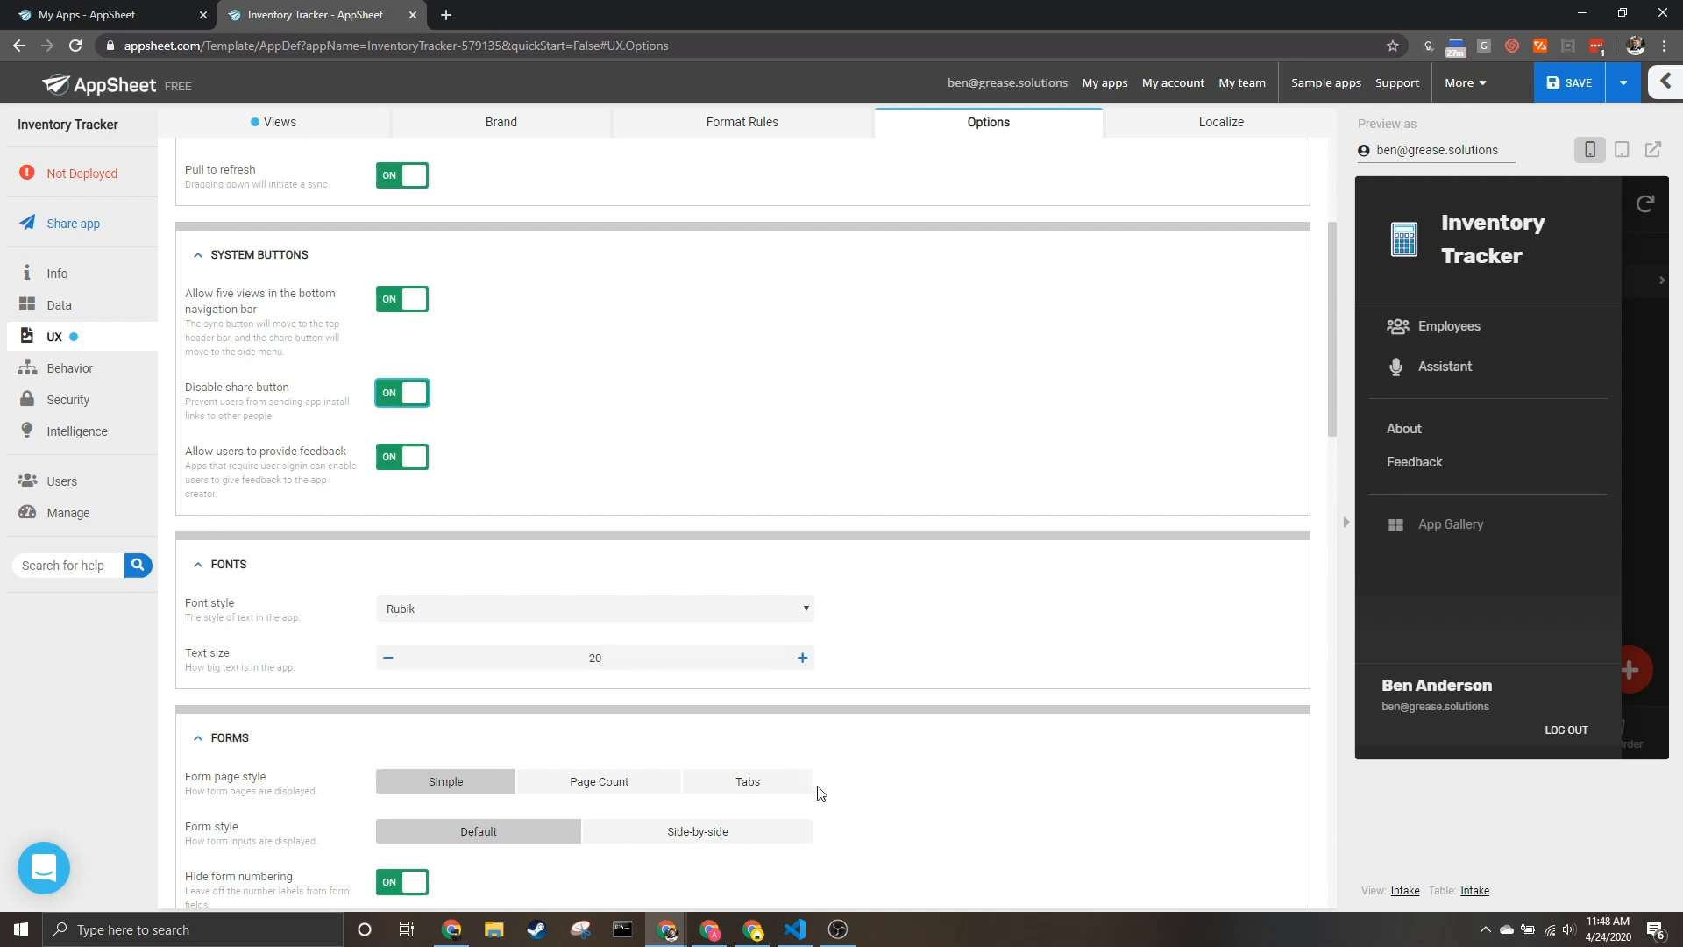
scroll(down, 3)
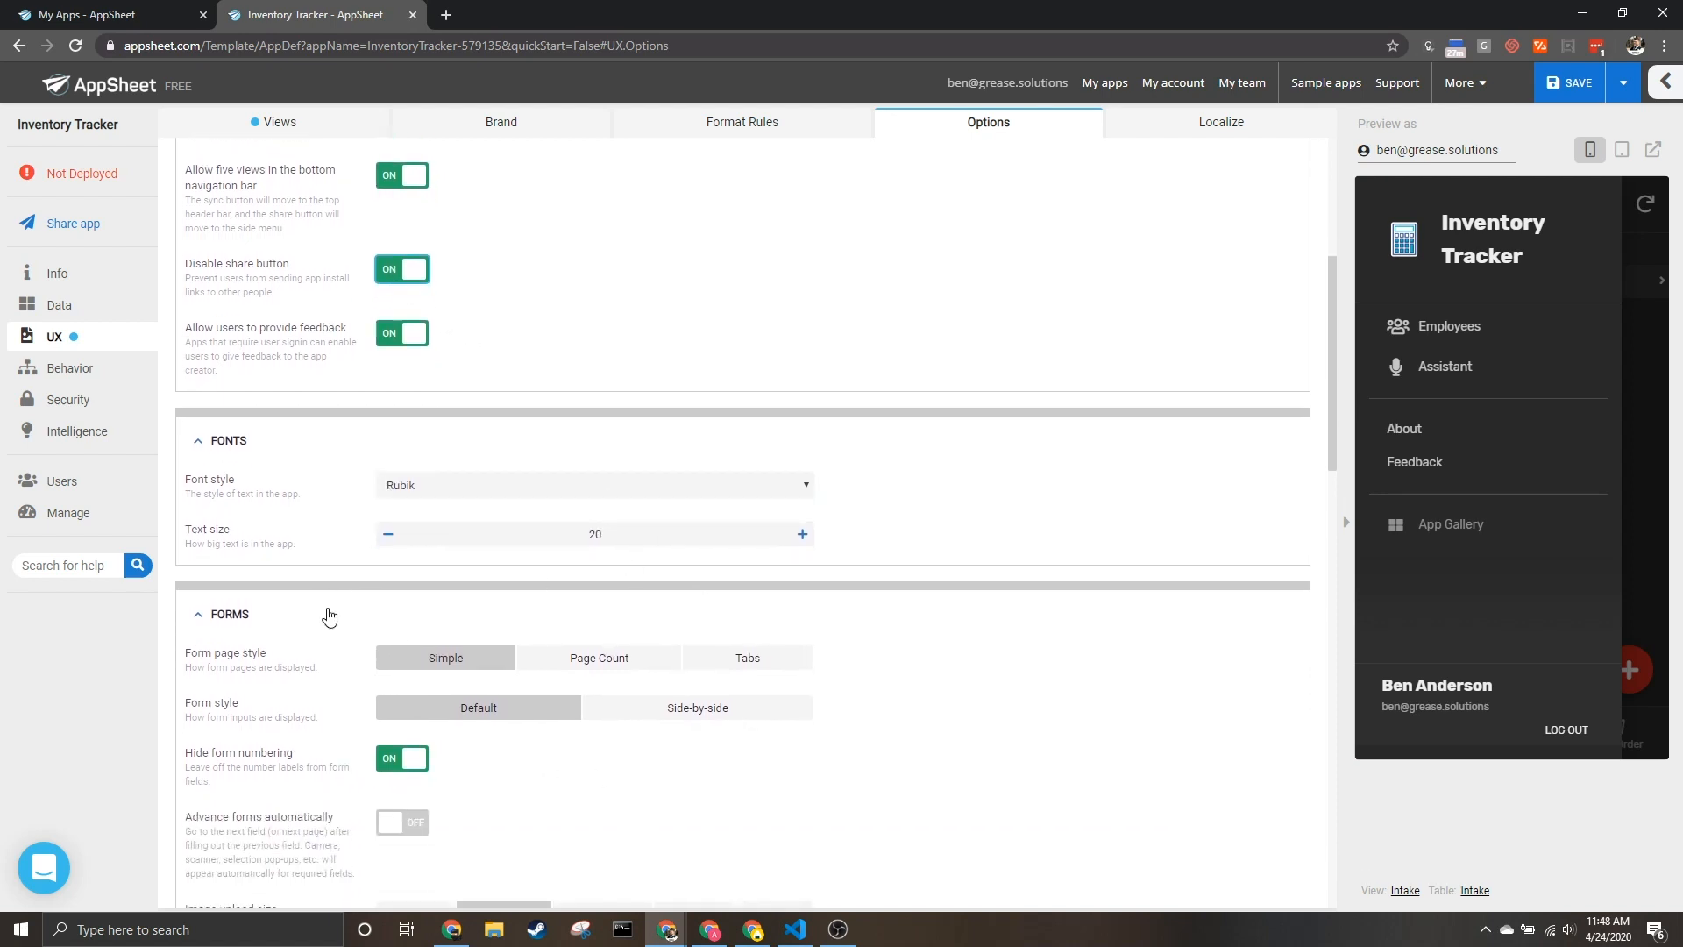
scroll(down, 3)
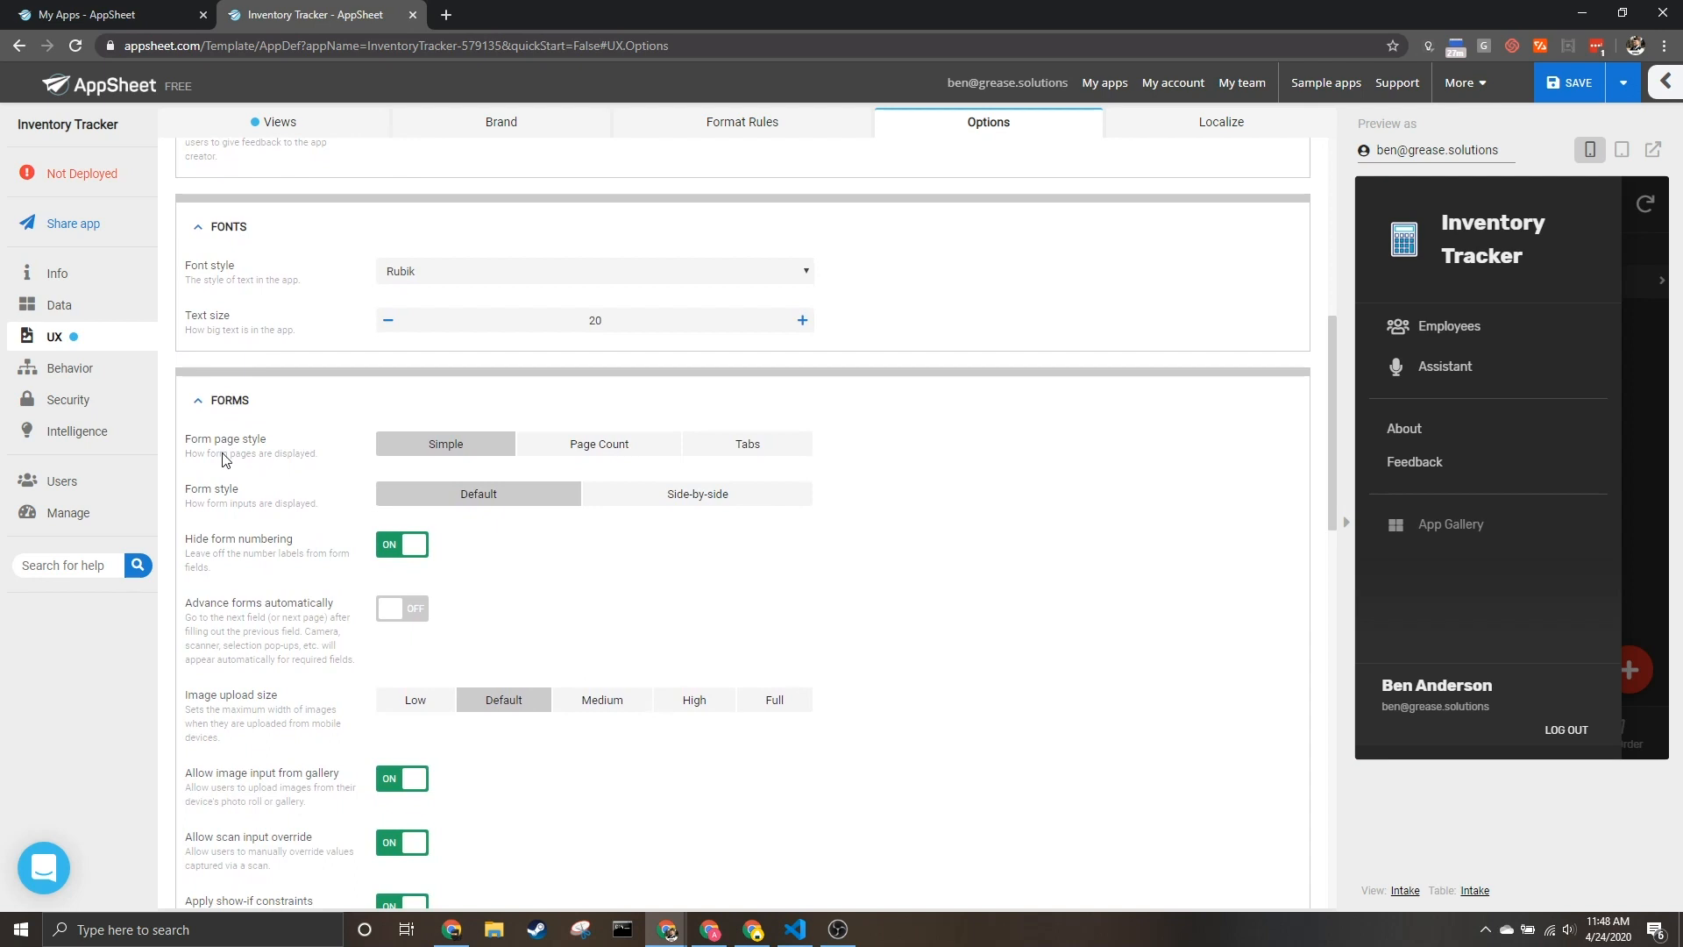
scroll(down, 3)
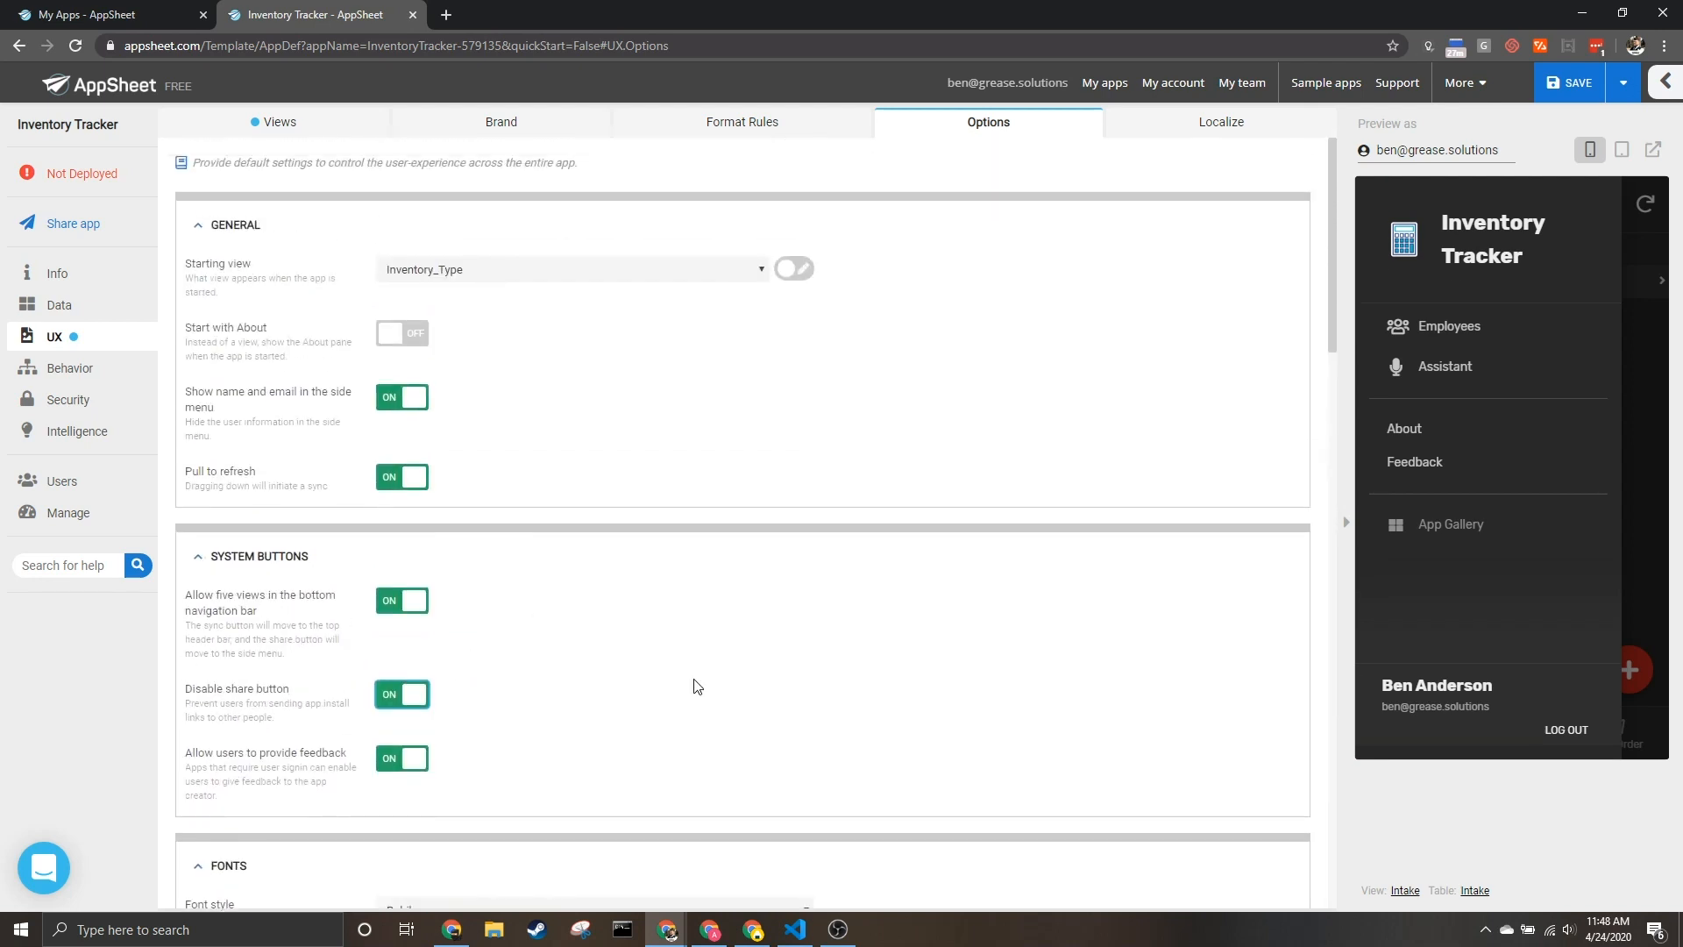
mouse_move(1640, 263)
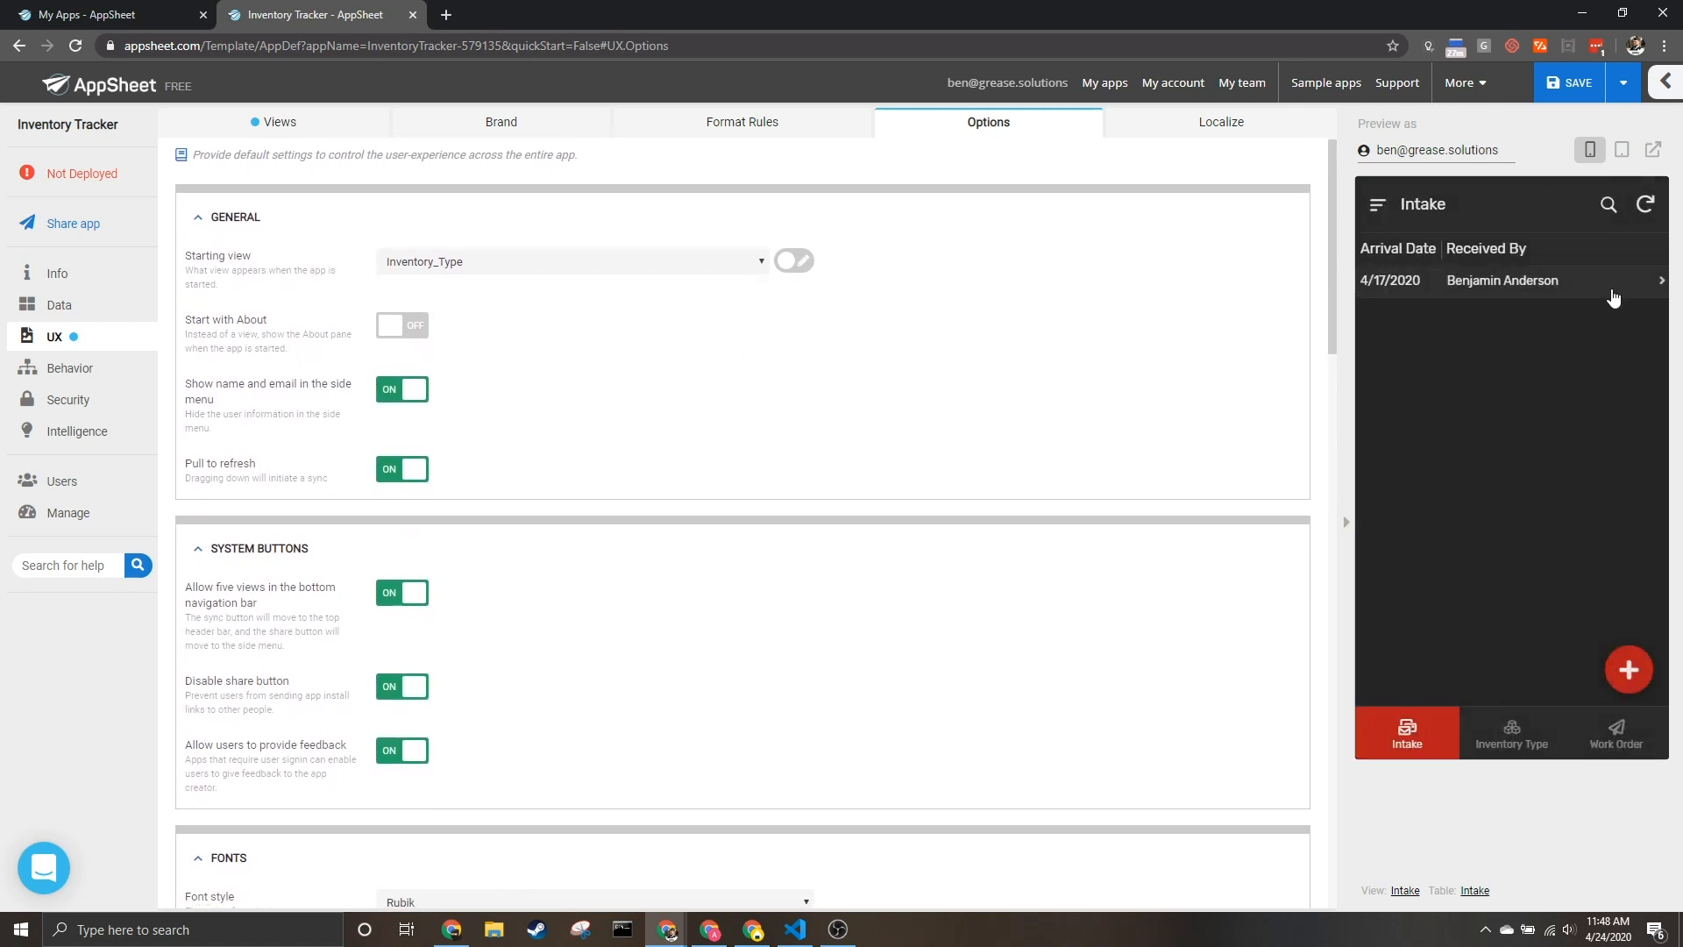
Show the Data section's Tables list with Inventory_Type, Intake, Employee and Work_Order tables.
click(58, 305)
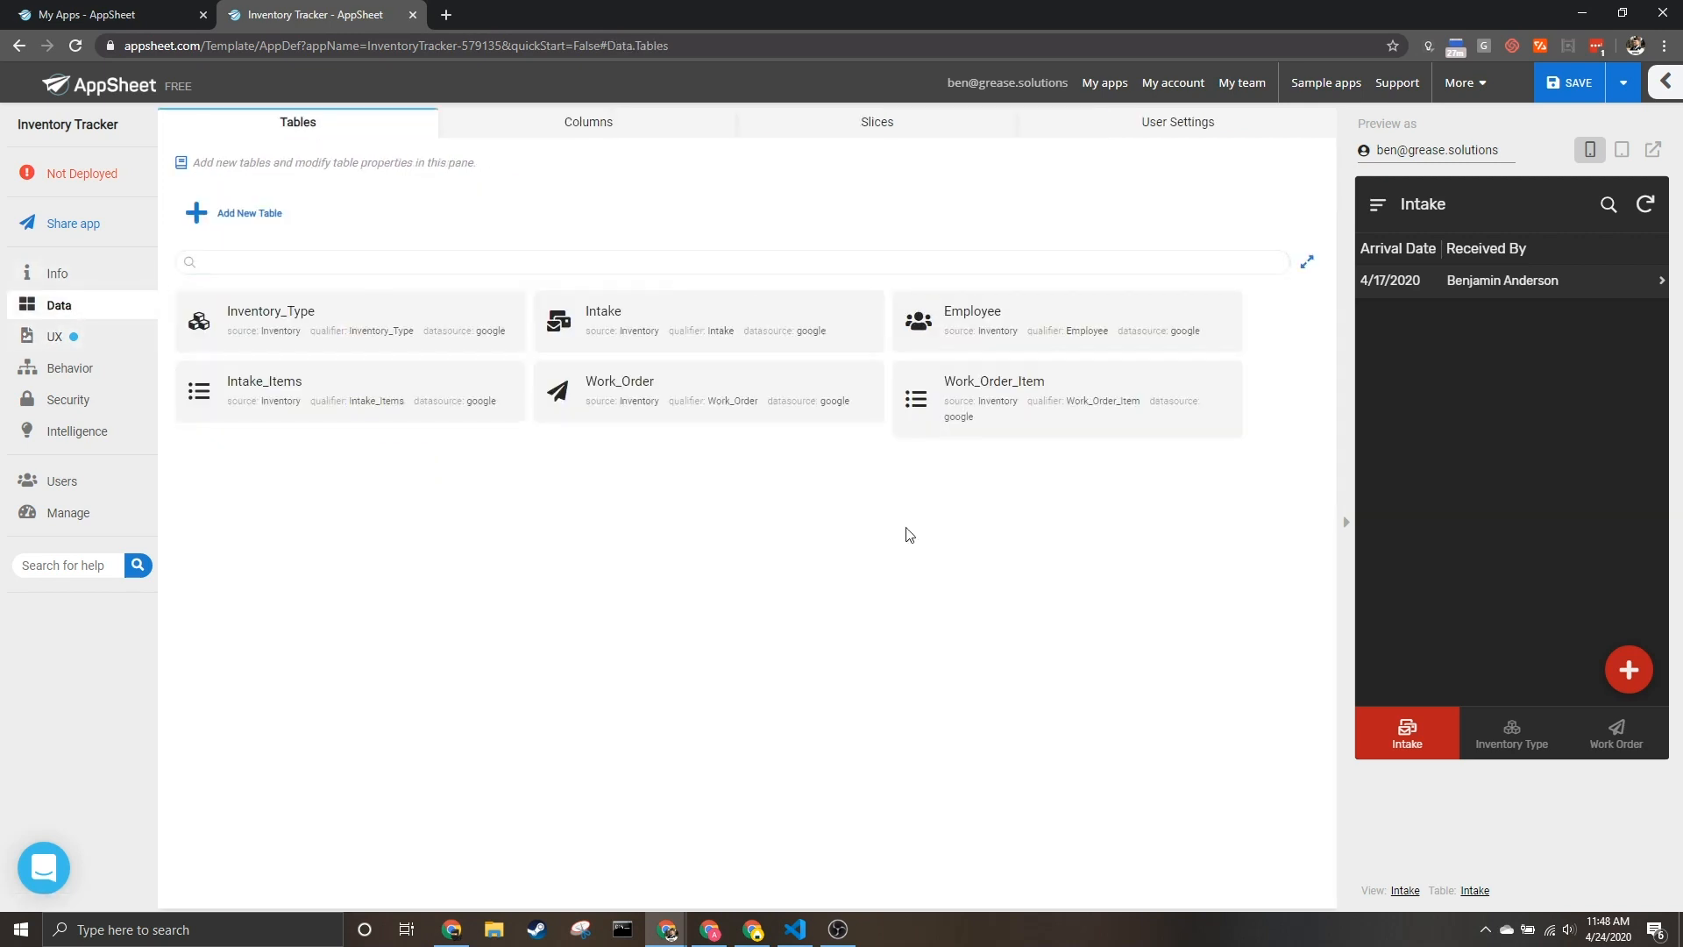
mouse_move(899, 580)
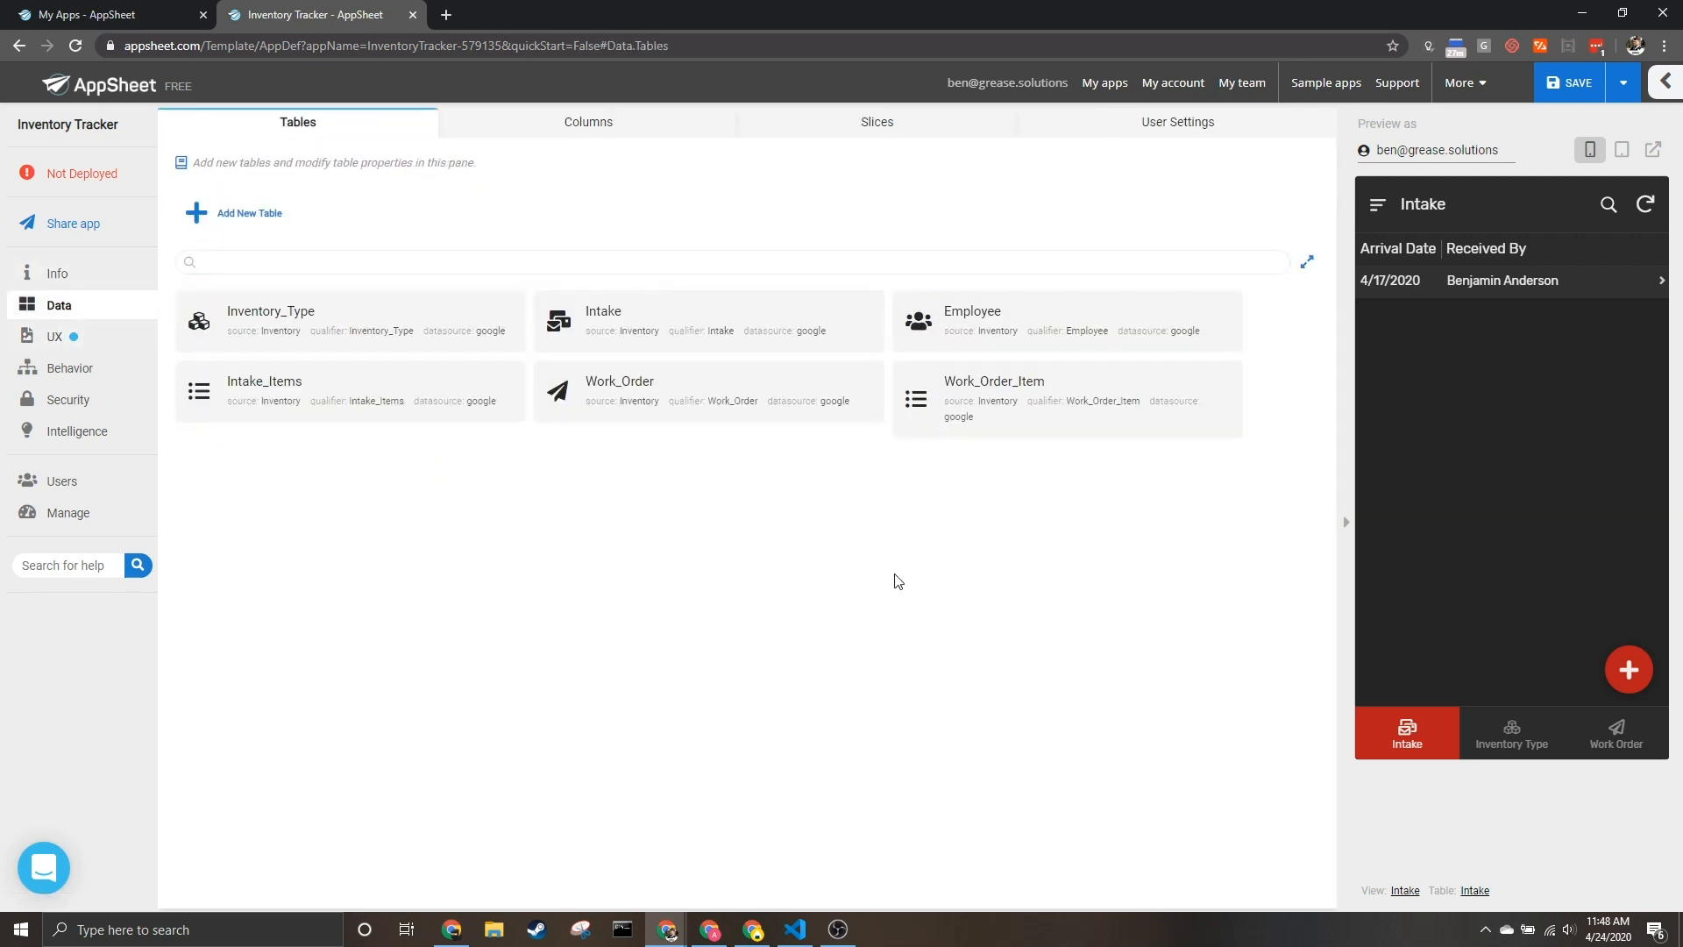